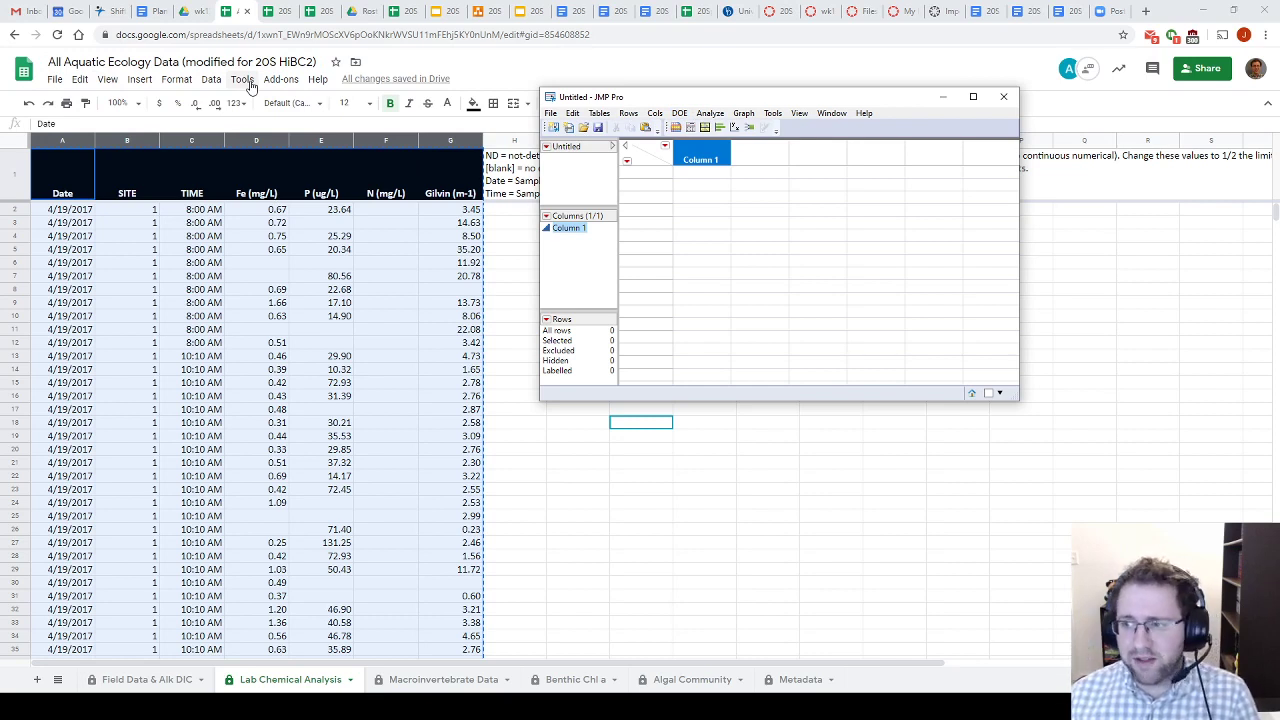
mouse_move(207, 24)
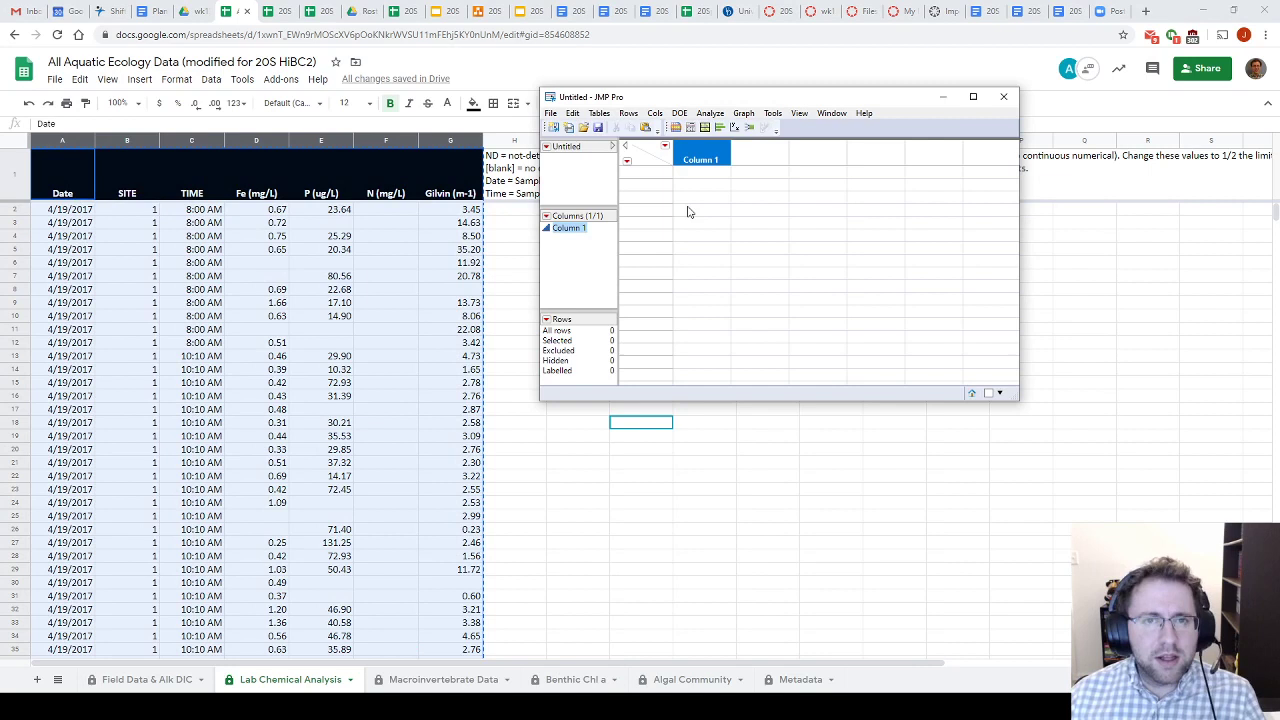
Paste the lab chemistry sheet with column names into the empty table and dismiss the date alert.
click(572, 112)
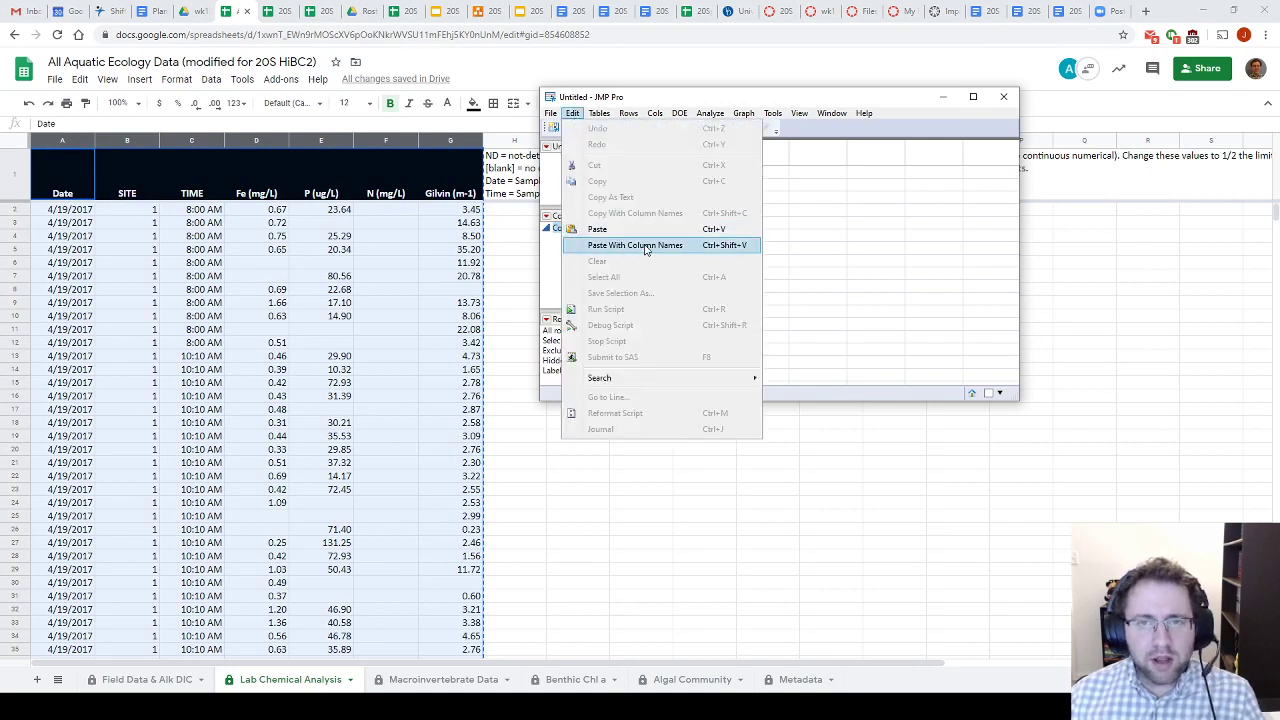
click(635, 245)
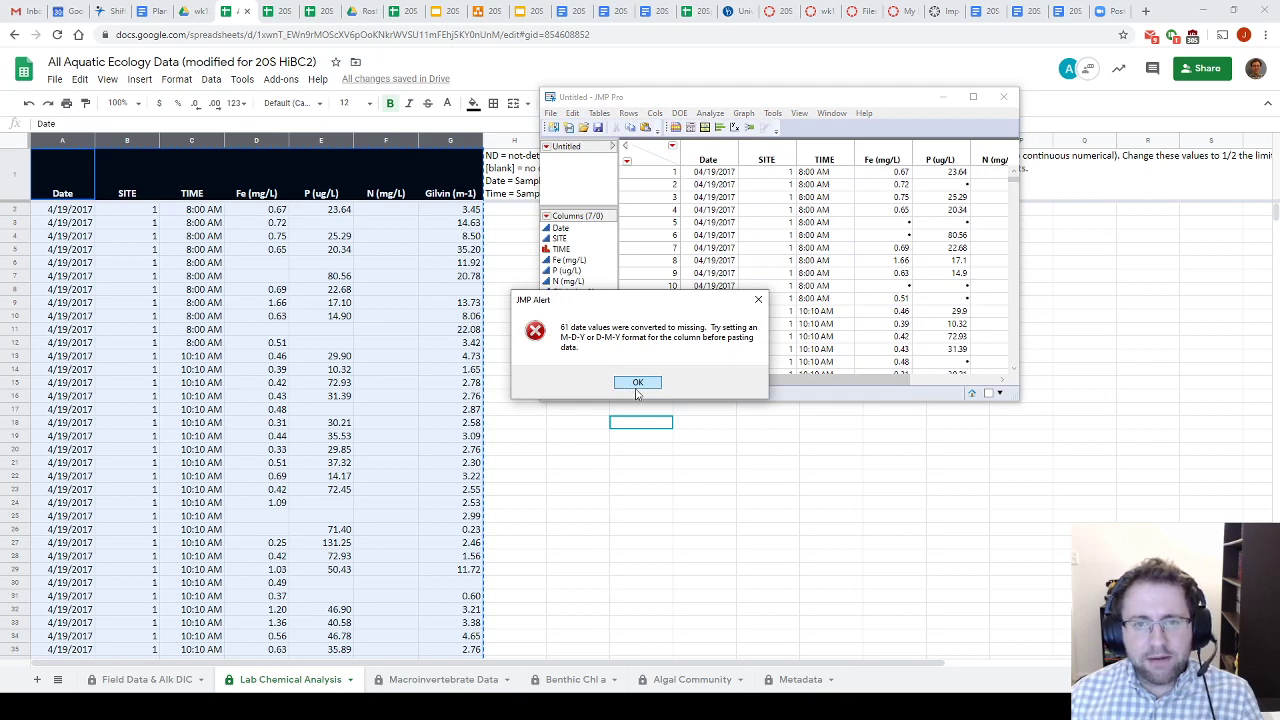
click(637, 382)
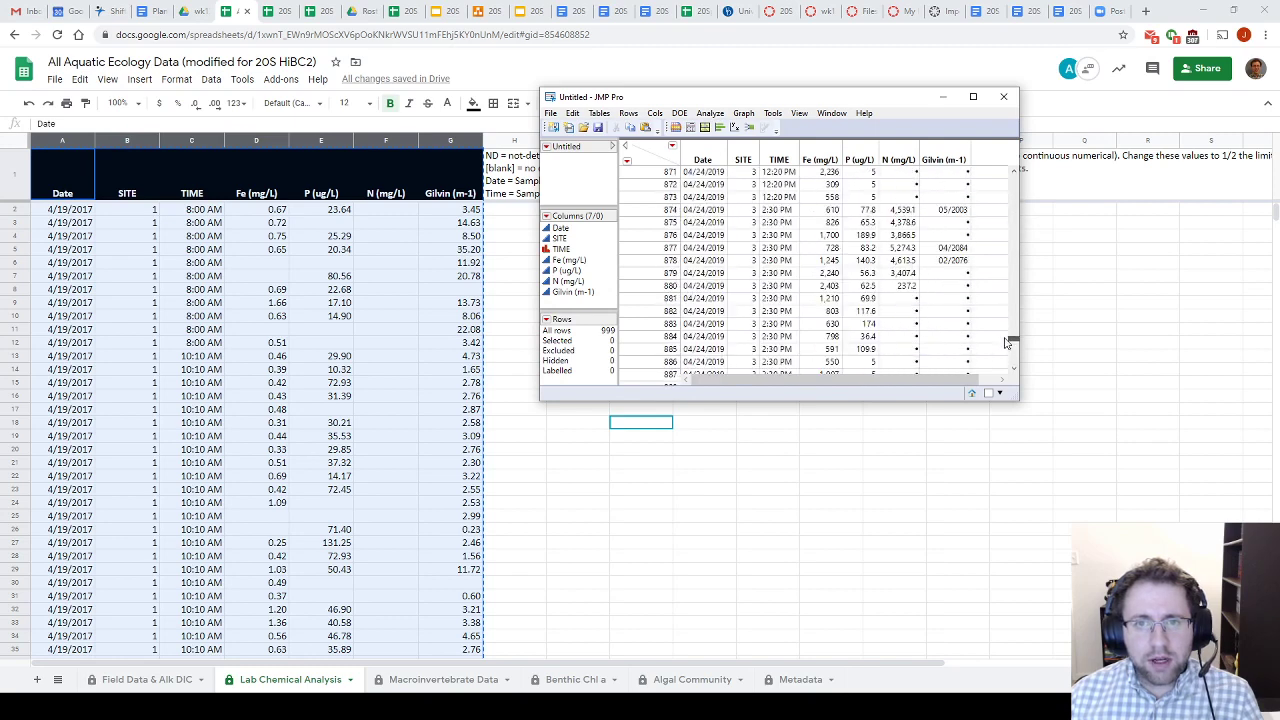
scroll(down, 3)
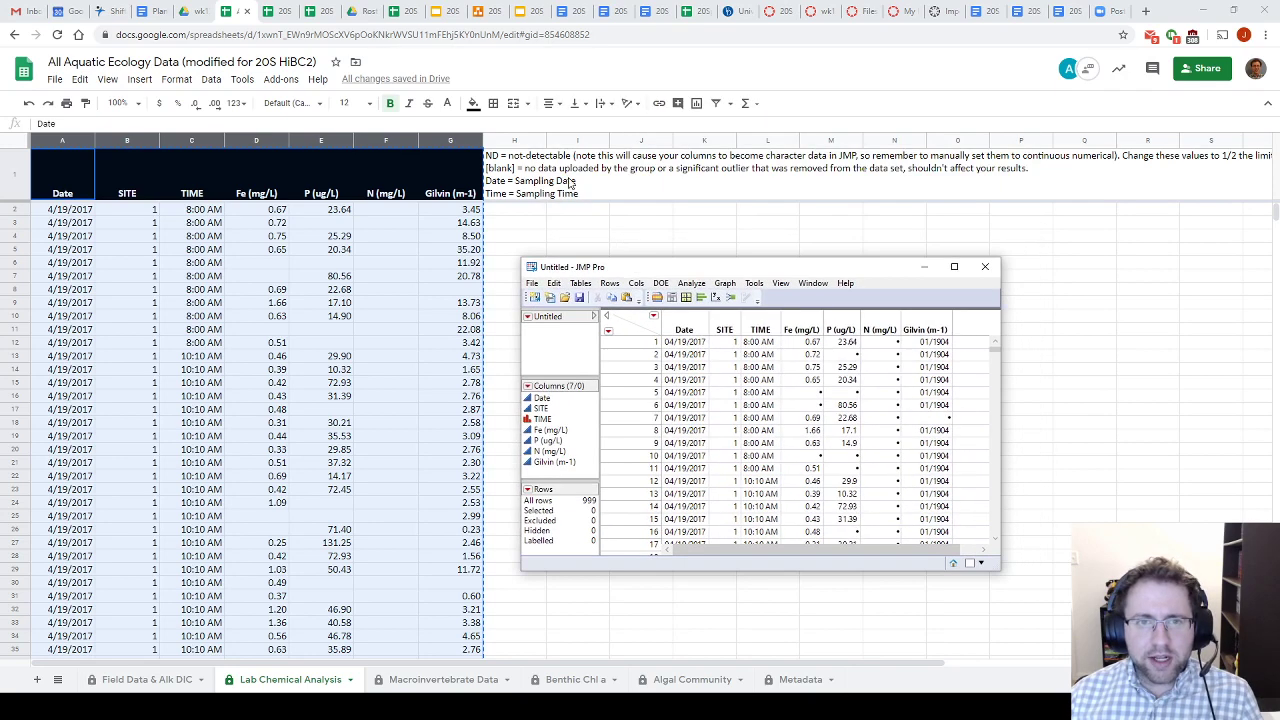
mouse_move(670, 272)
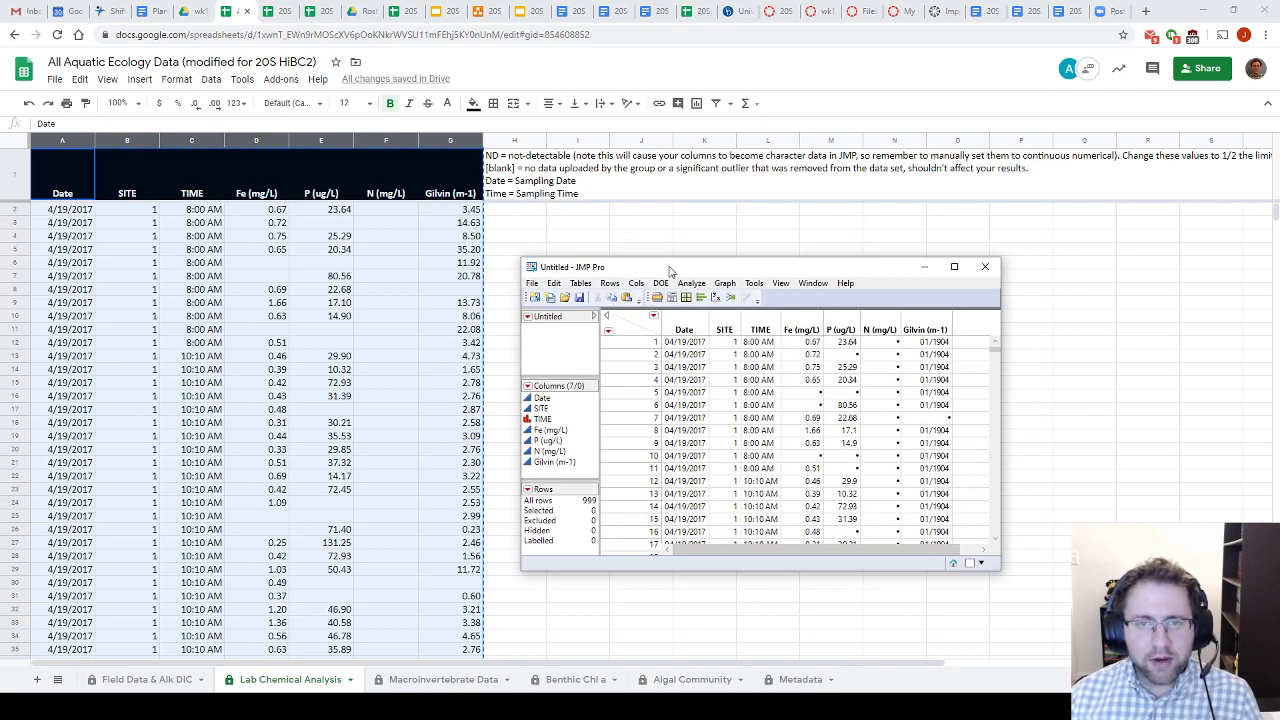
Make SITE and TIME nominal columns, then select the Fe through Gilvin columns.
drag(670, 266, 740, 172)
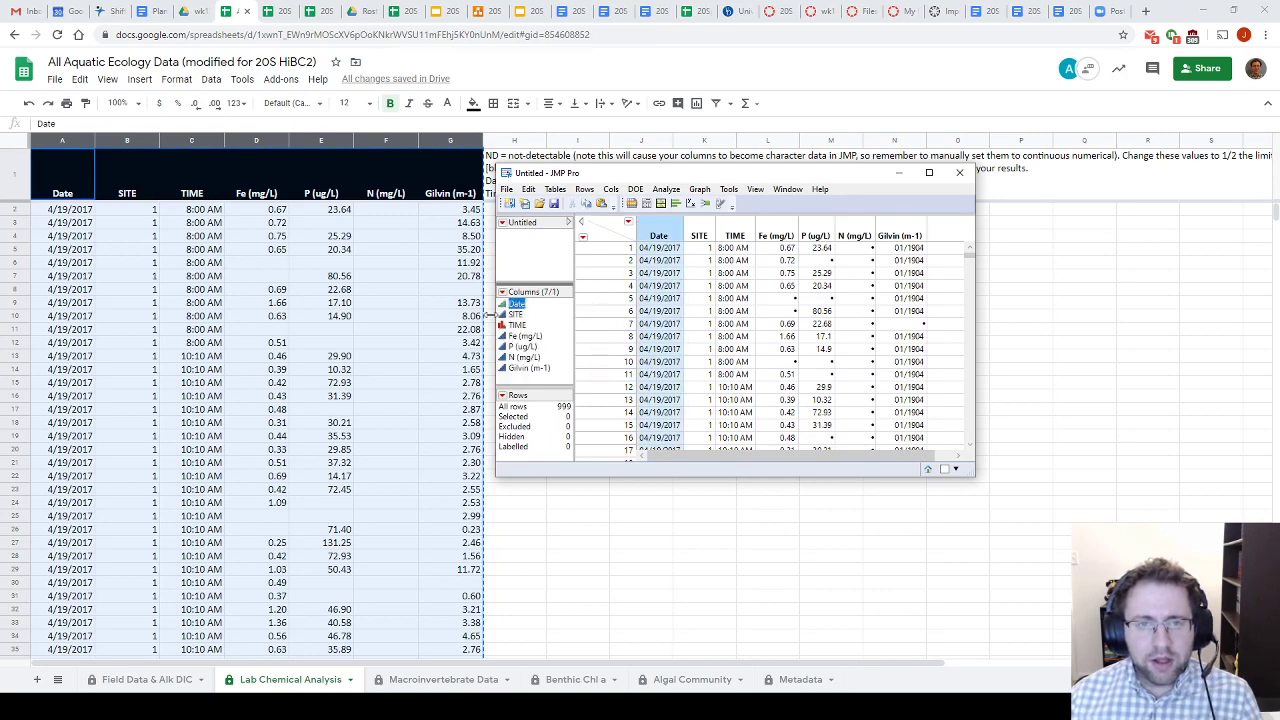
click(516, 314)
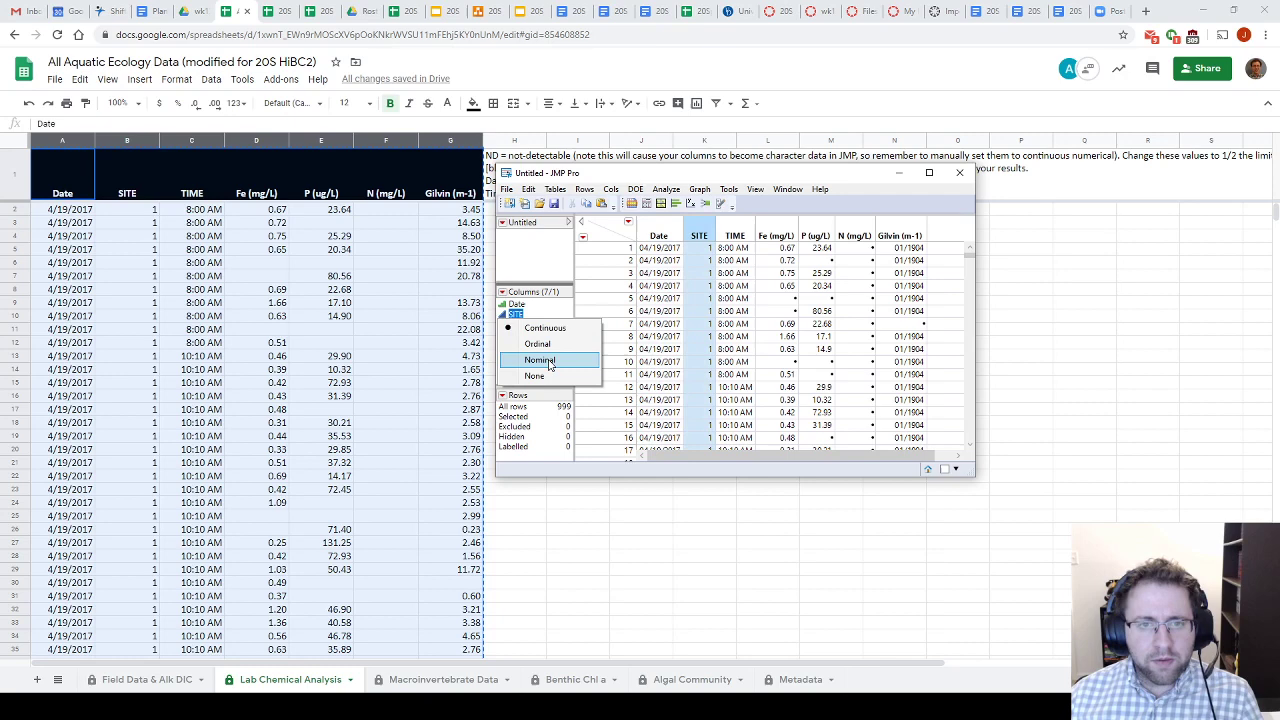
click(540, 360)
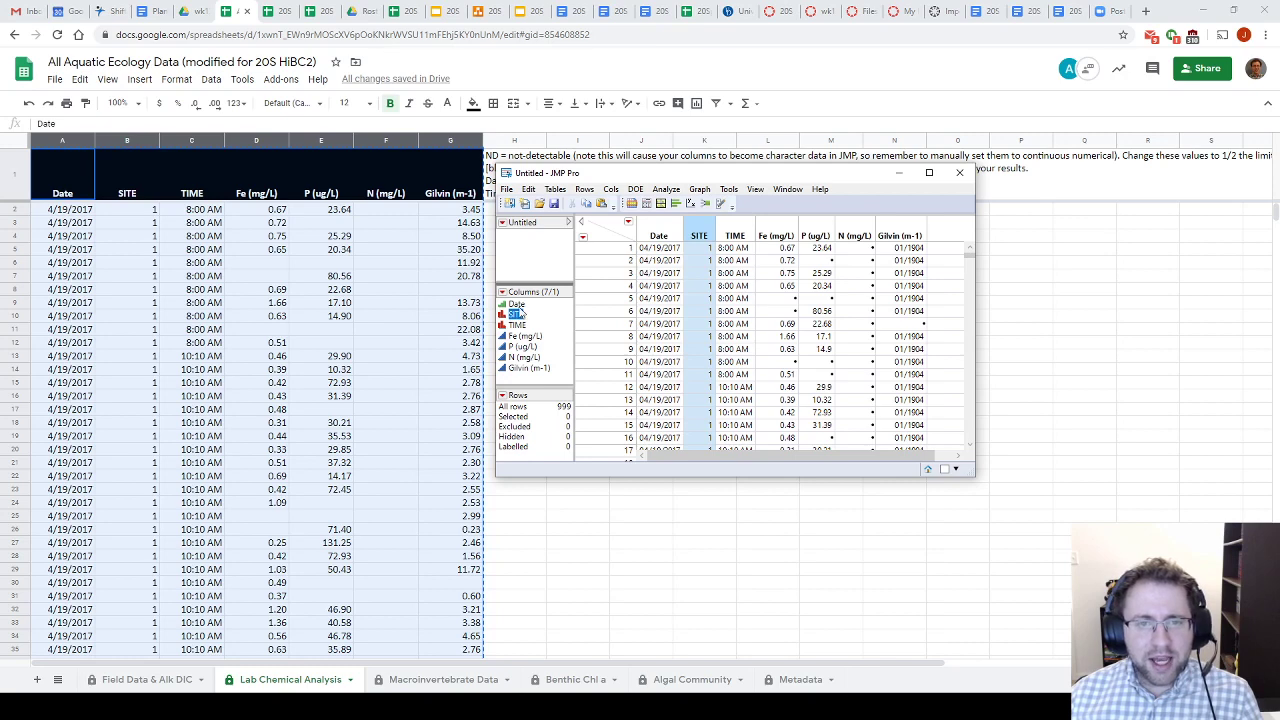
click(516, 304)
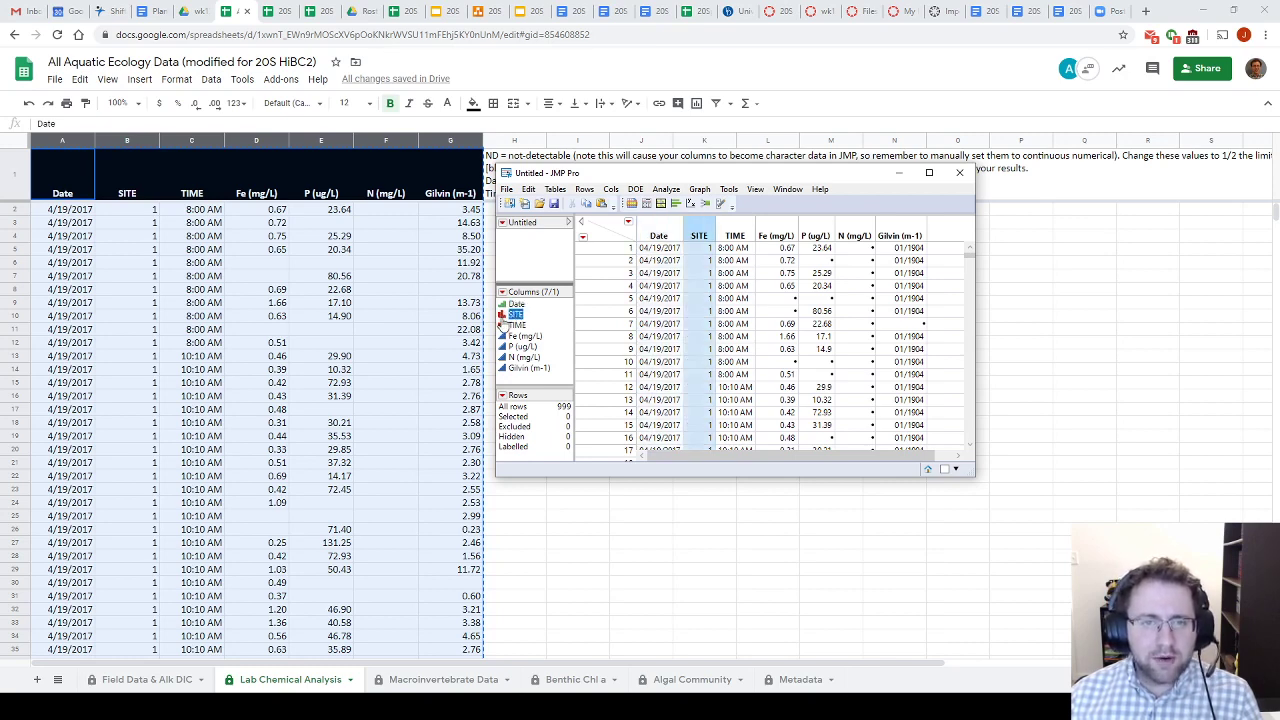
click(516, 314)
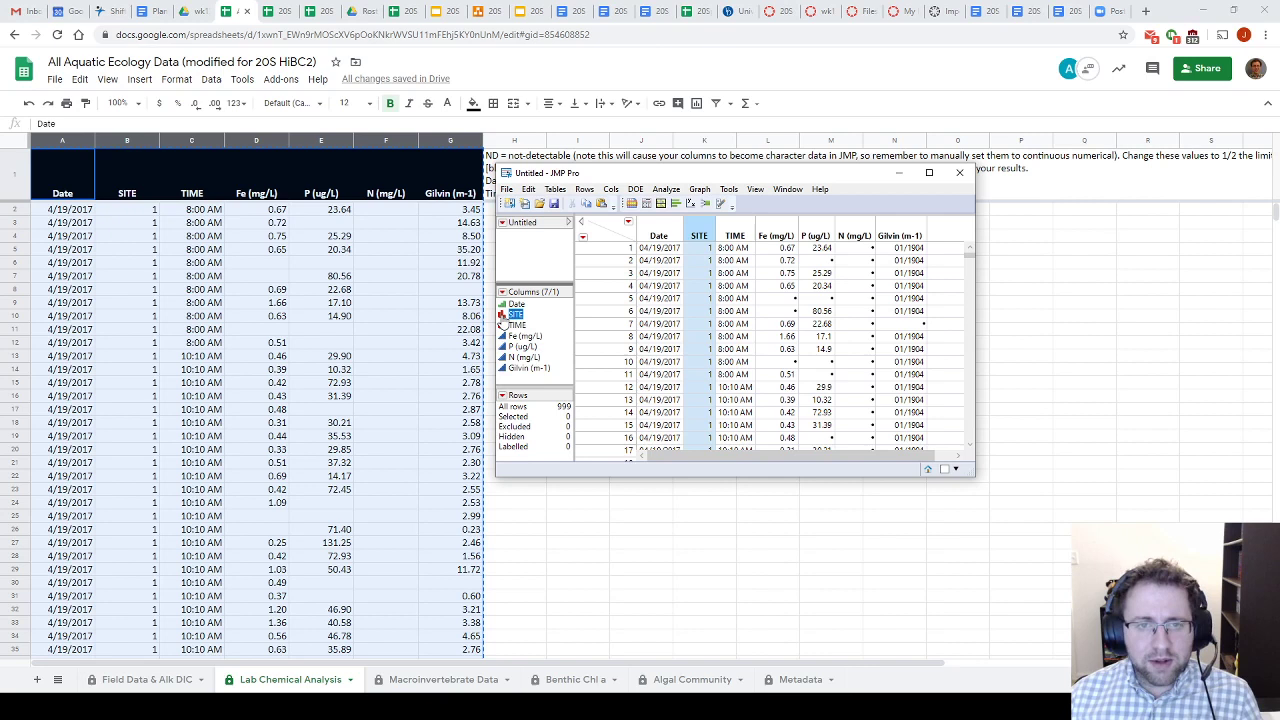
click(525, 335)
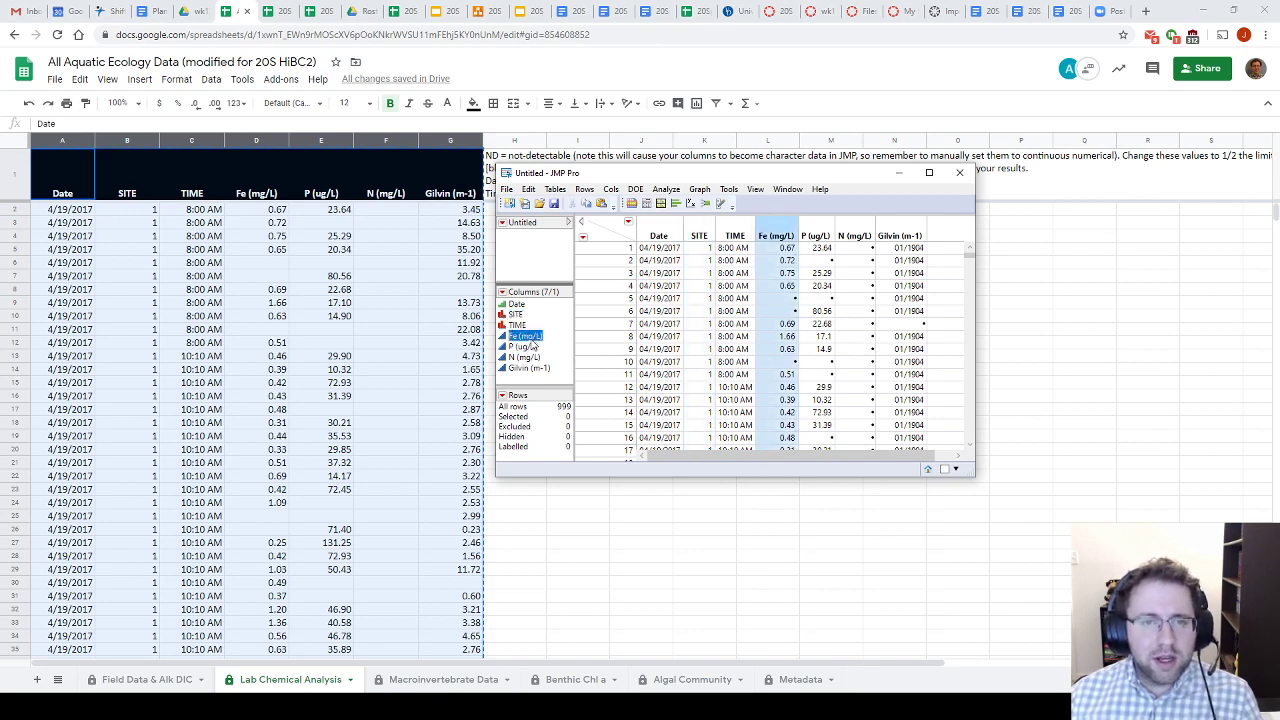
click(529, 368)
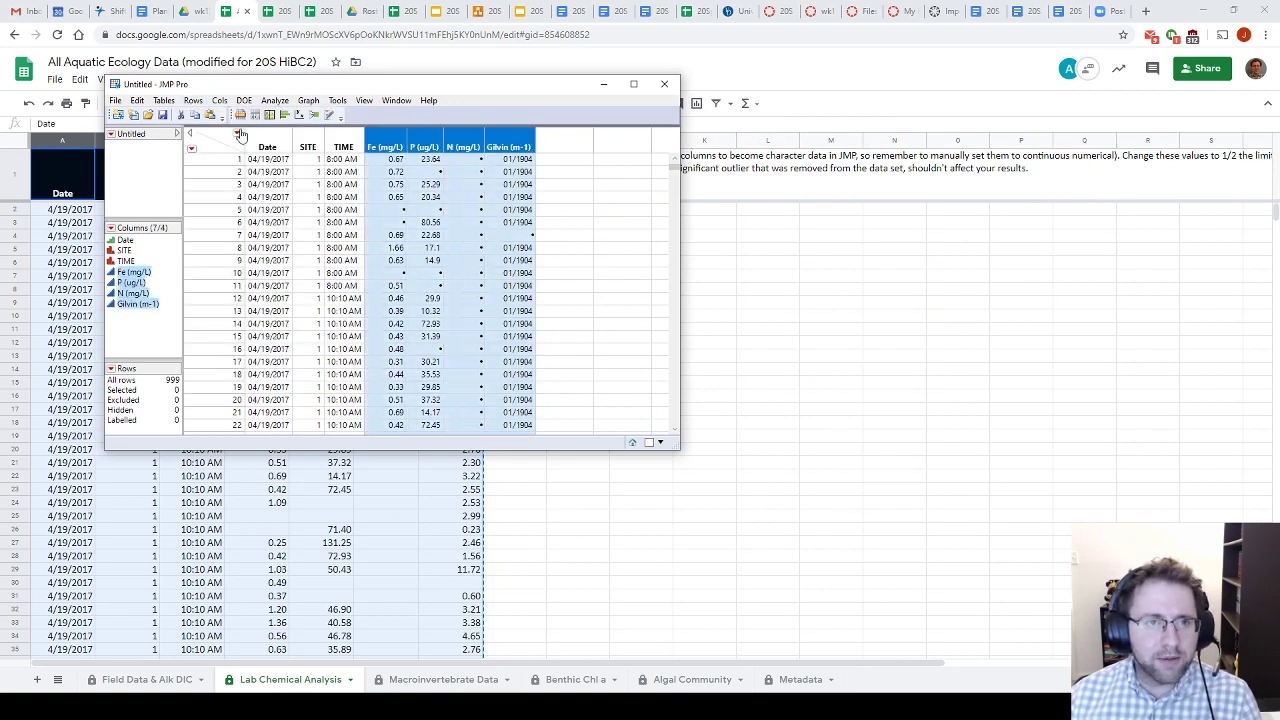
Stack Fe, P, N and Gilvin into Concentration and Parameter columns, eliminating missing rows.
click(163, 100)
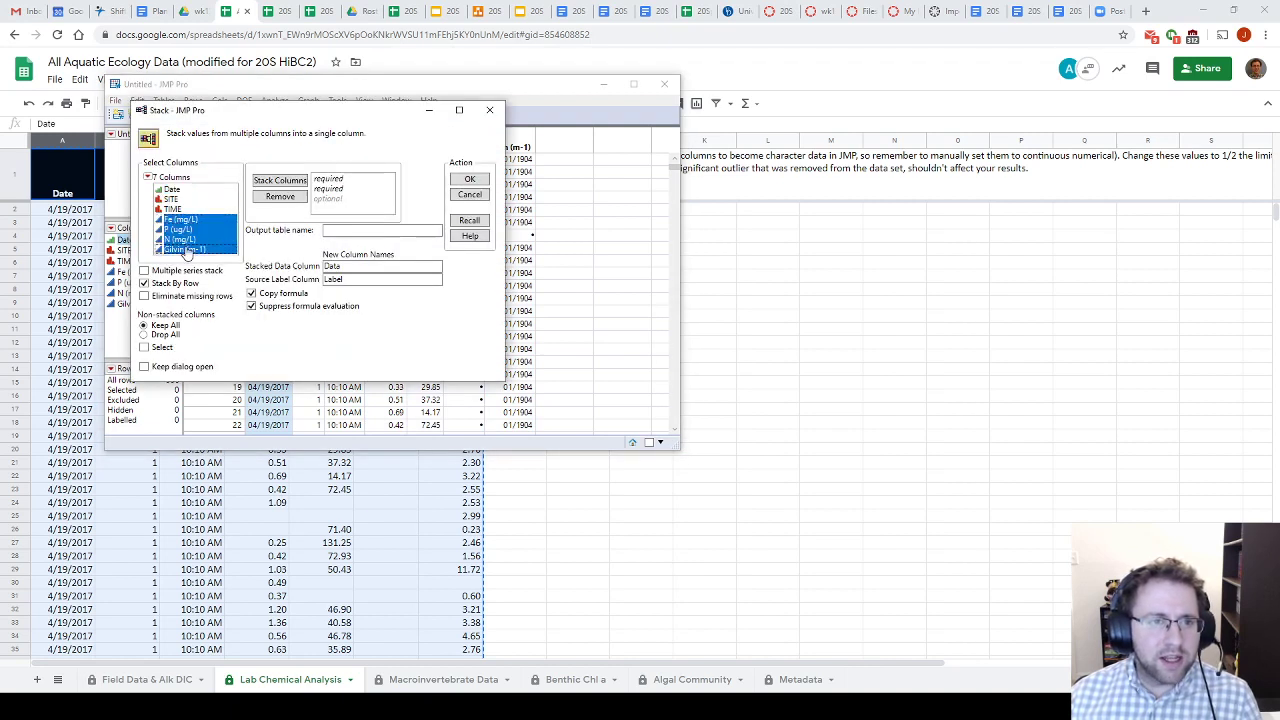
click(280, 181)
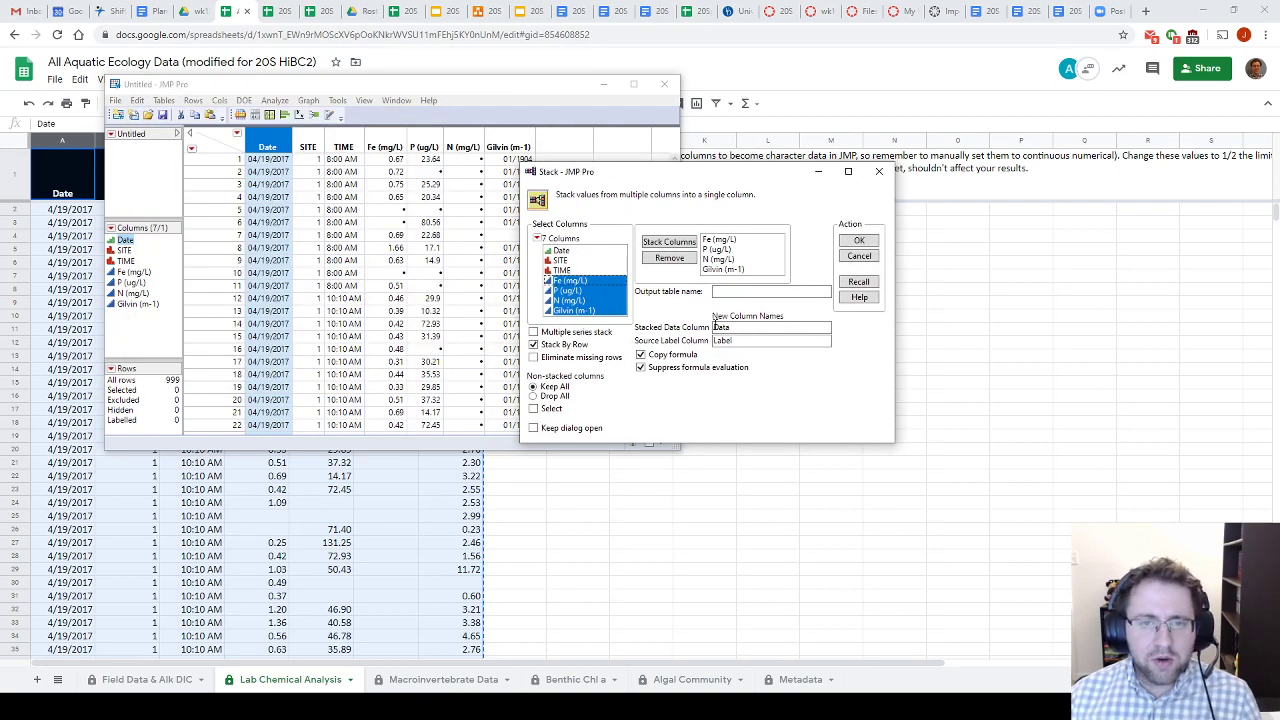
click(534, 344)
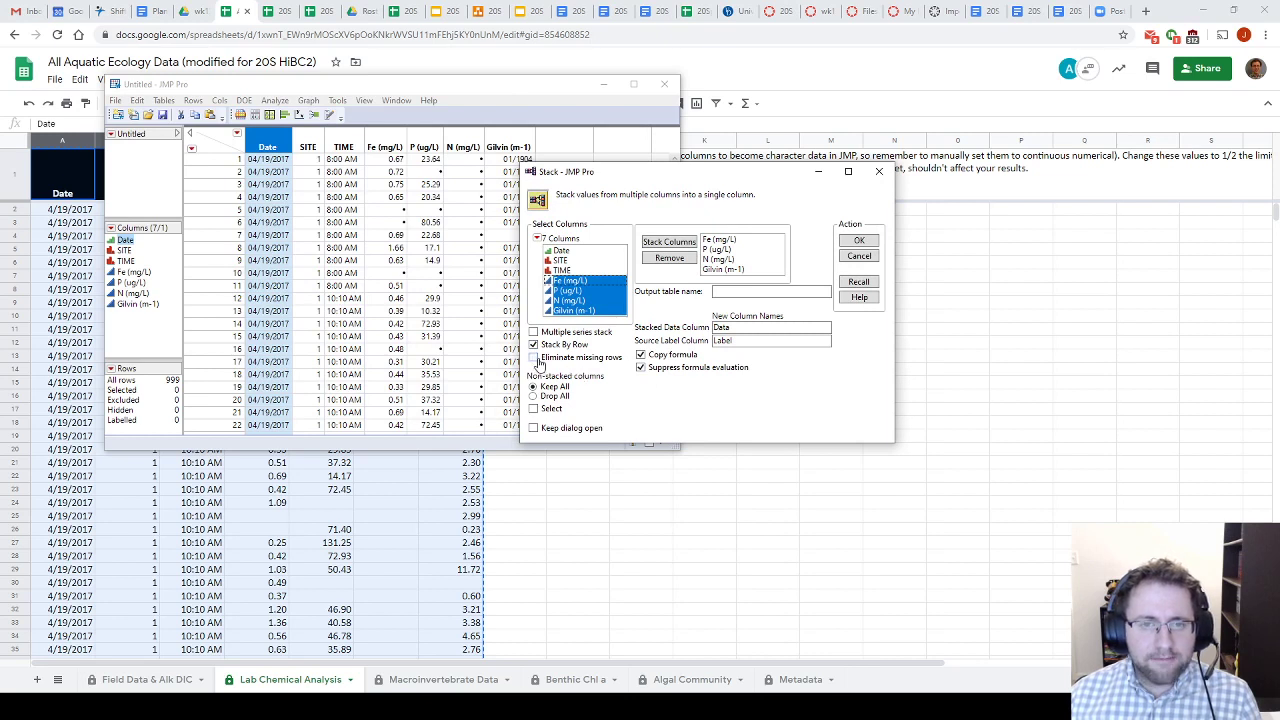
click(533, 358)
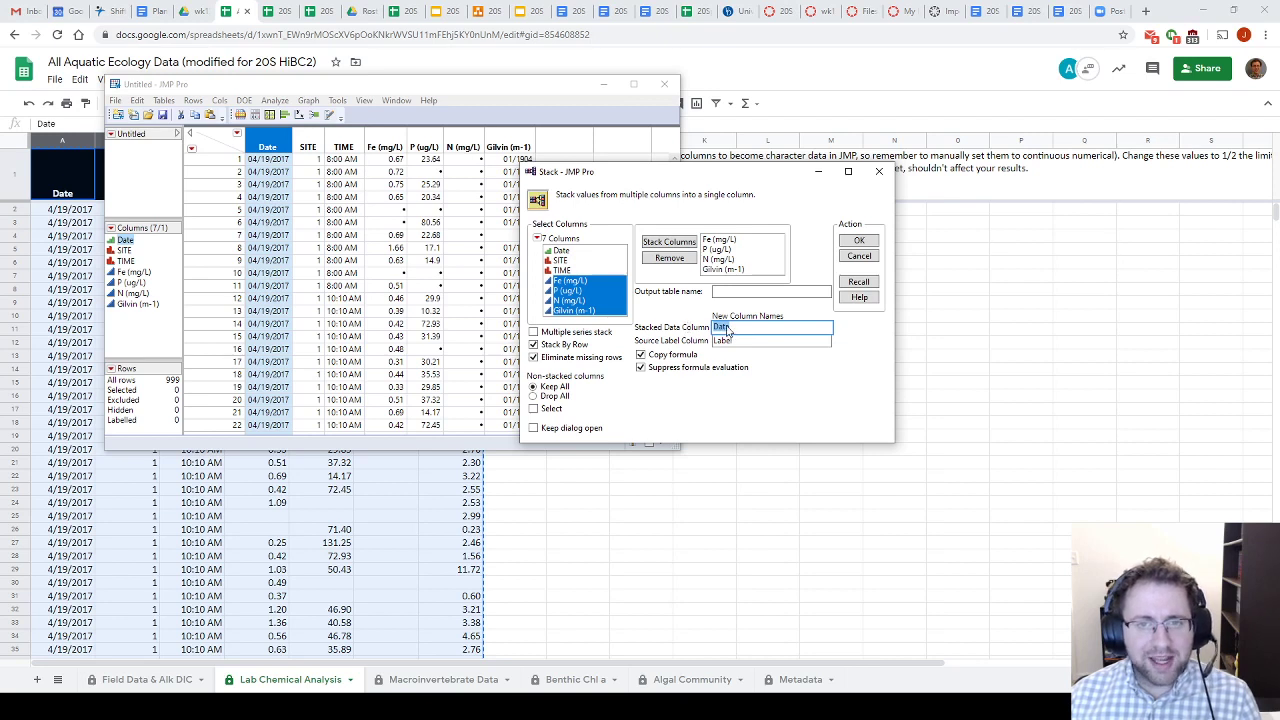
text(Concentration)
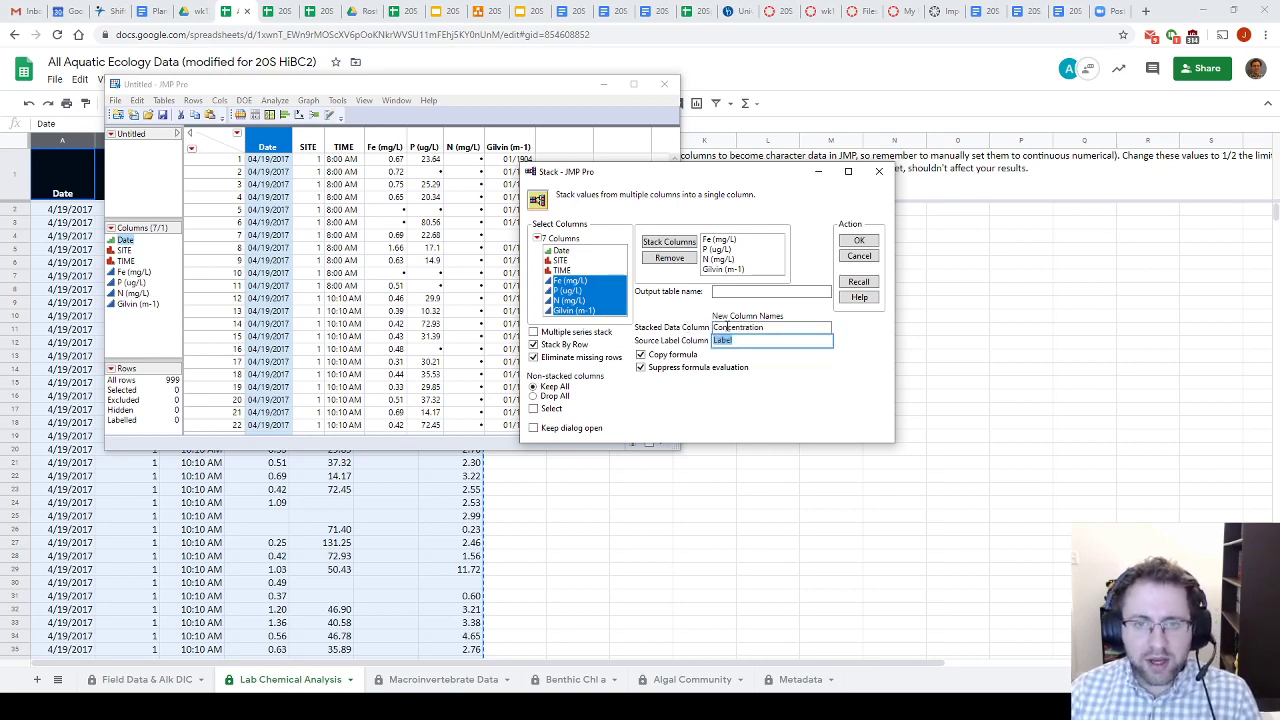
text(Part)
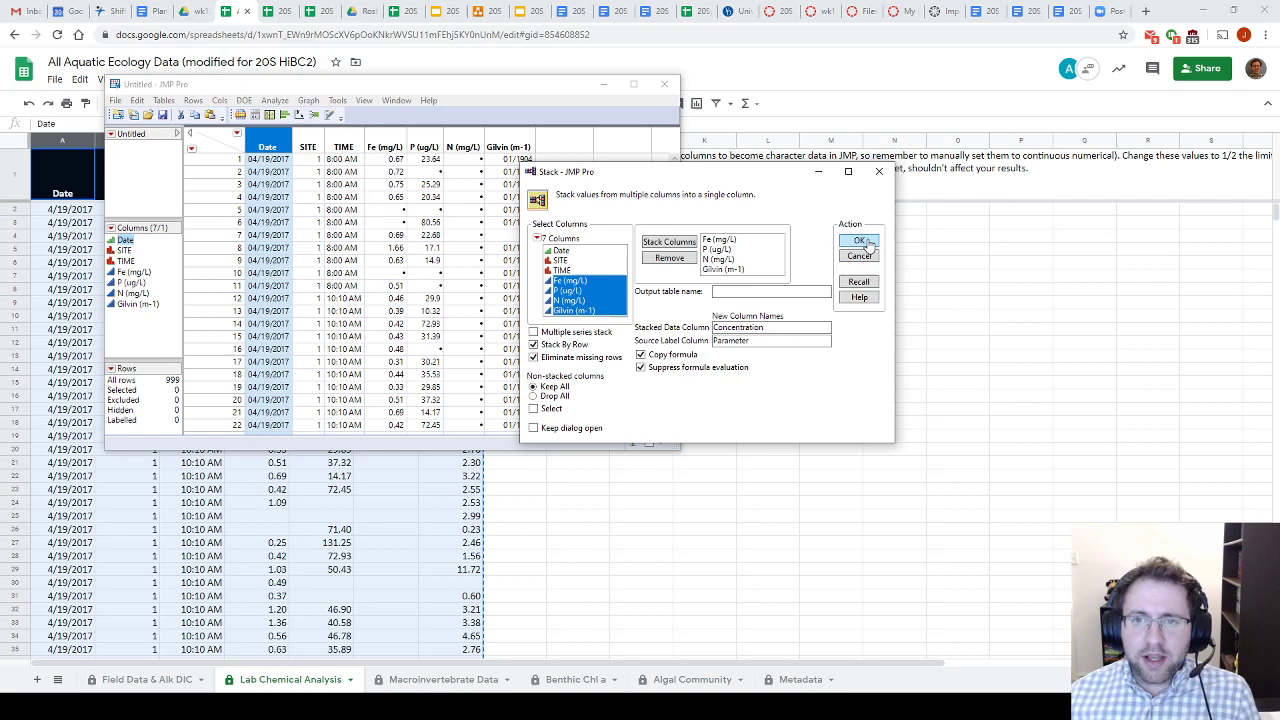
click(857, 241)
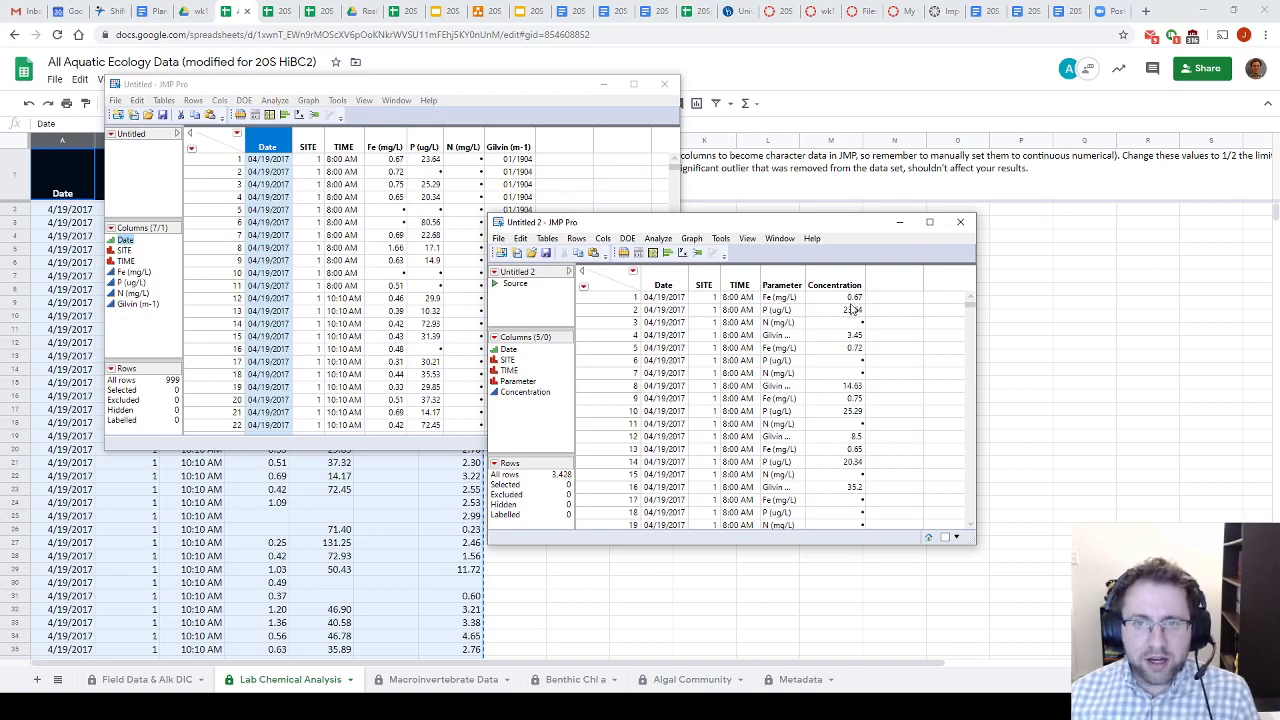
mouse_move(793, 277)
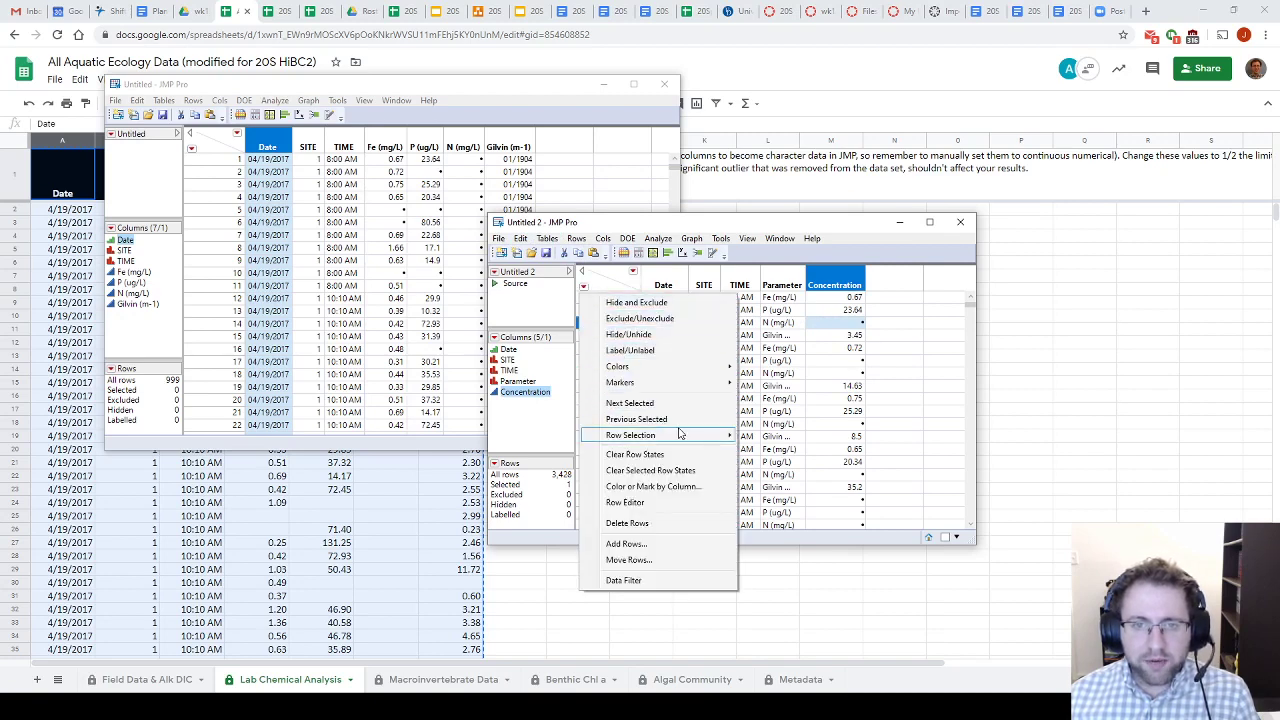
mouse_move(631, 435)
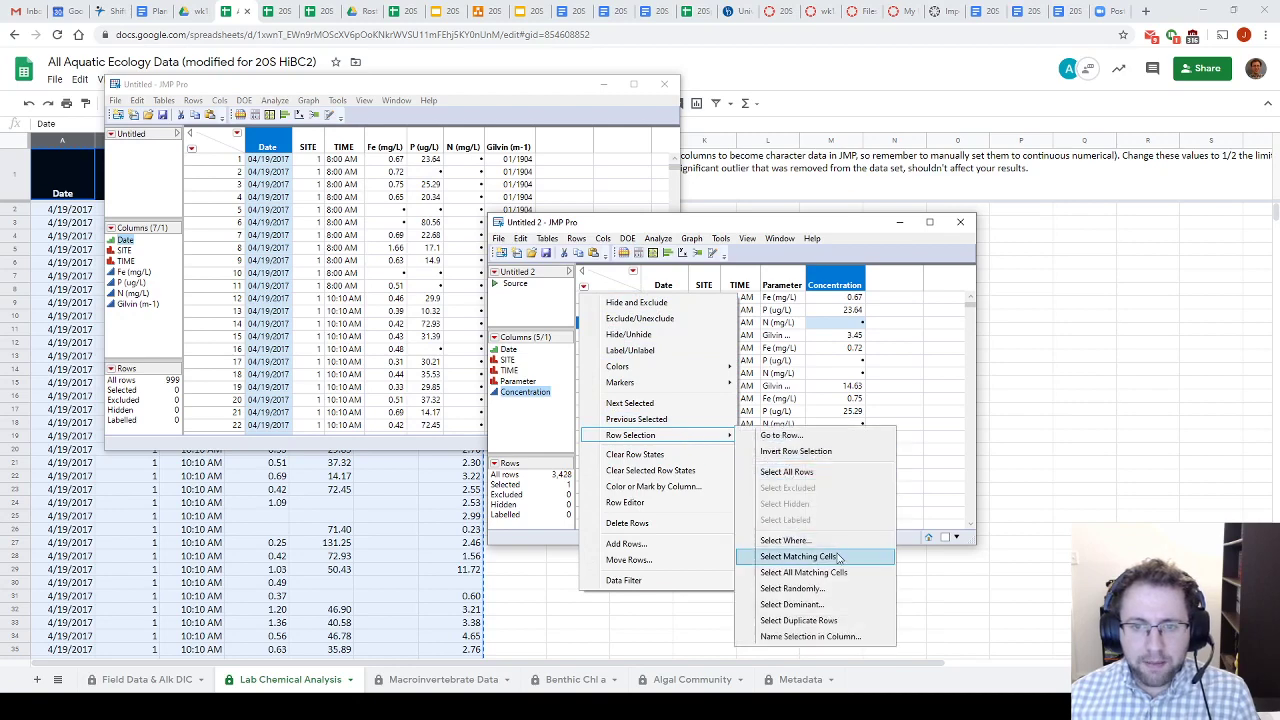
mouse_move(798, 556)
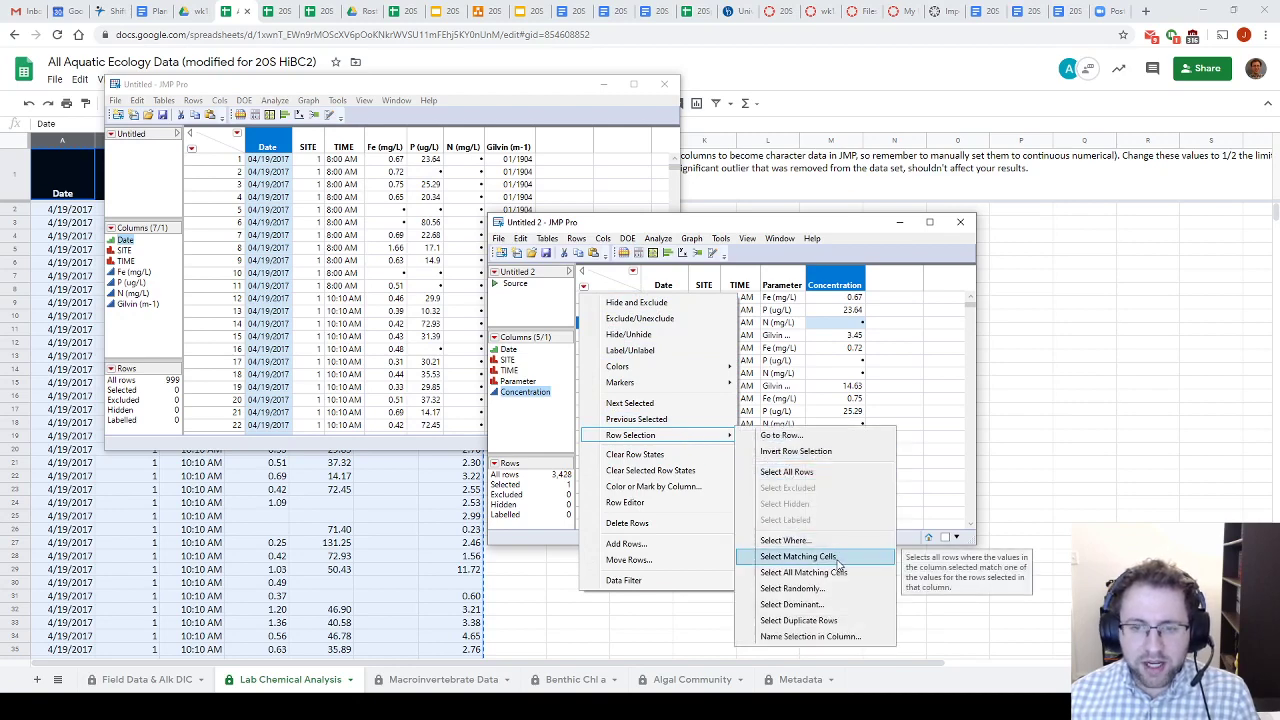
mouse_move(805, 572)
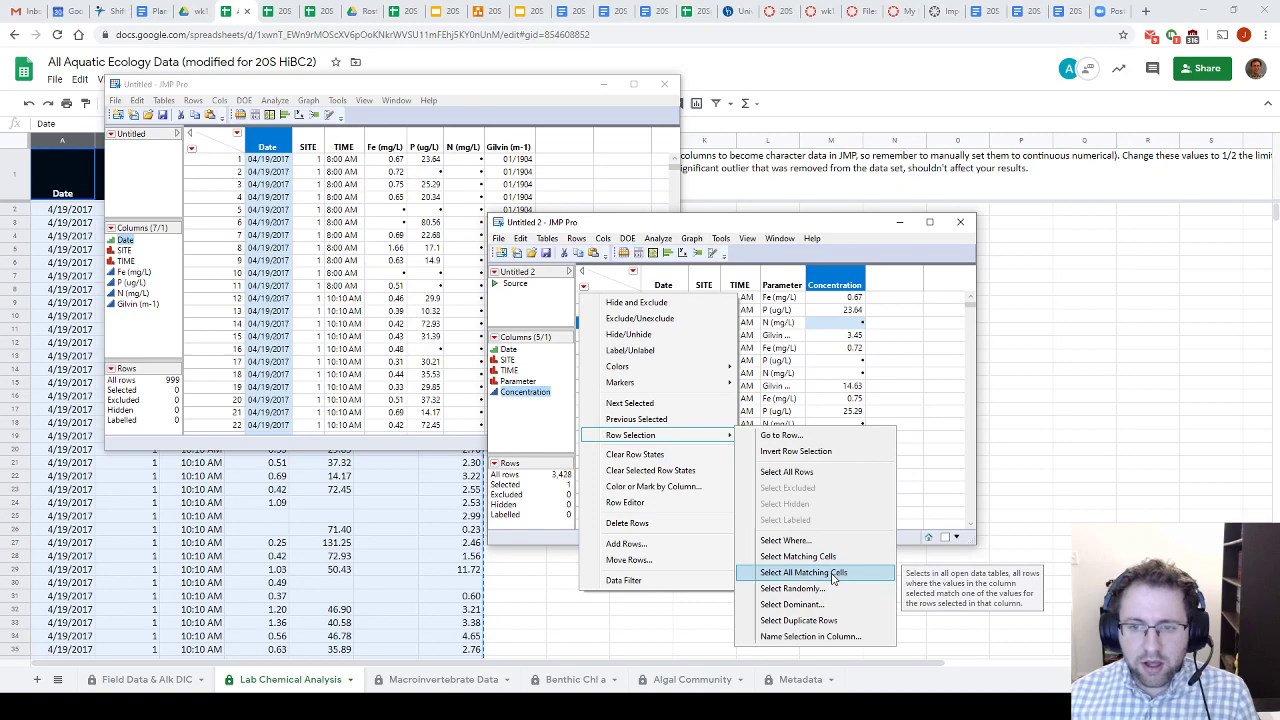
Delete all rows with a missing Concentration value, leaving 2,678 rows.
click(804, 571)
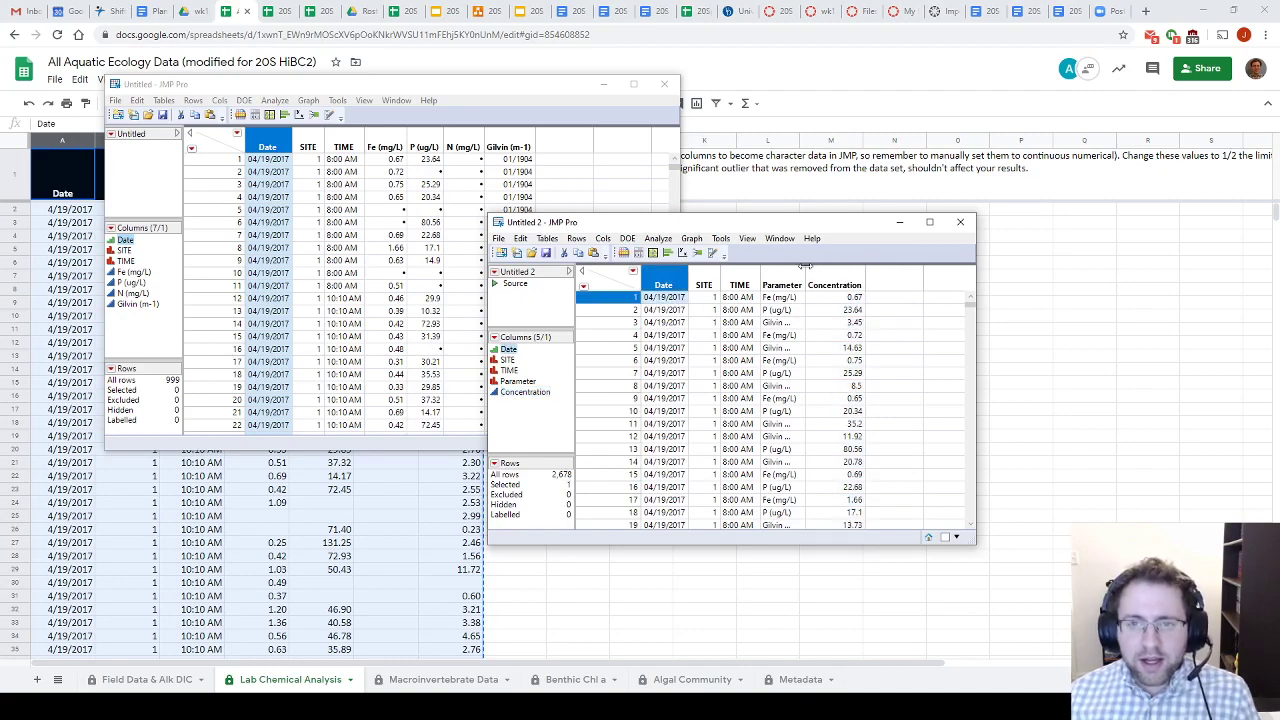
drag(730, 222, 945, 84)
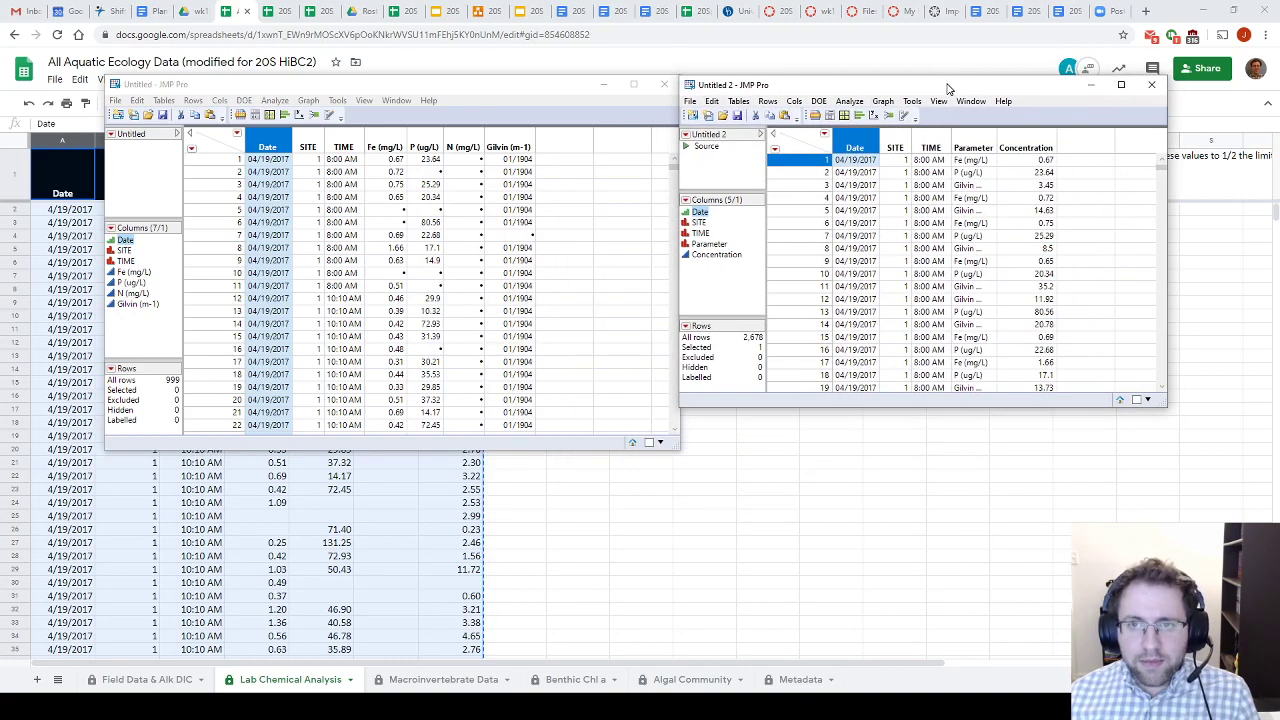
mouse_move(876, 120)
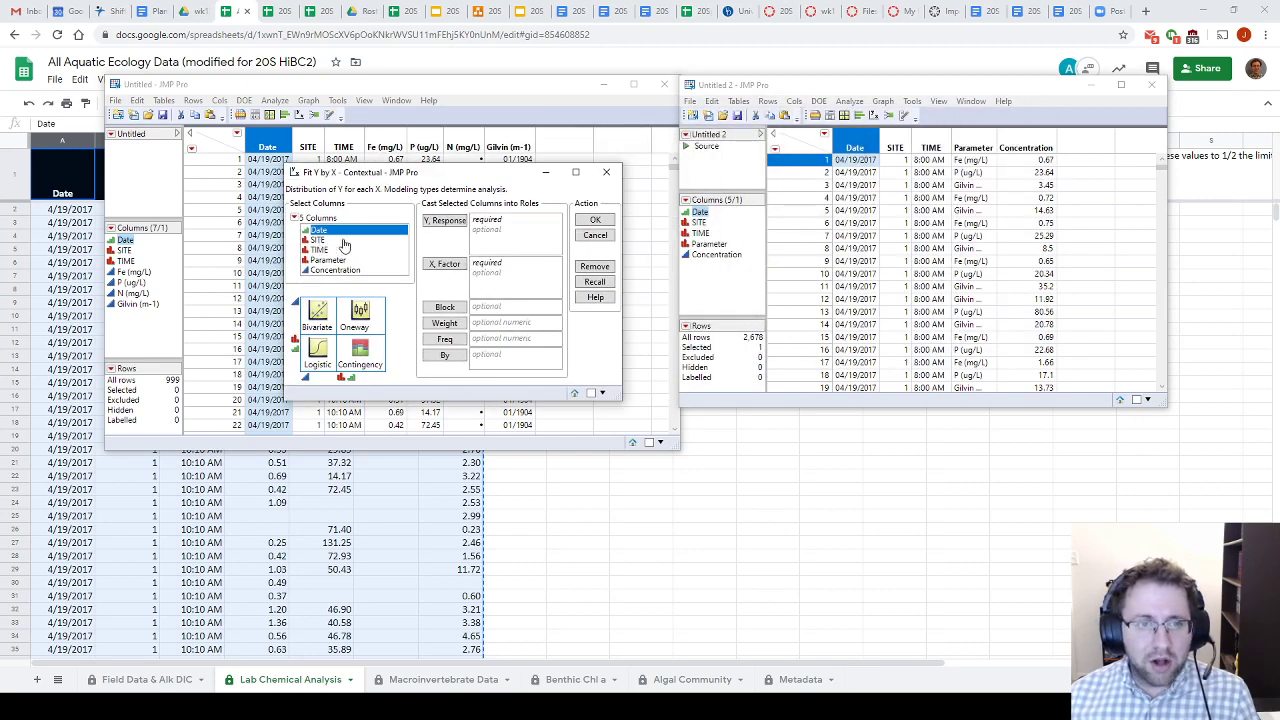
Run Fit Y by X with Concentration as Y, SITE as X, and TIME and Parameter as By.
click(335, 270)
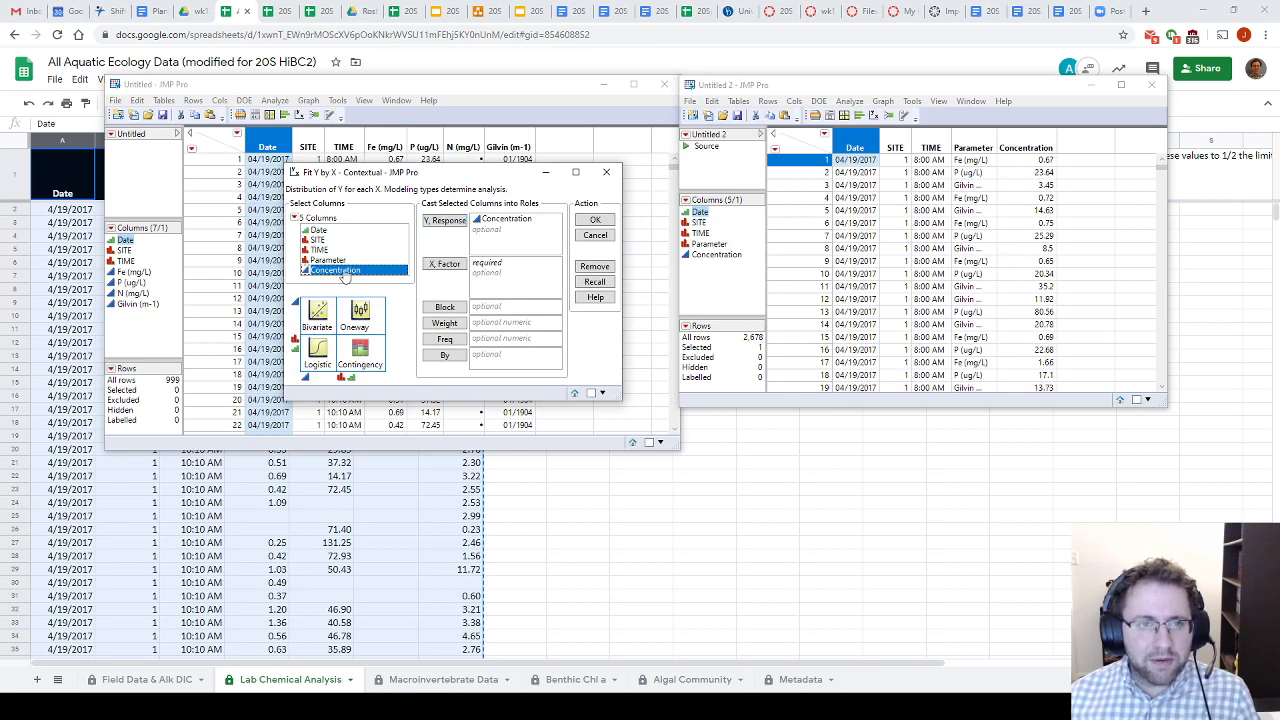
click(323, 240)
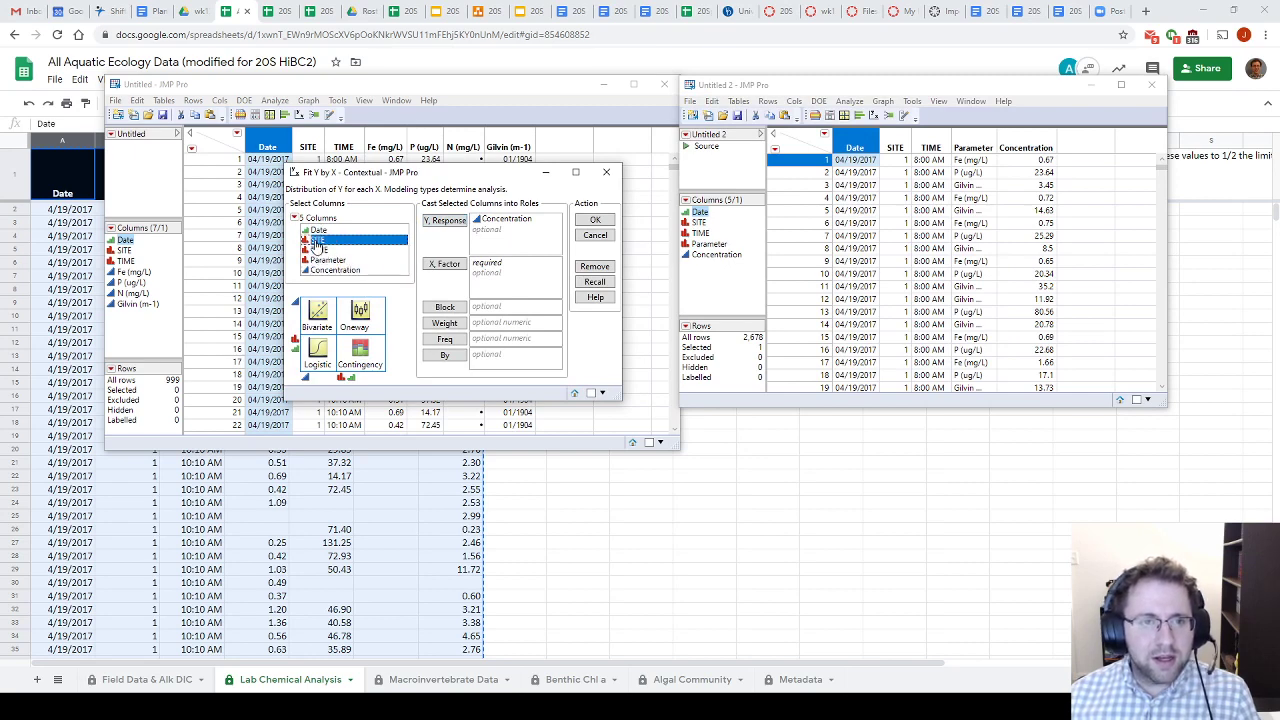
click(318, 240)
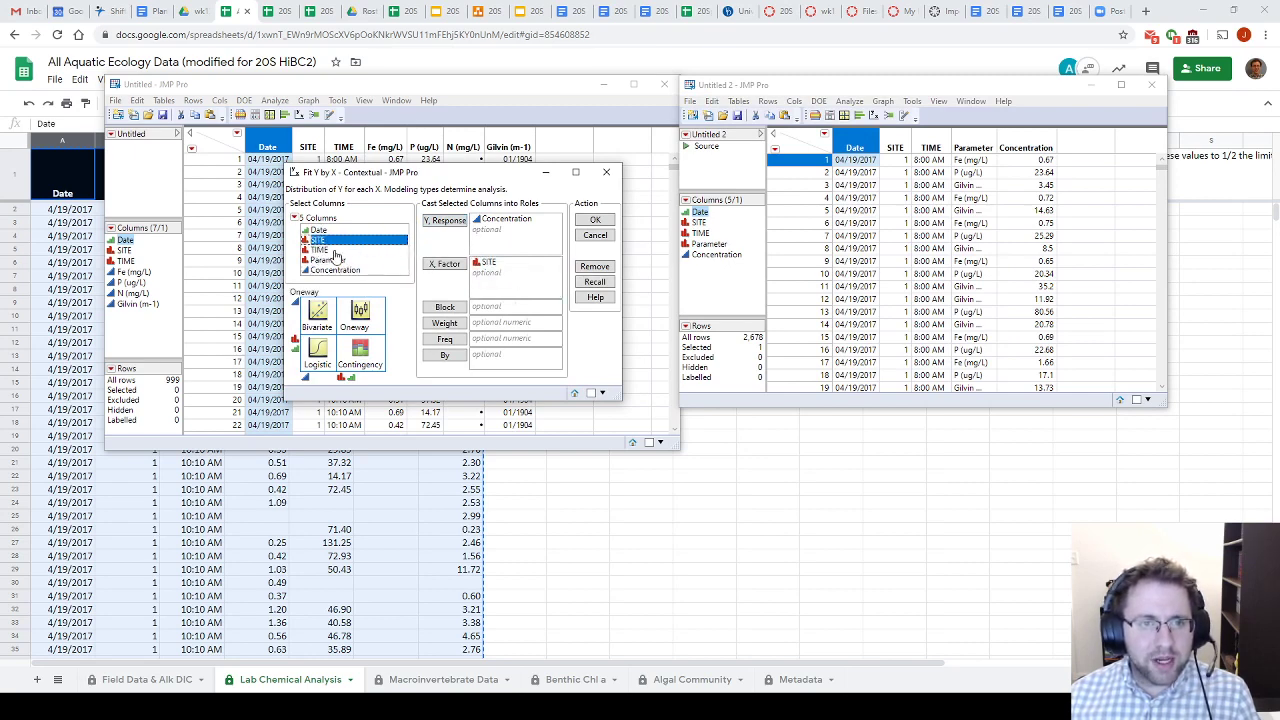
click(328, 261)
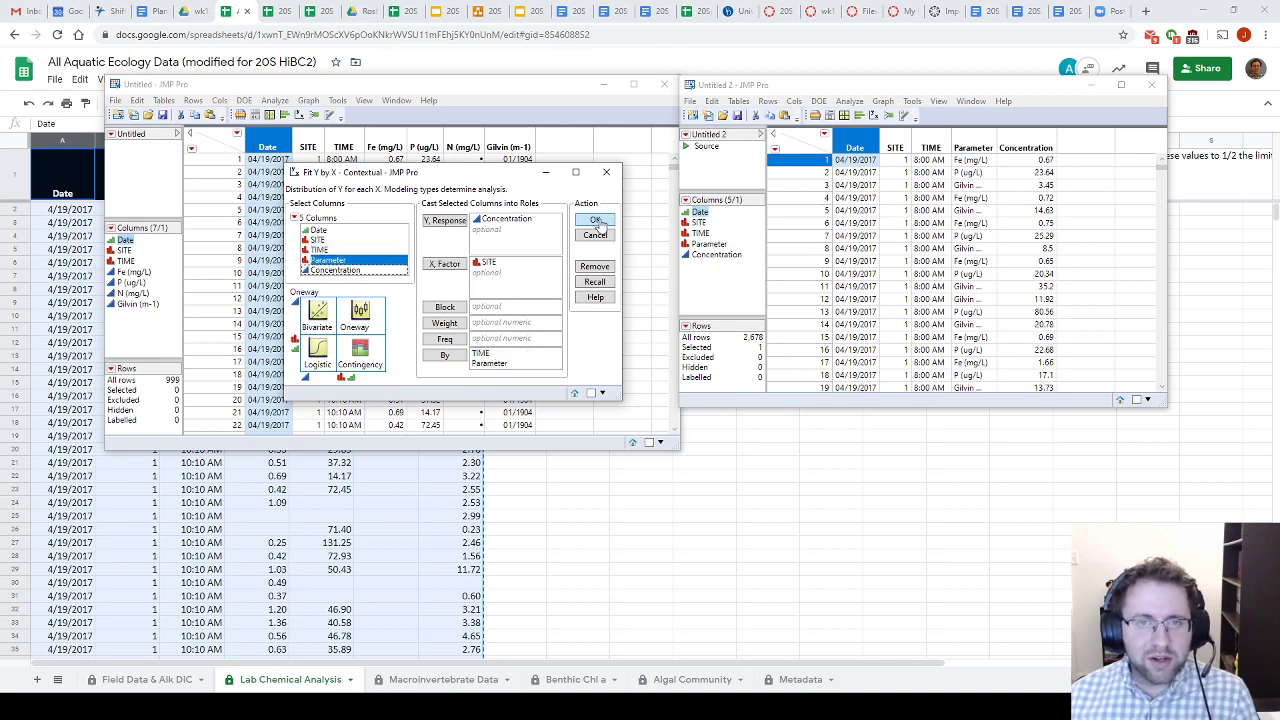
click(595, 220)
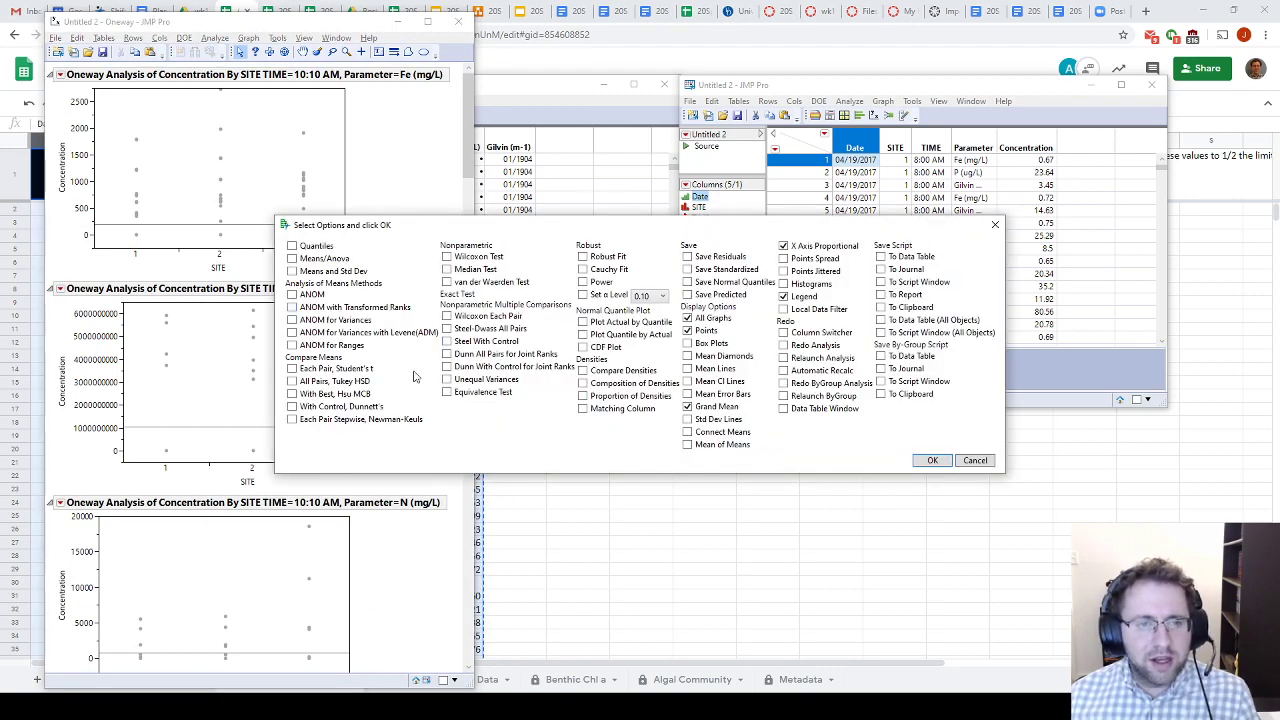
Add All Pairs Tukey HSD comparisons to every oneway analysis and scroll the report.
click(293, 381)
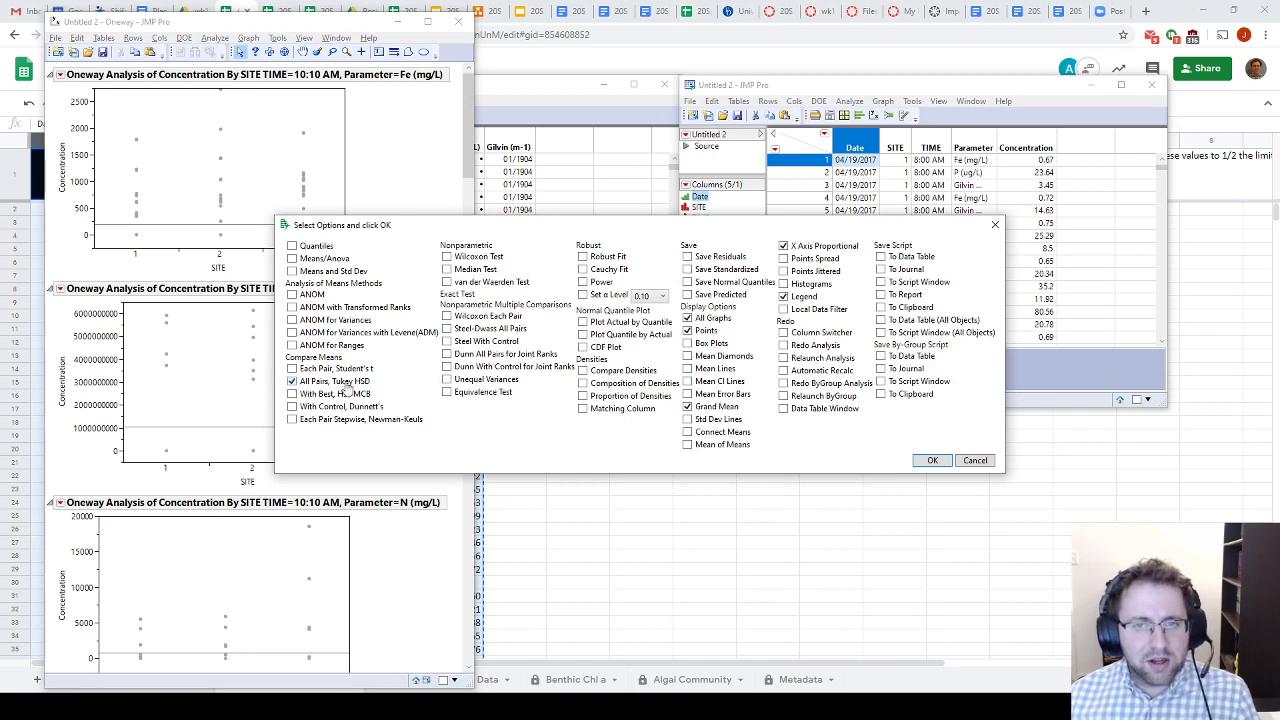
click(931, 460)
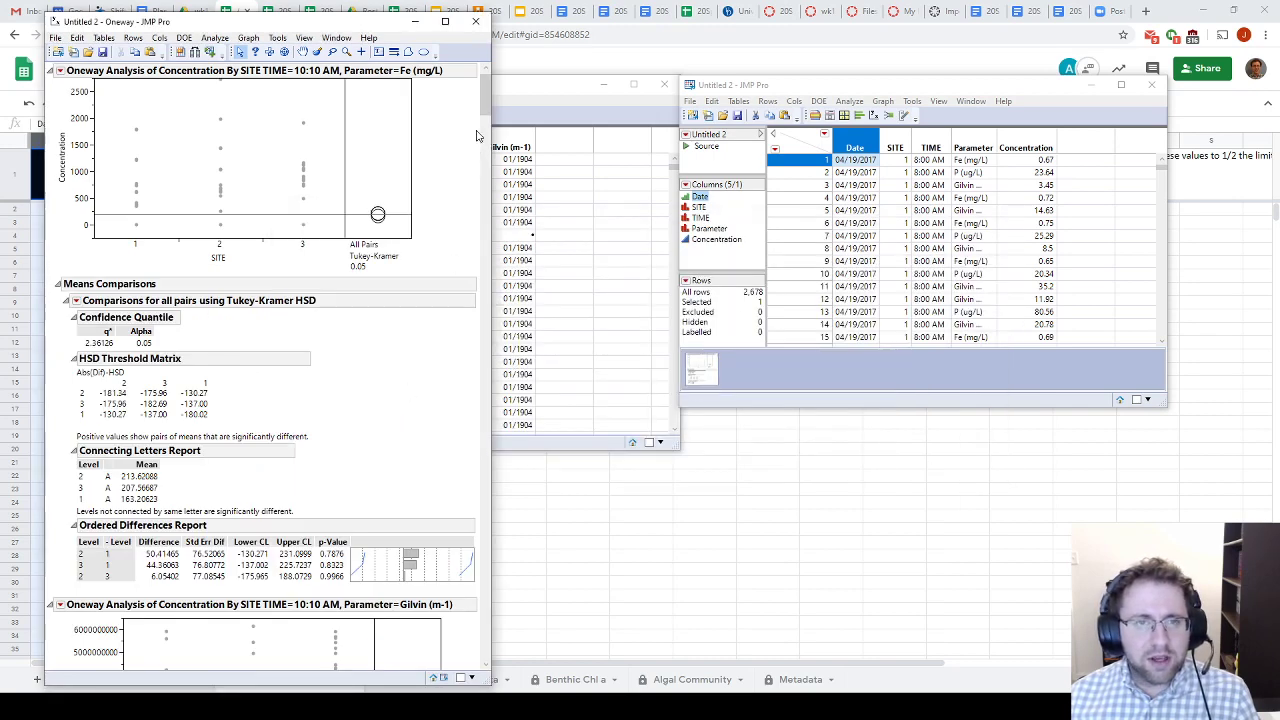
scroll(down, 3)
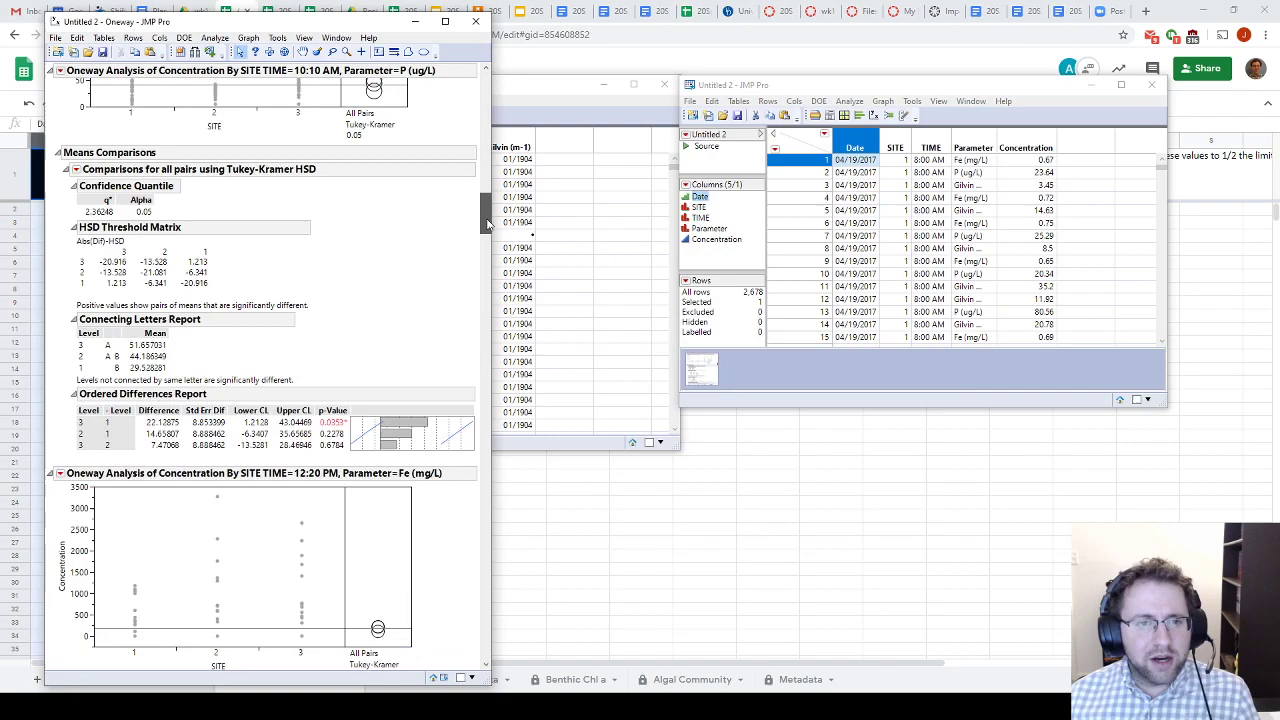
scroll(down, 3)
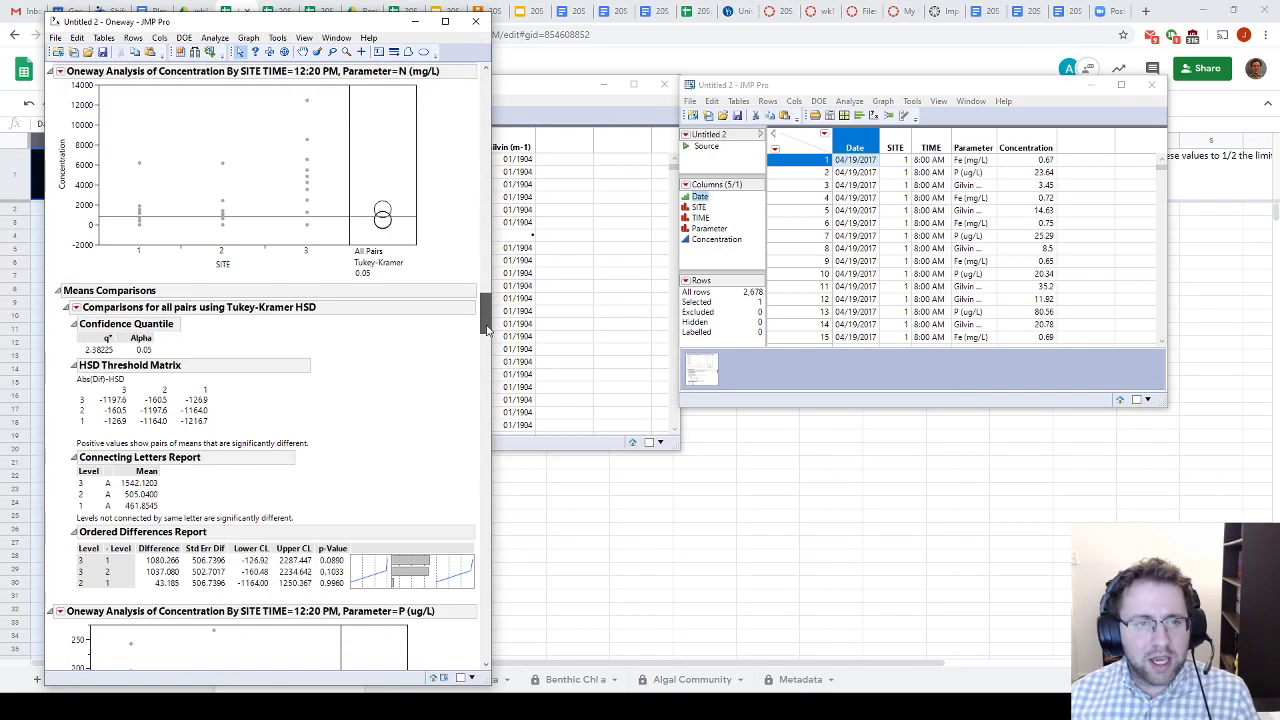
scroll(down, 3)
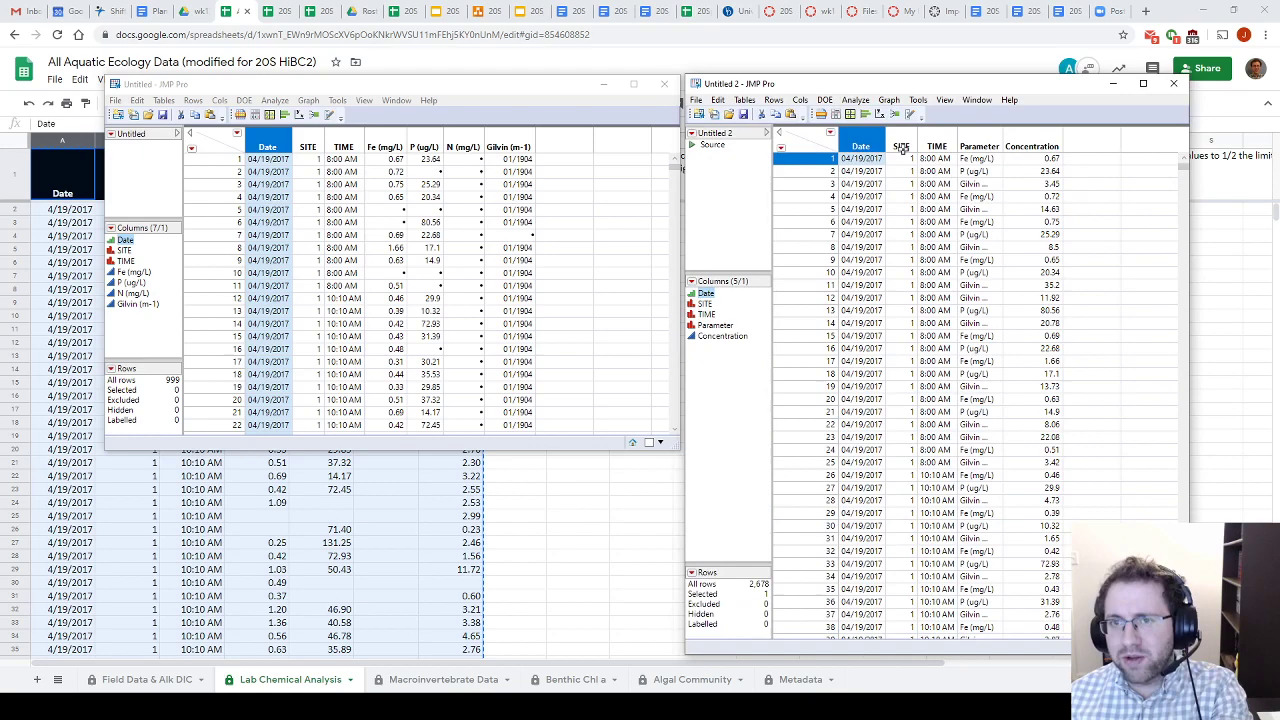
Use Select Where to pick rows with Date 04/19/2017, SITE 1 and Parameter Fe (mg/L).
click(901, 146)
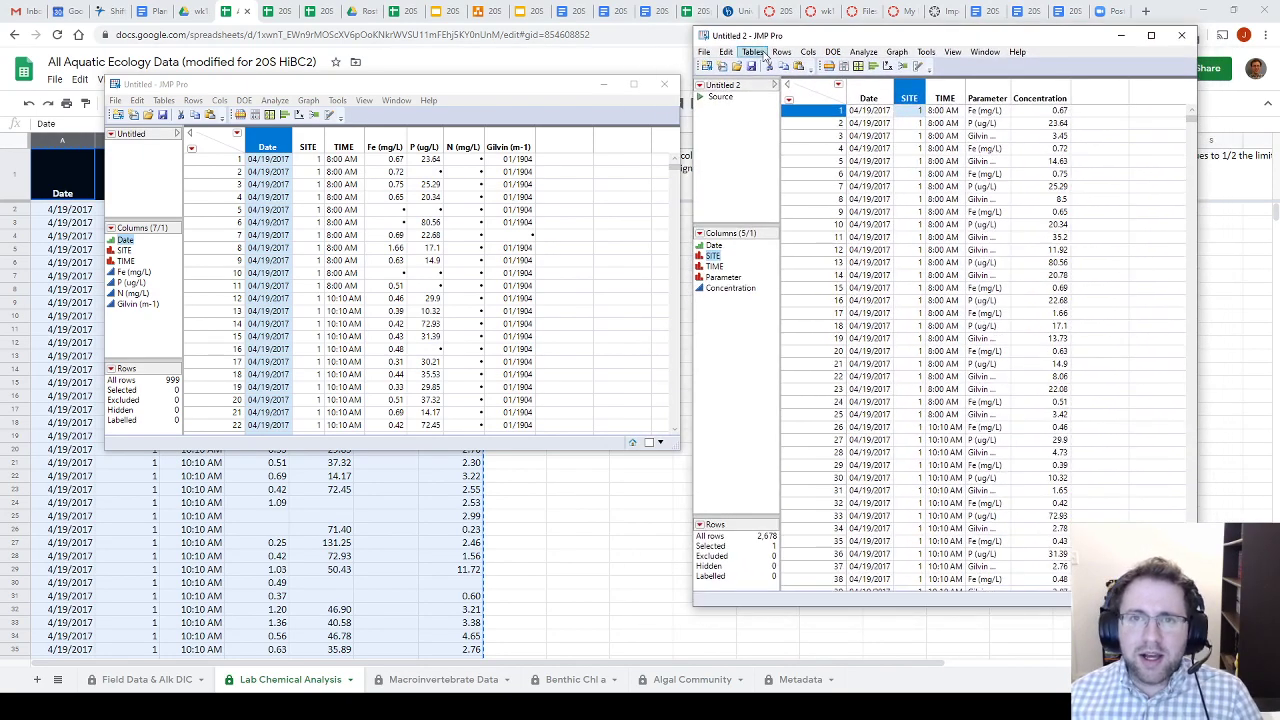
click(752, 51)
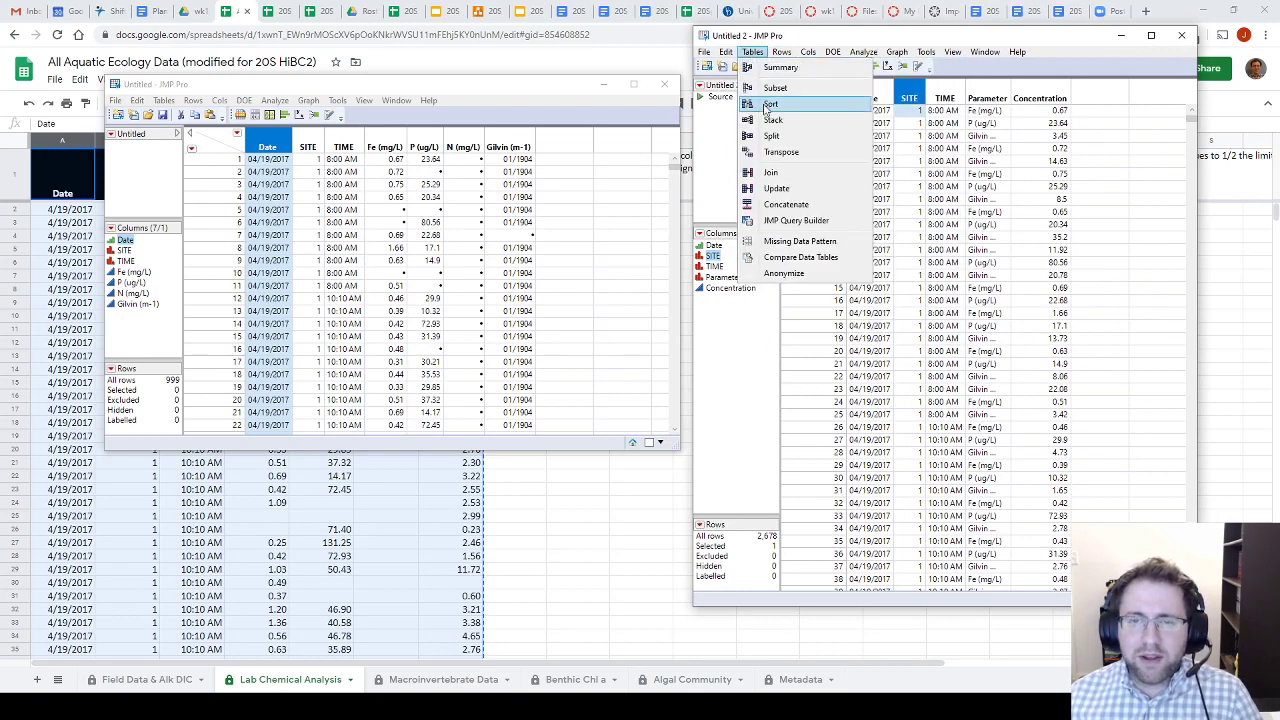
mouse_move(777, 188)
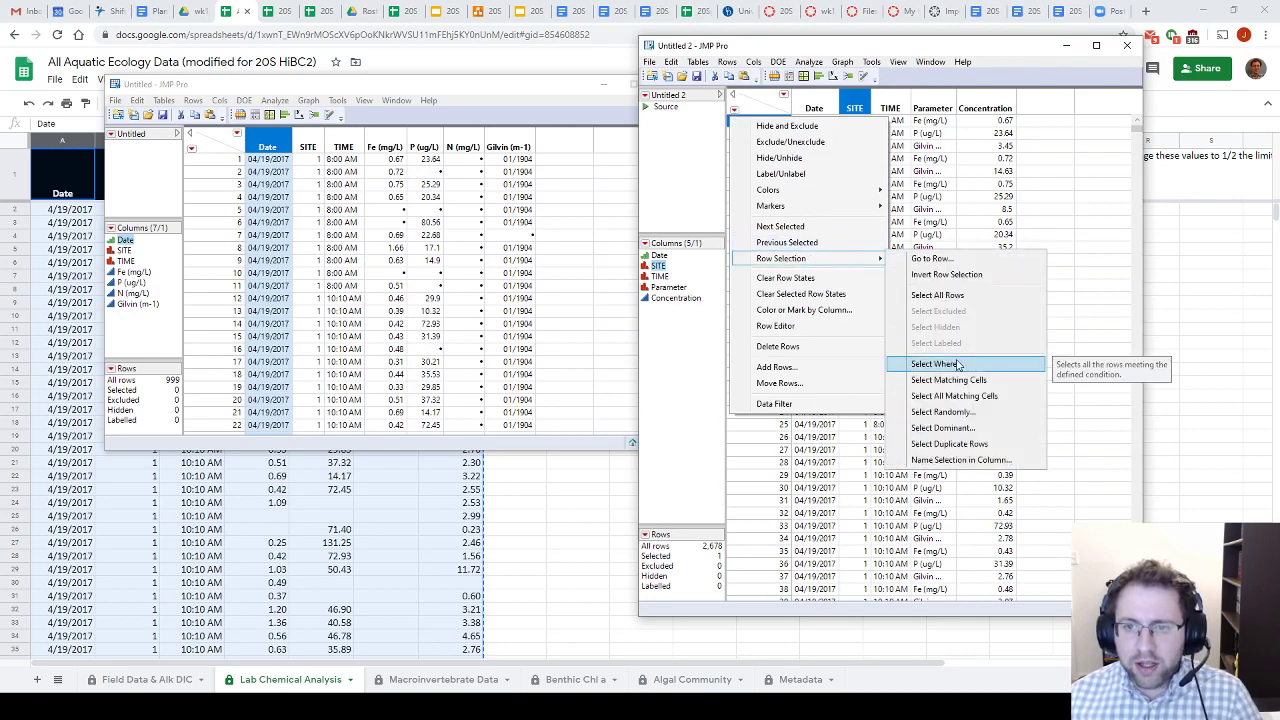
click(933, 363)
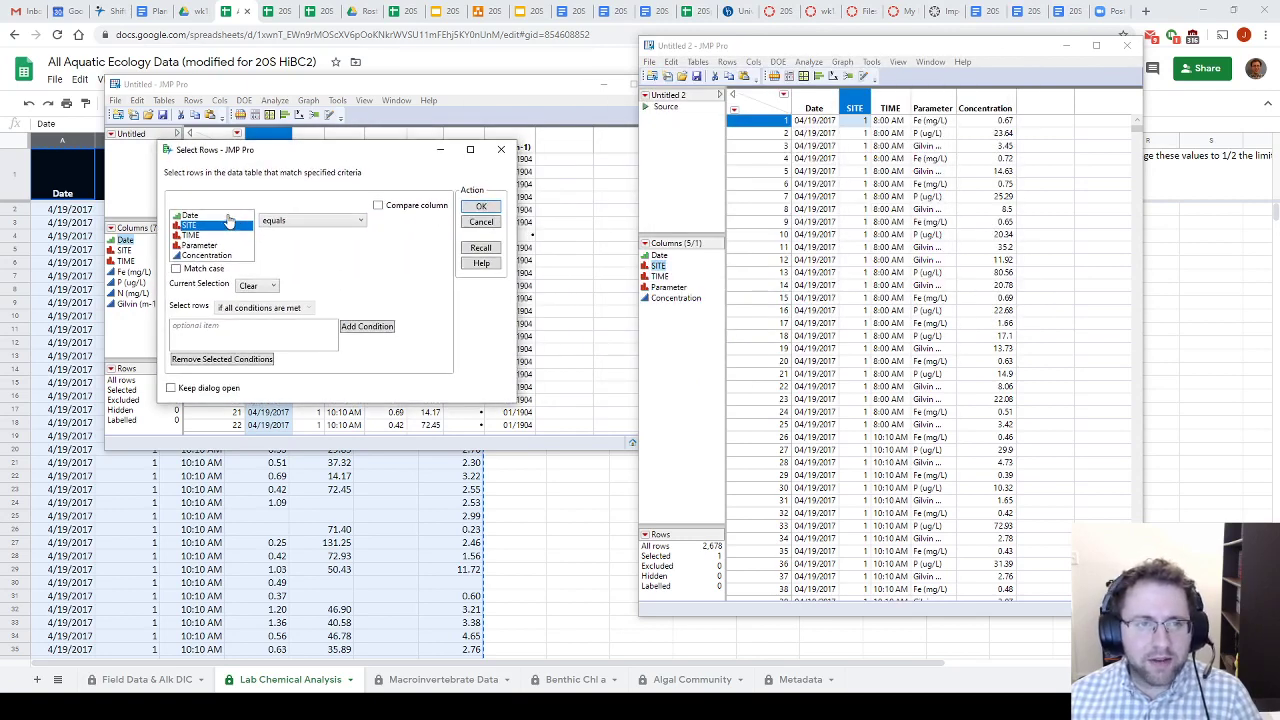
click(190, 215)
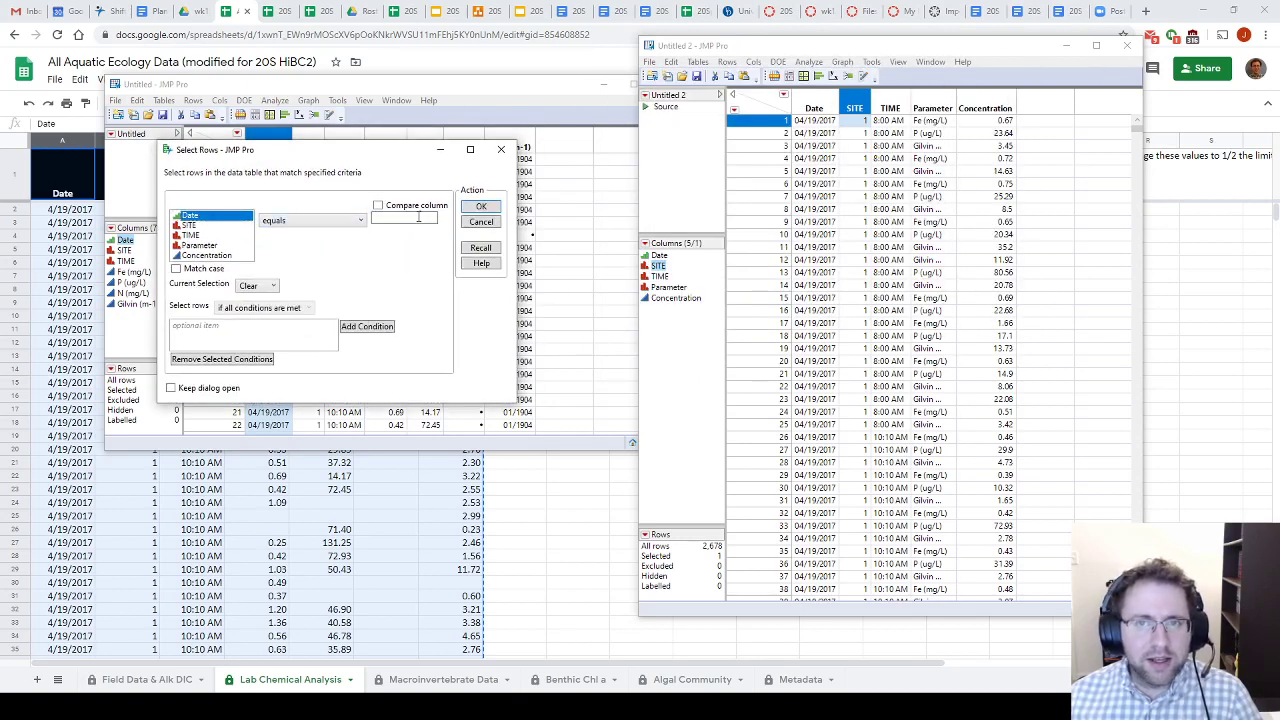
click(405, 218)
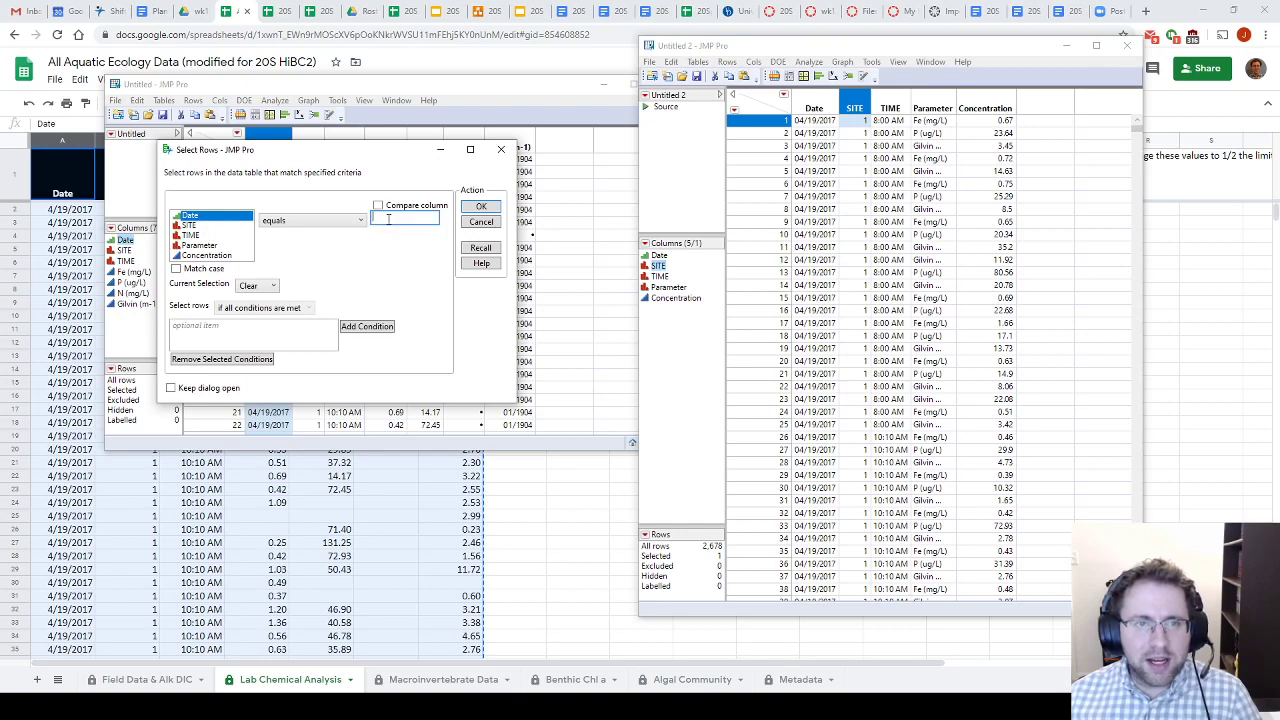
text(04)
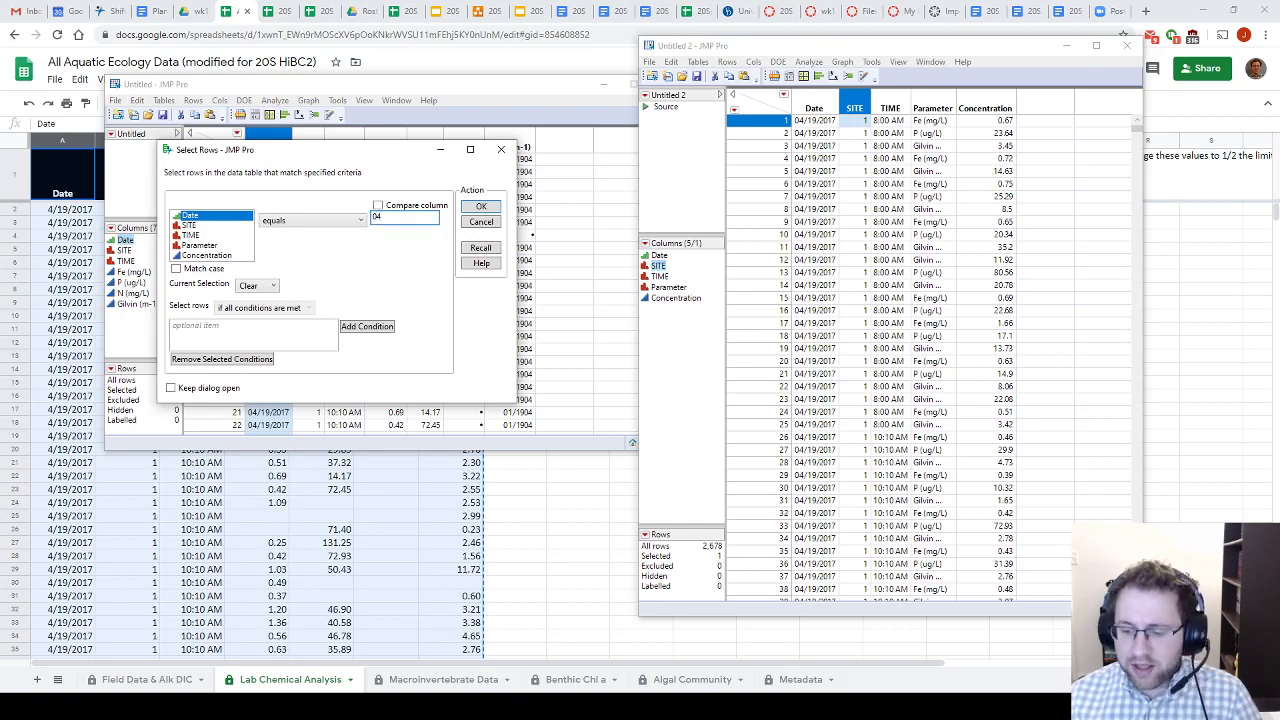
text(04/19/201)
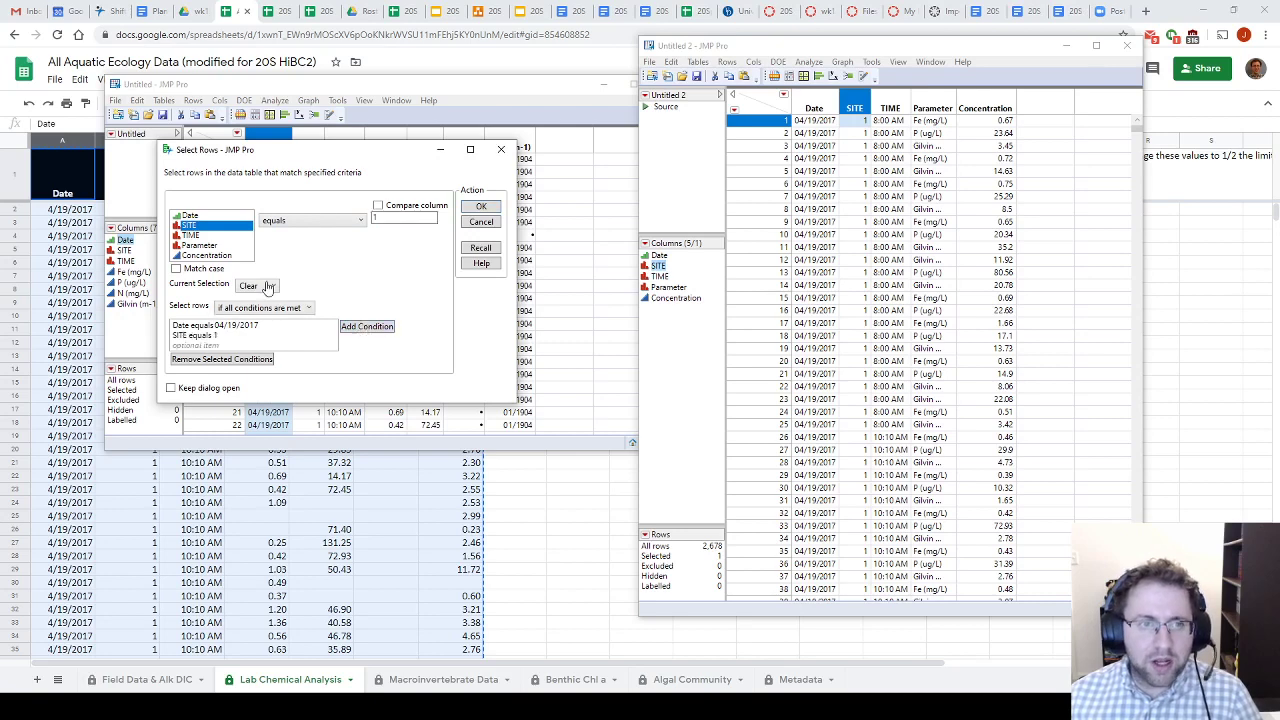
click(200, 246)
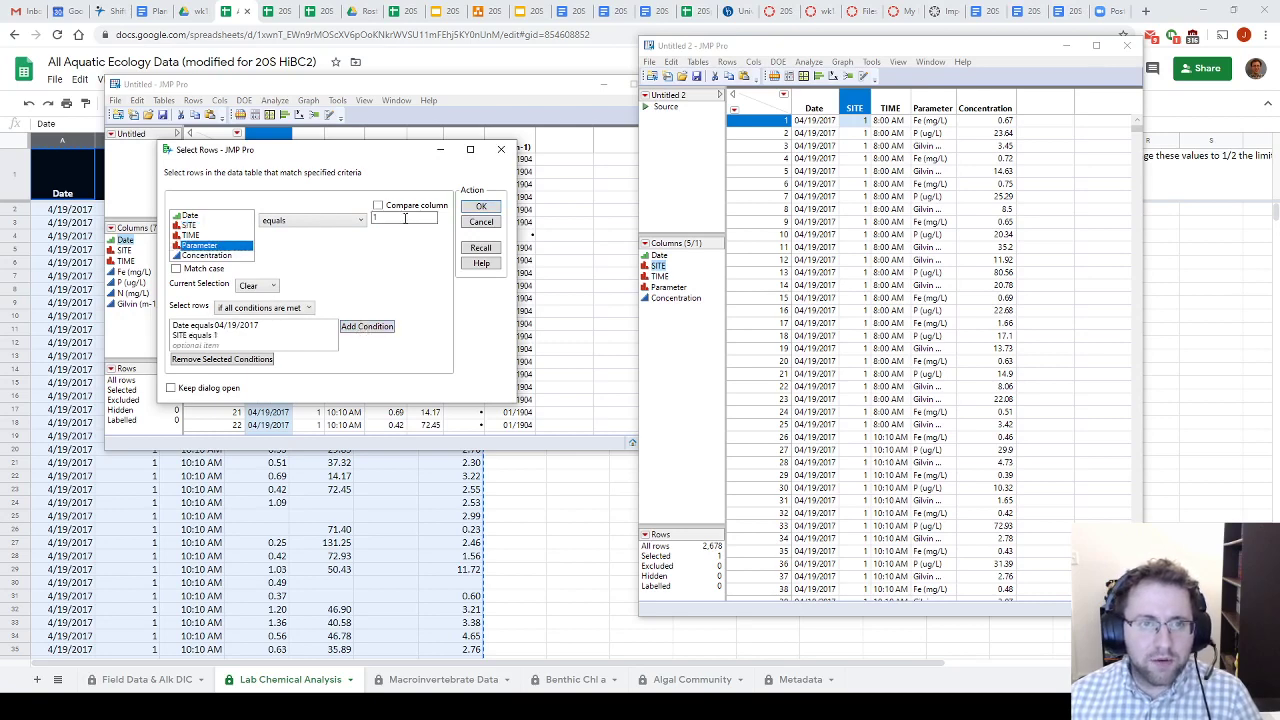
text(Fe (mg/L)
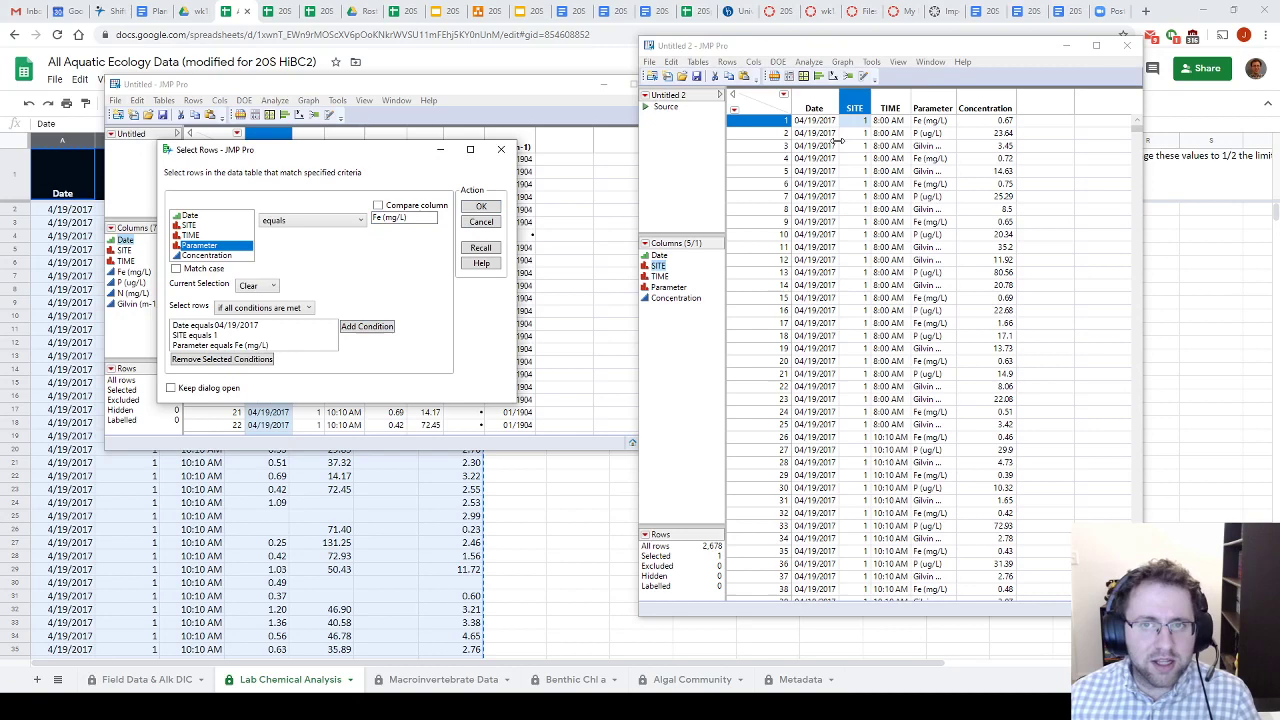
mouse_move(330, 280)
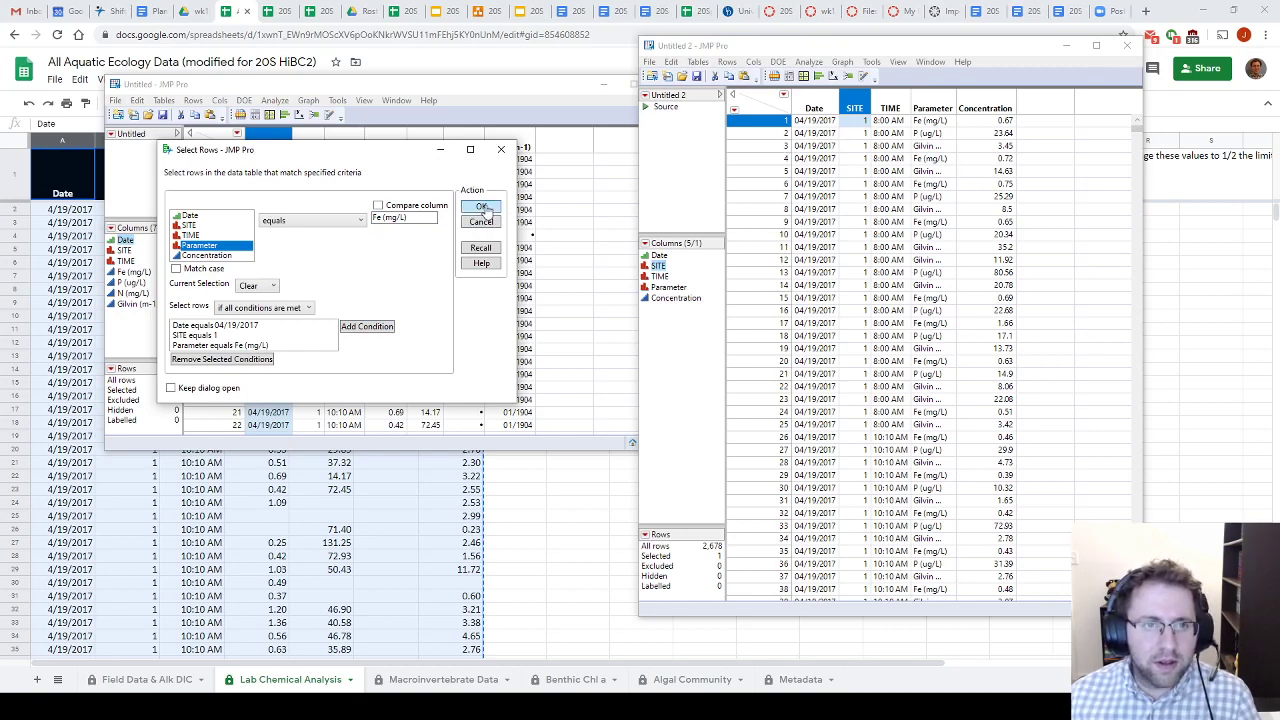
click(481, 207)
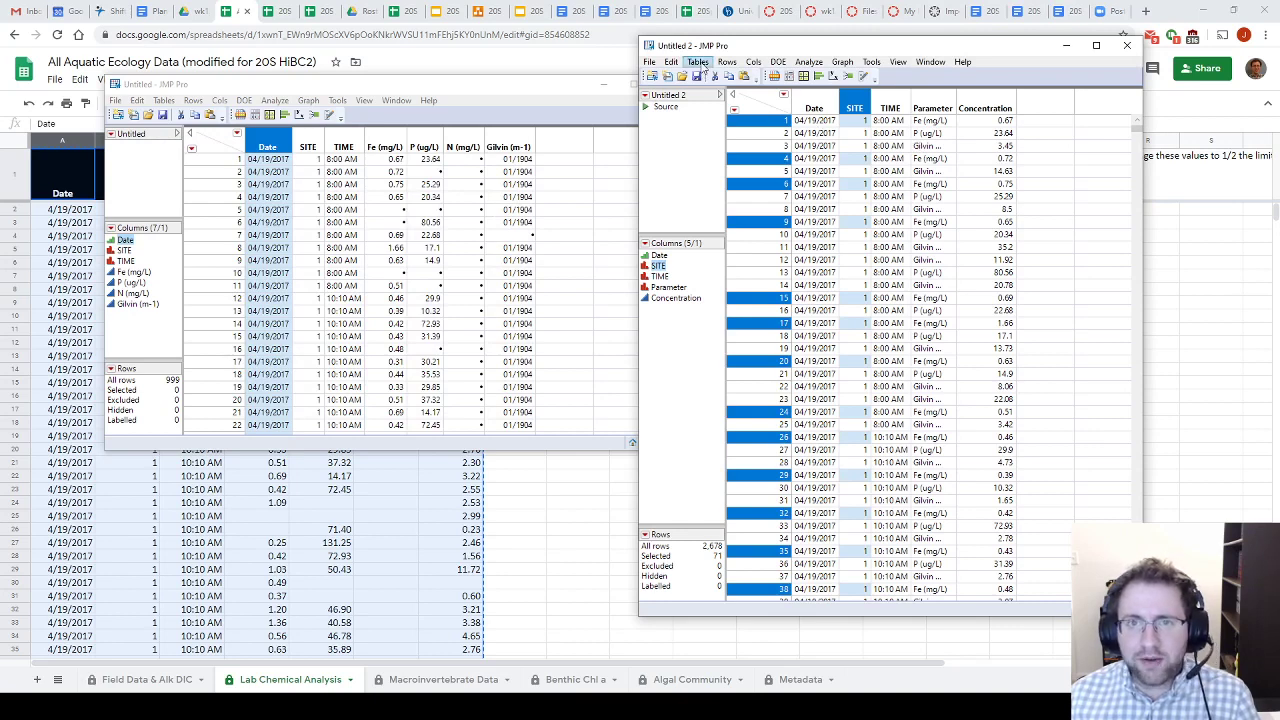
Make a subset table of the 71 selected rows, then close the subset without saving.
click(697, 62)
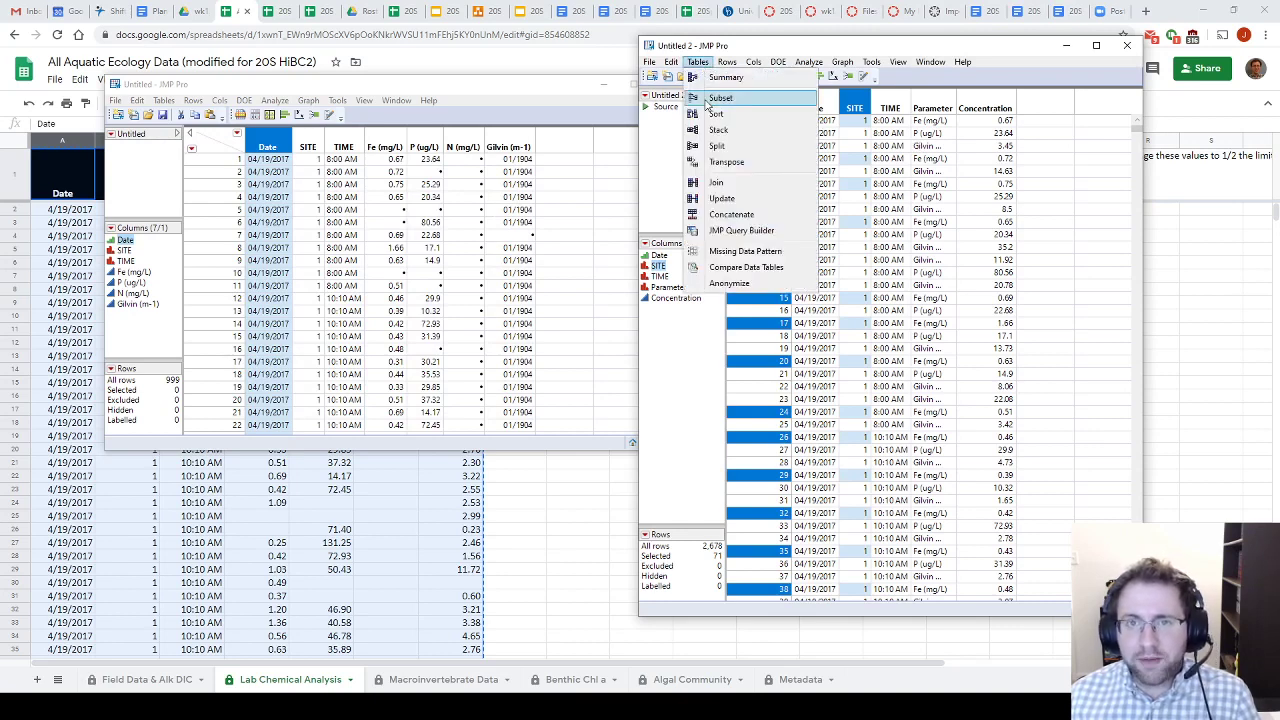
click(721, 97)
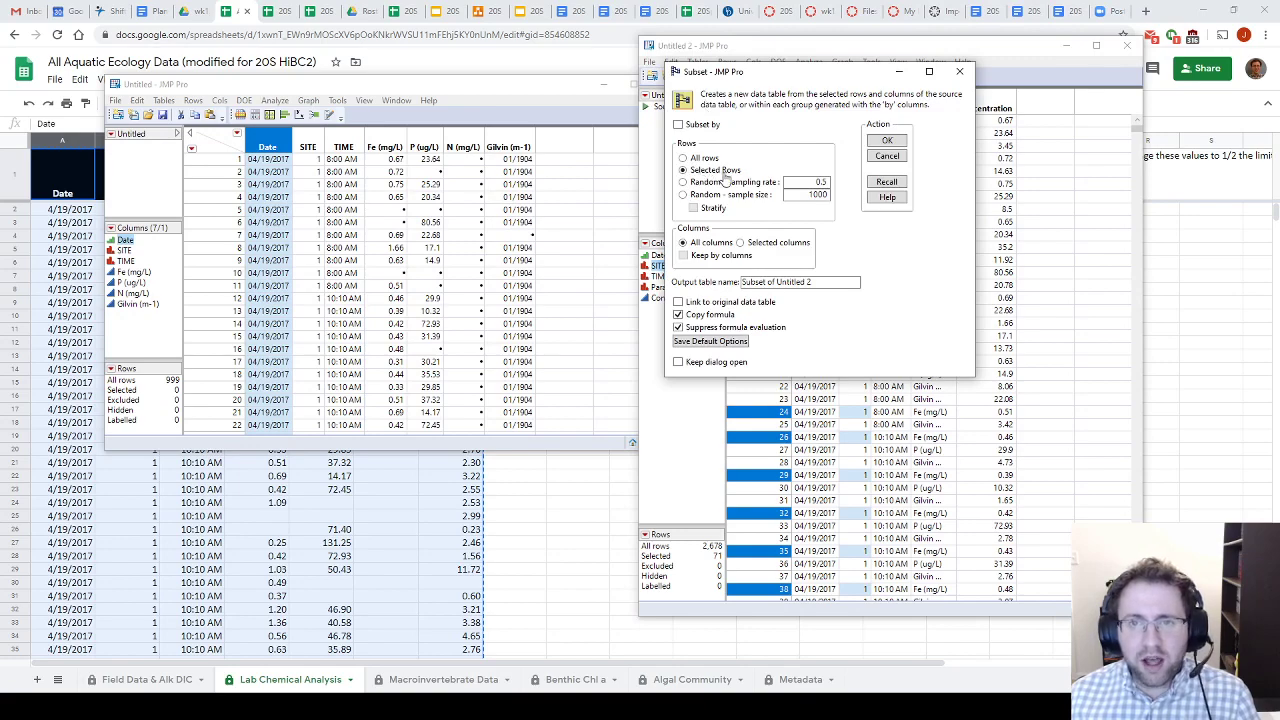
click(886, 139)
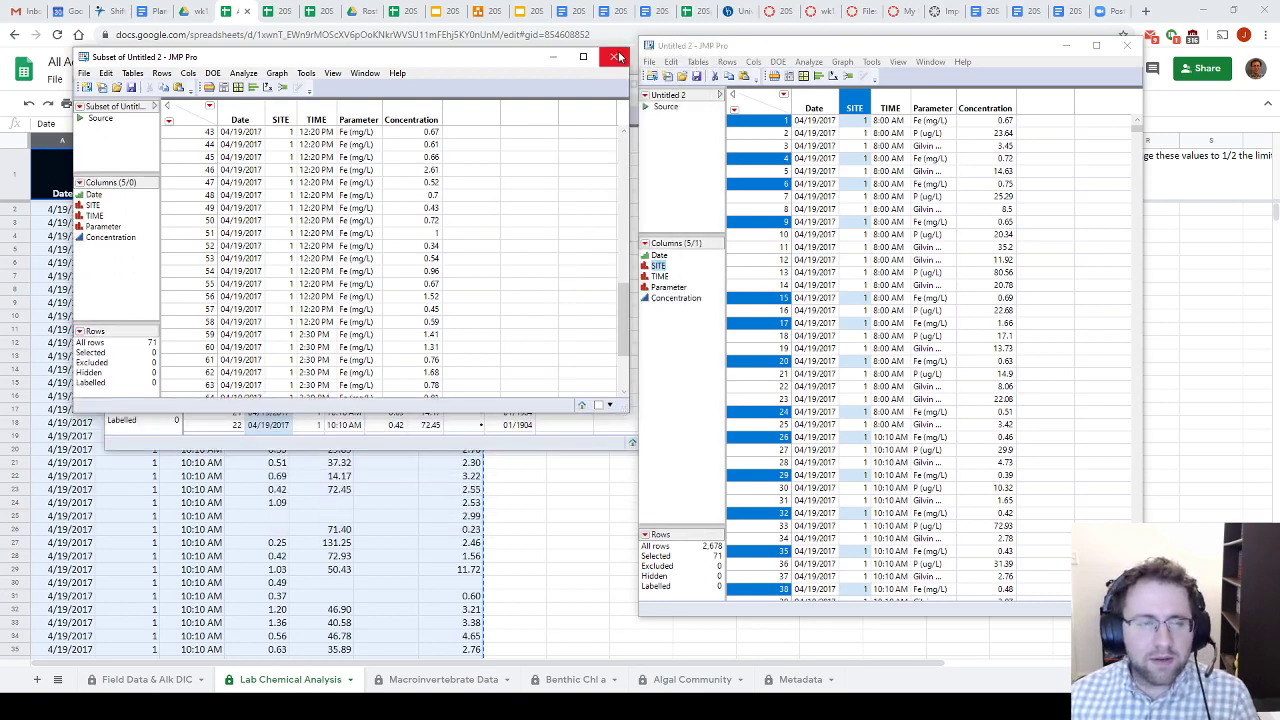
mouse_move(614, 56)
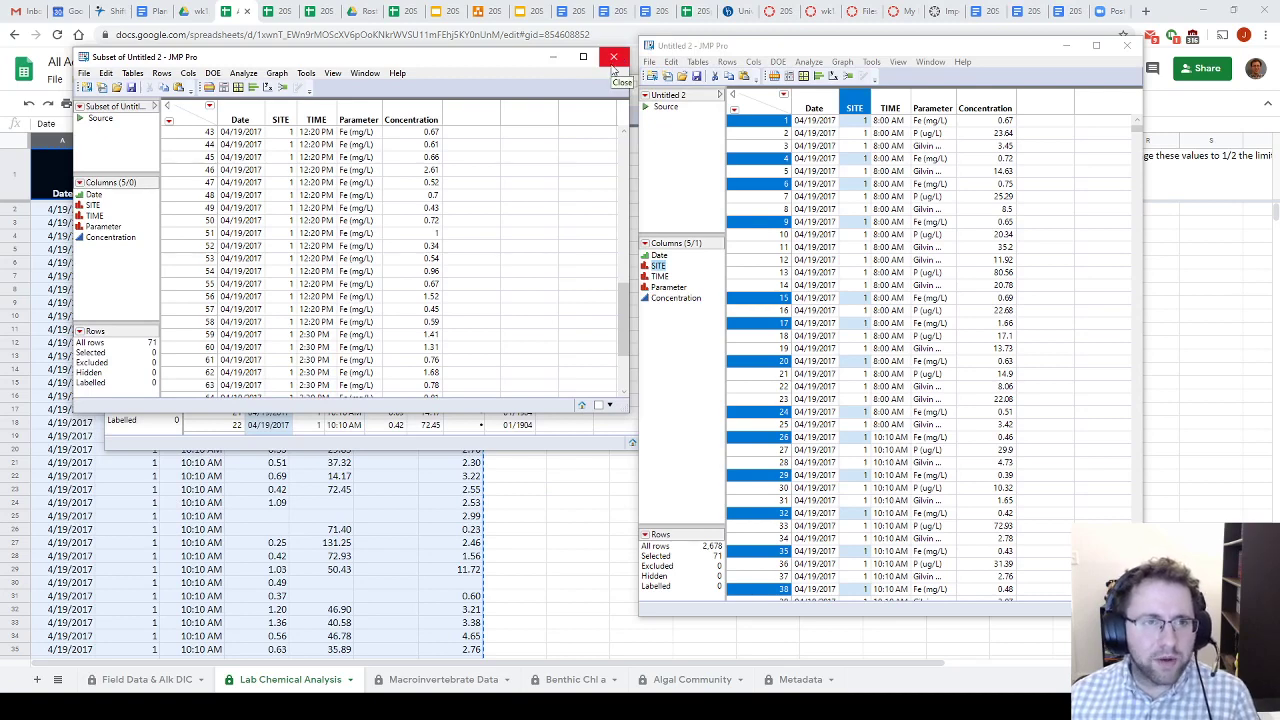
click(614, 57)
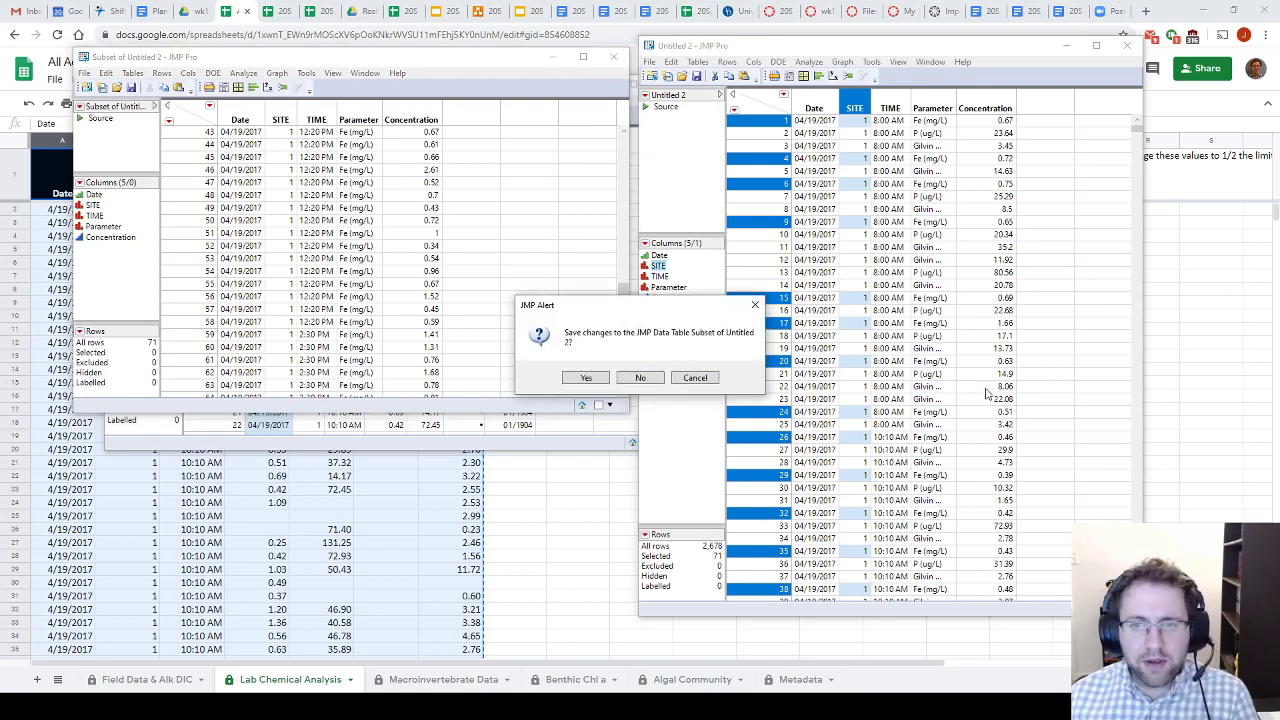
click(639, 377)
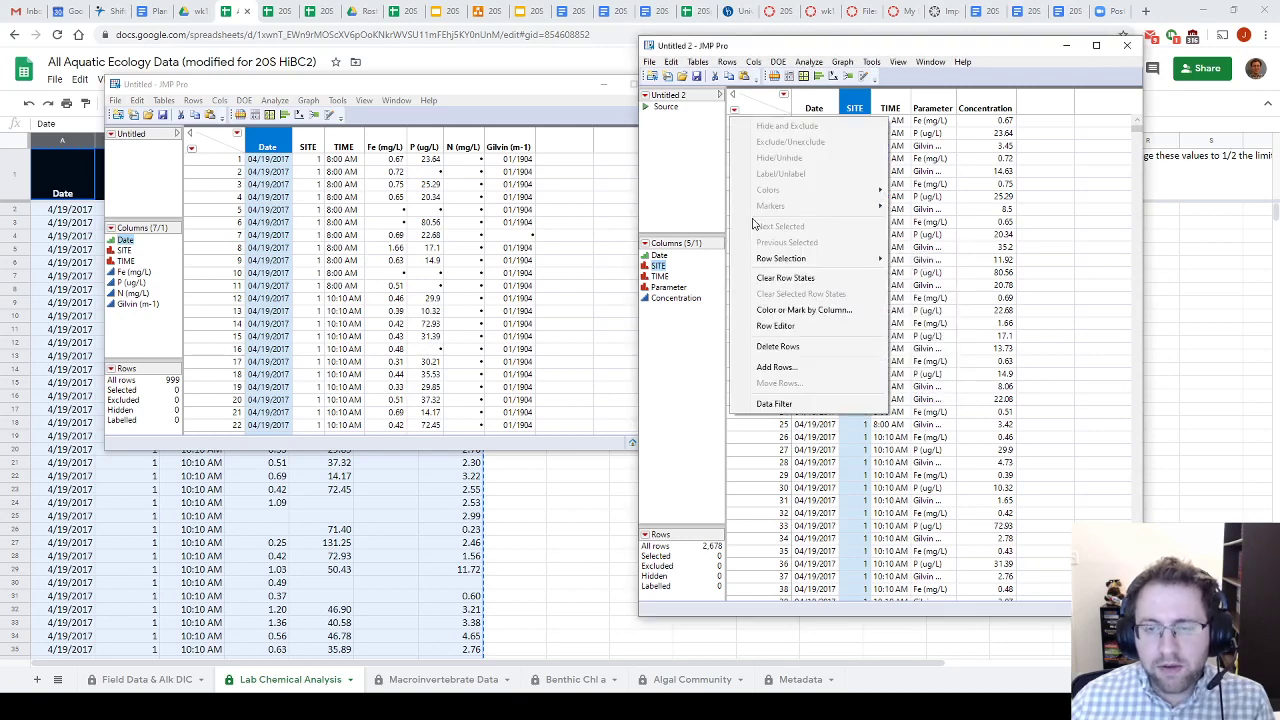
Open a data filter using Date, SITE and Parameter as filter columns.
click(774, 403)
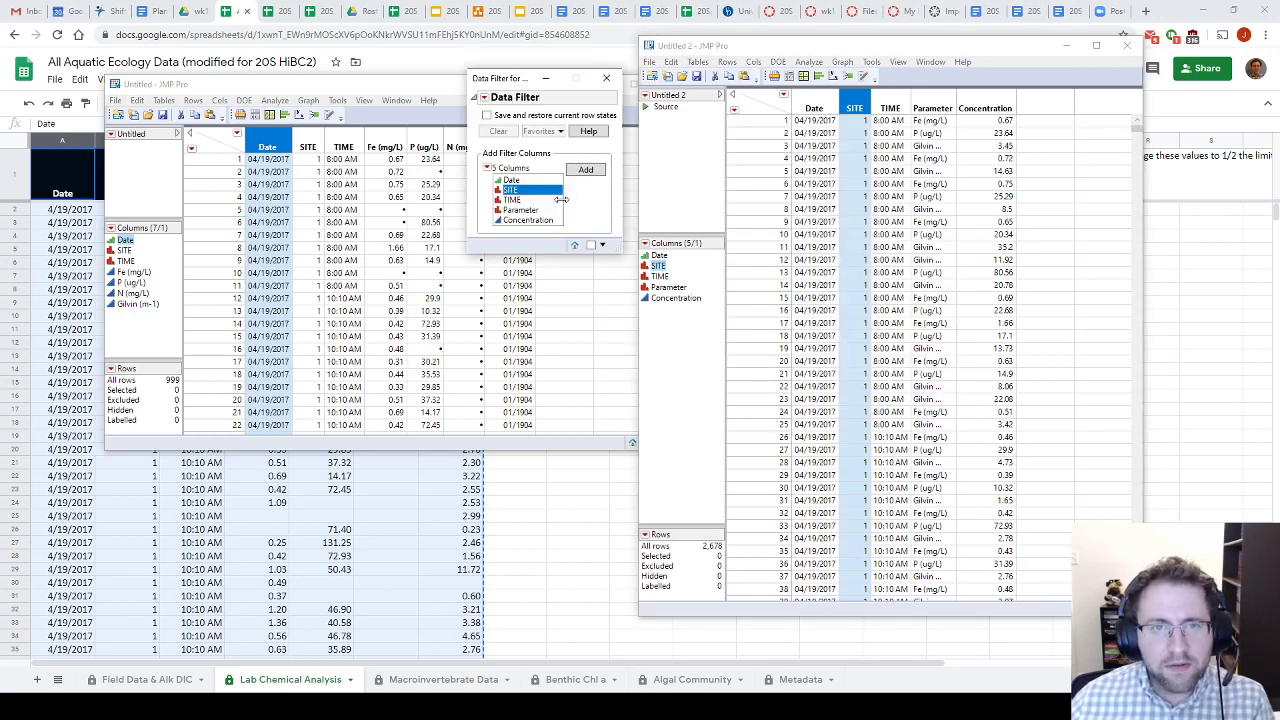
click(510, 180)
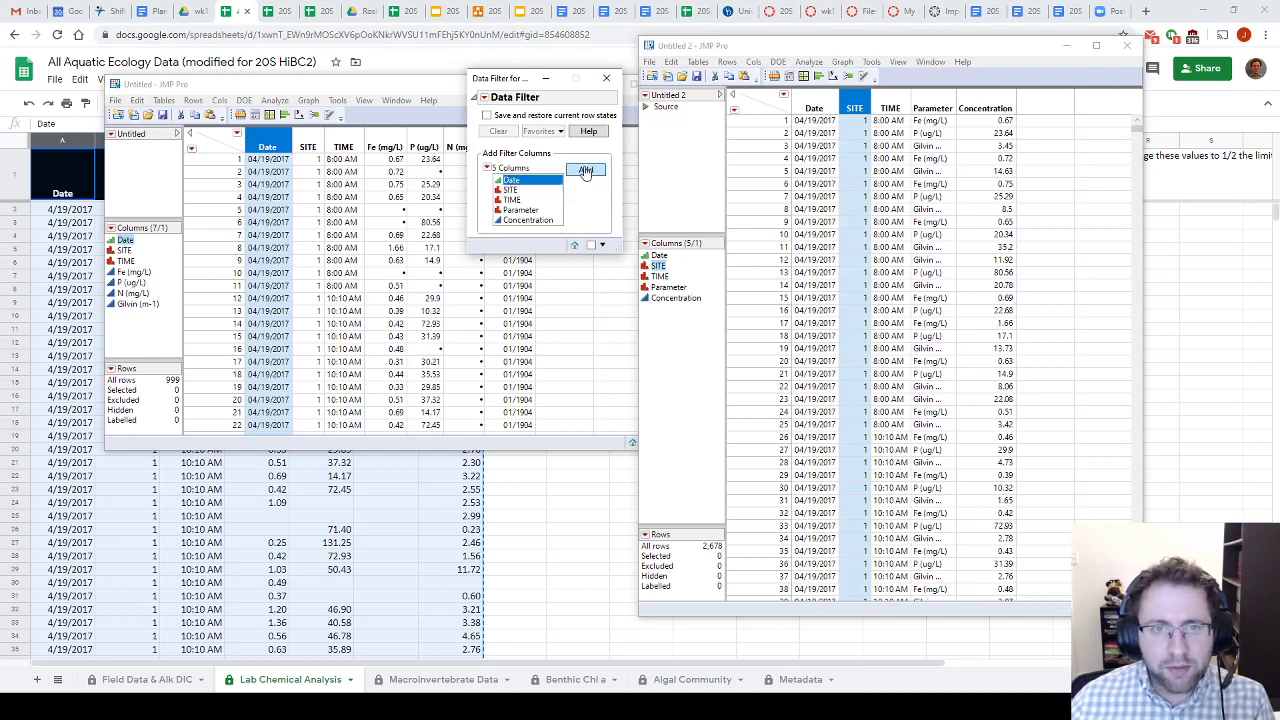
click(585, 168)
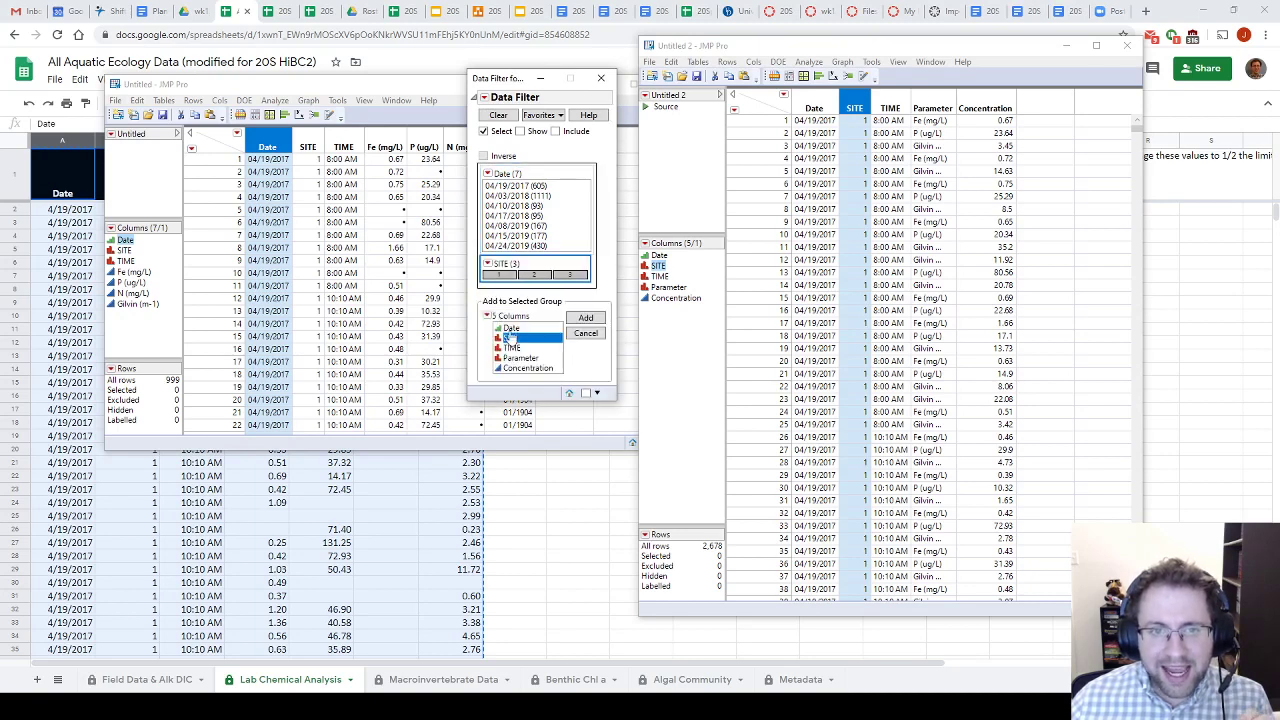
click(520, 358)
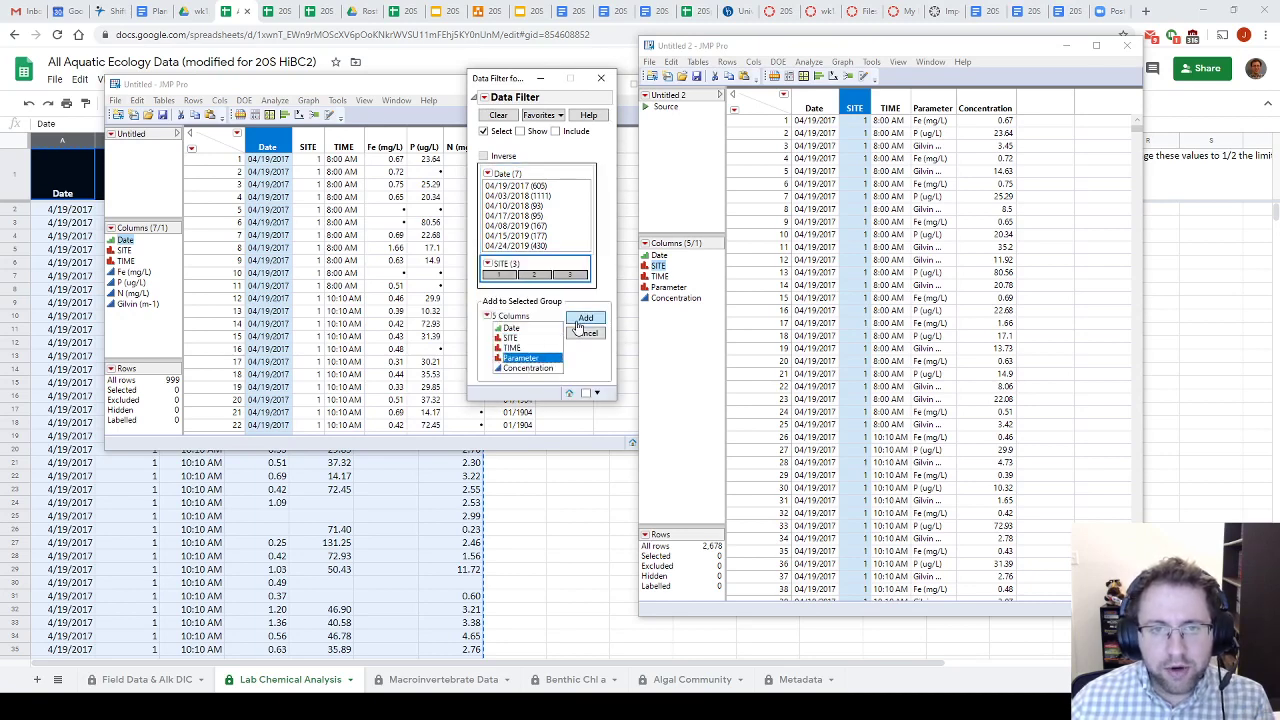
click(585, 317)
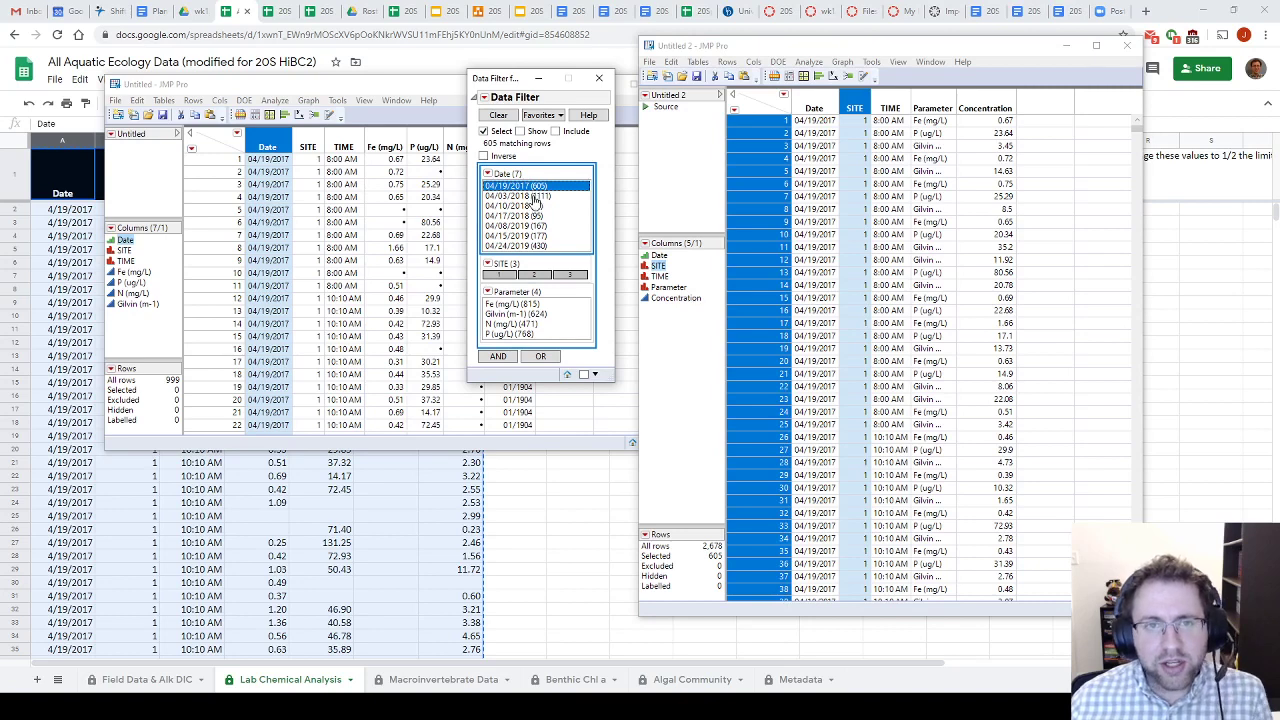
Filter to the 04/03/2018, 04/10/2018 and 04/17/2018 sampling dates.
click(535, 185)
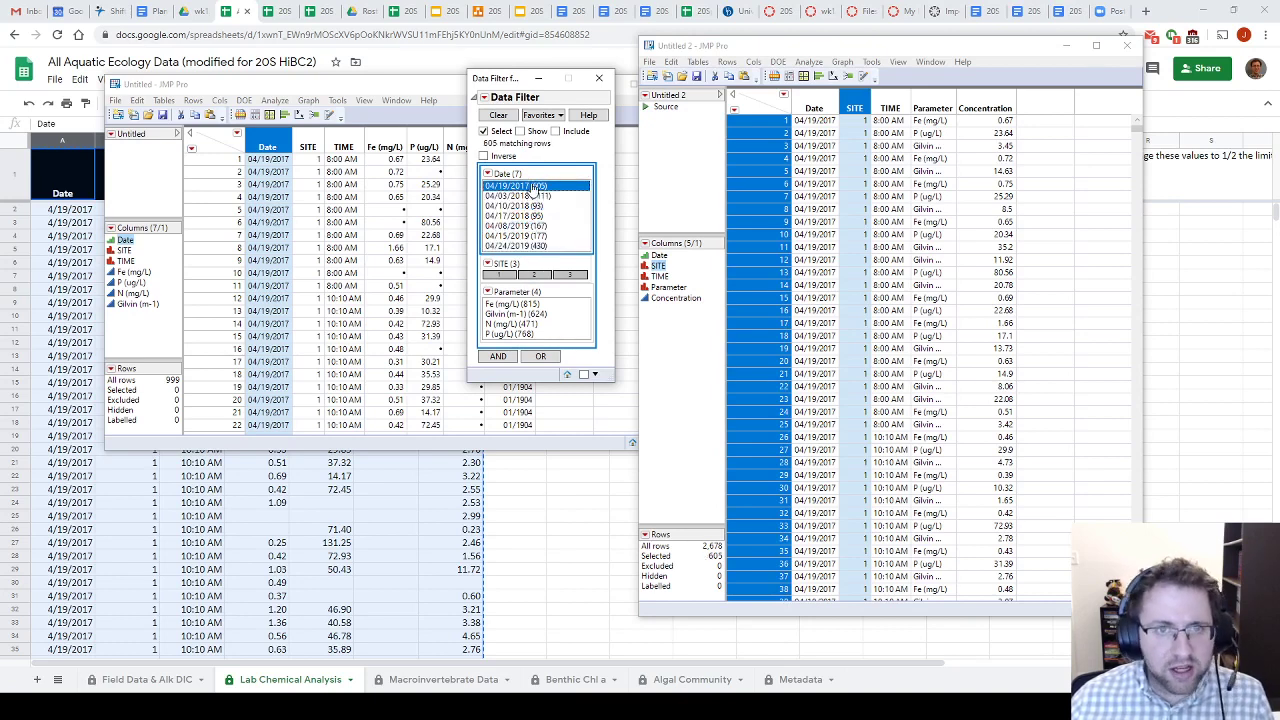
click(535, 195)
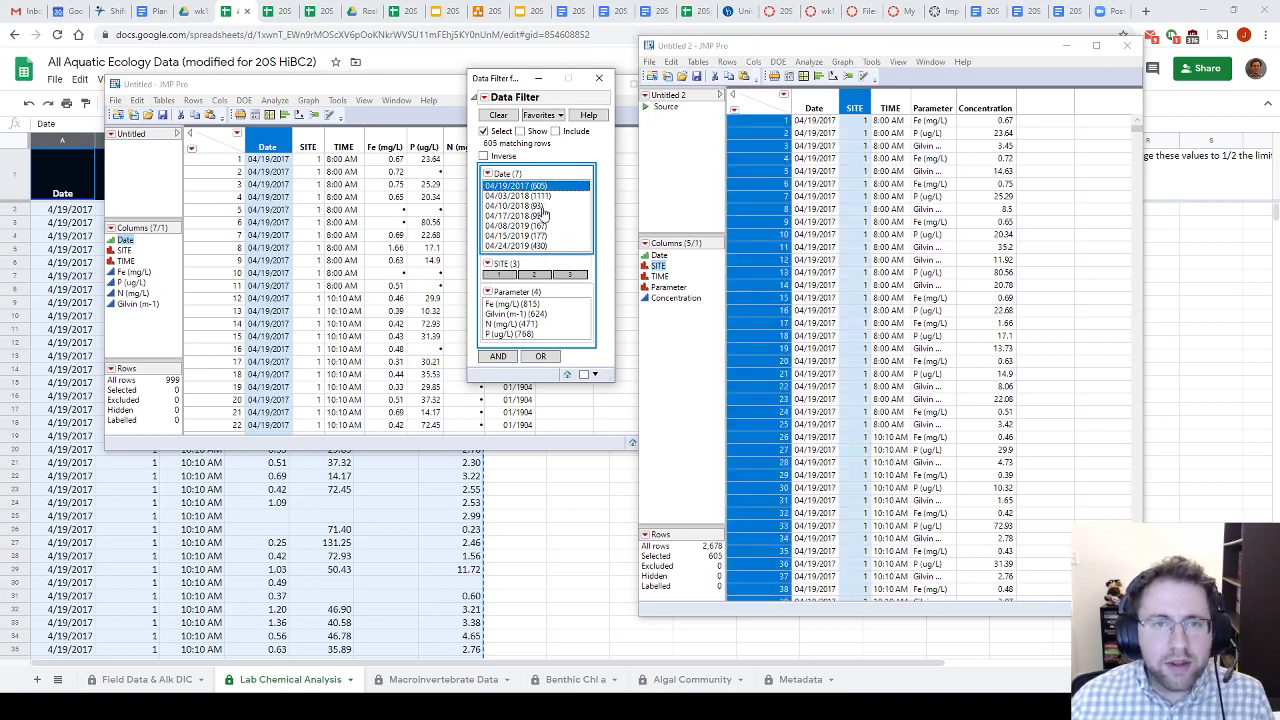
click(517, 206)
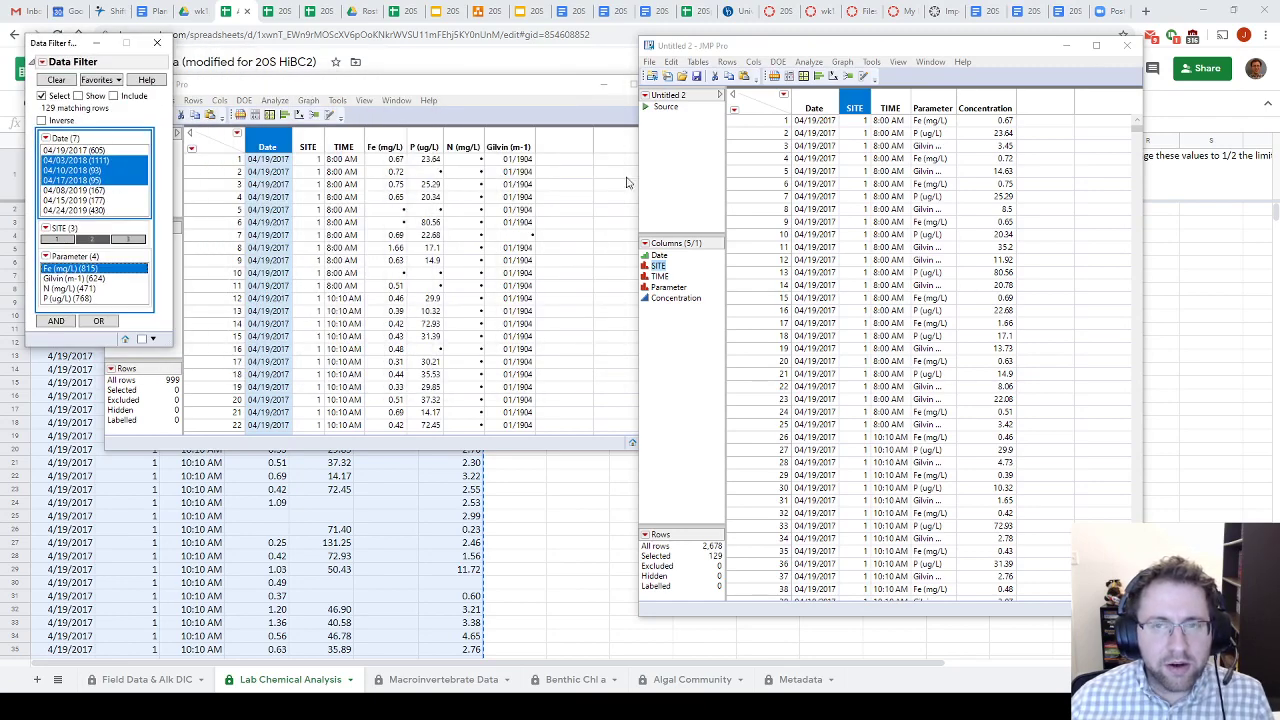
Create a subset table from the 129 filtered rows with all columns.
scroll(down, 3)
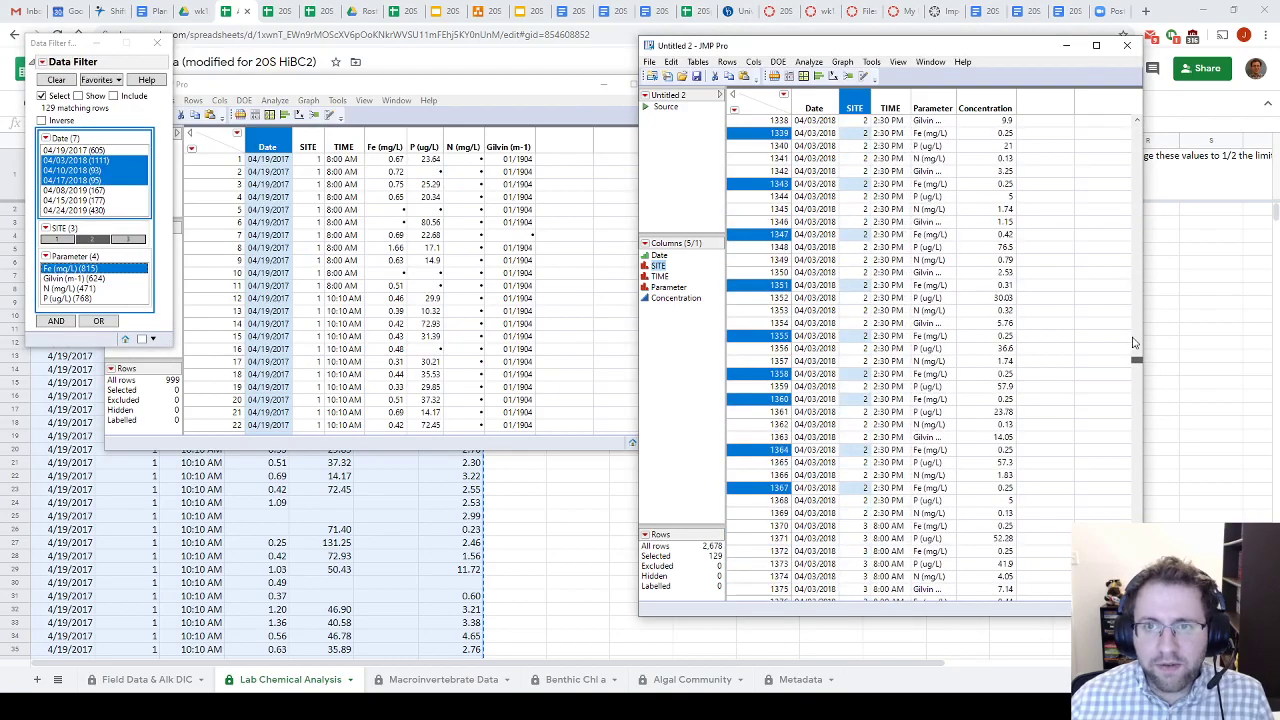
click(698, 62)
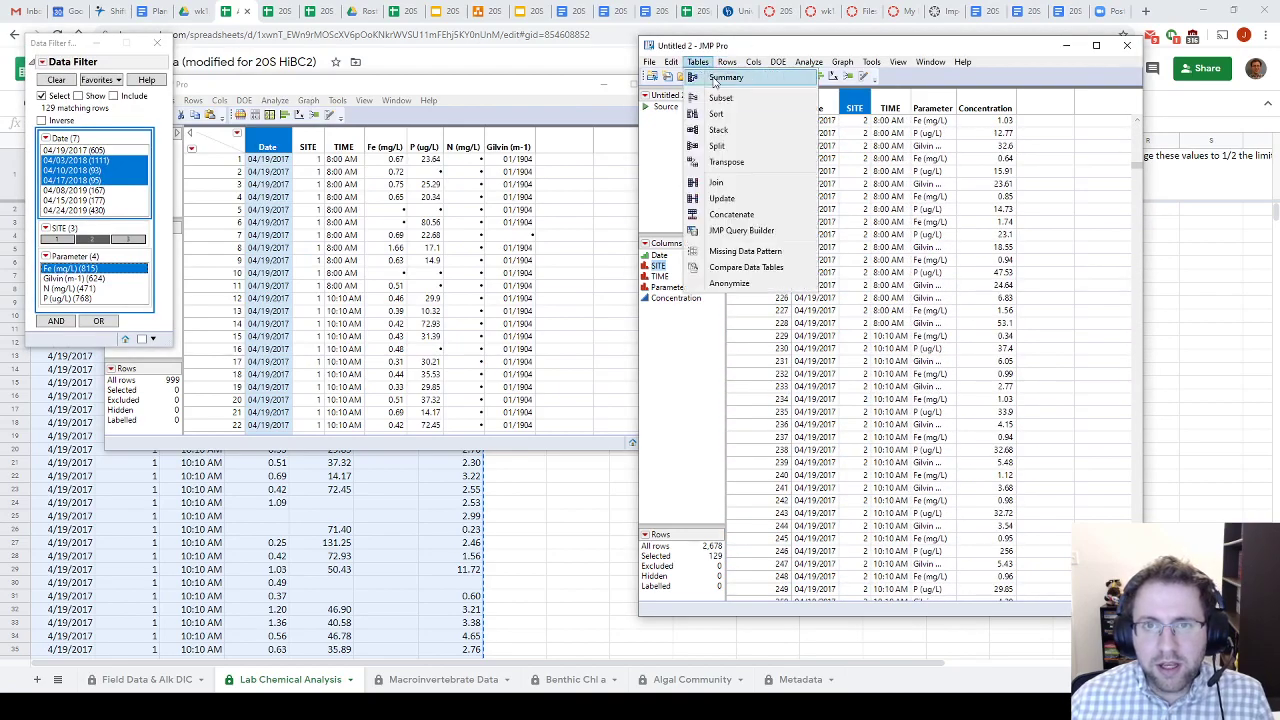
click(721, 98)
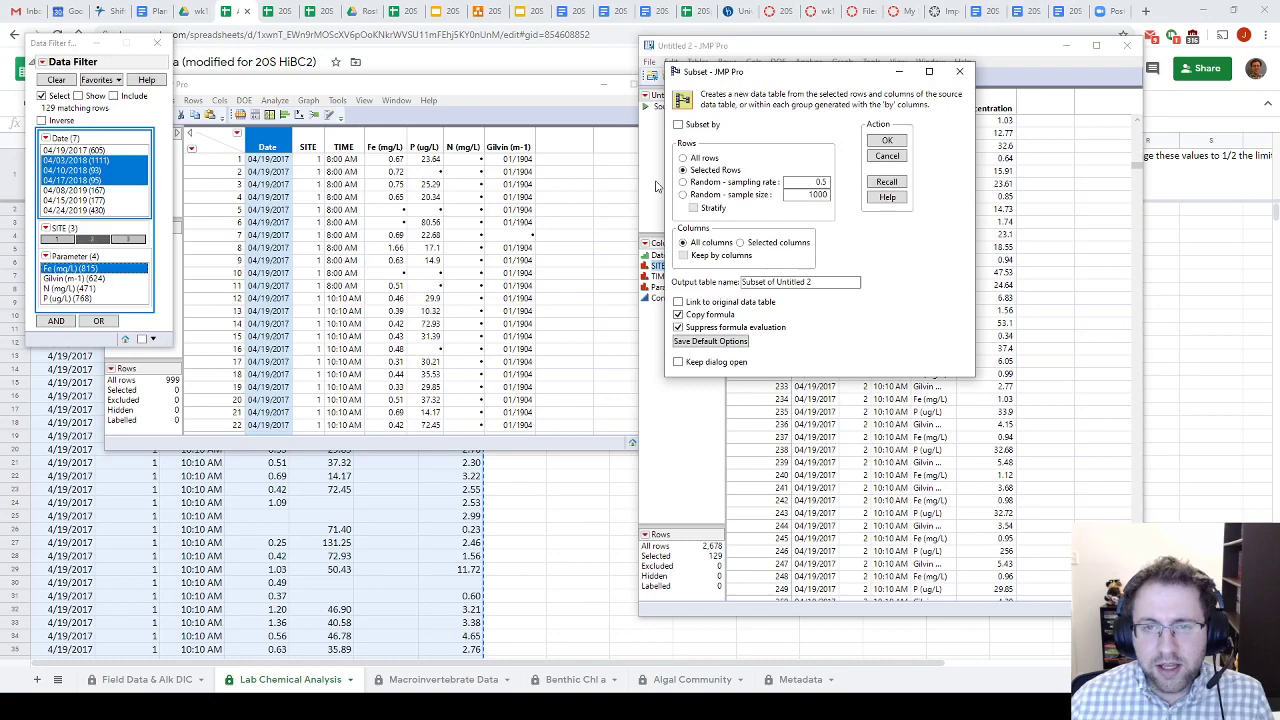
click(886, 139)
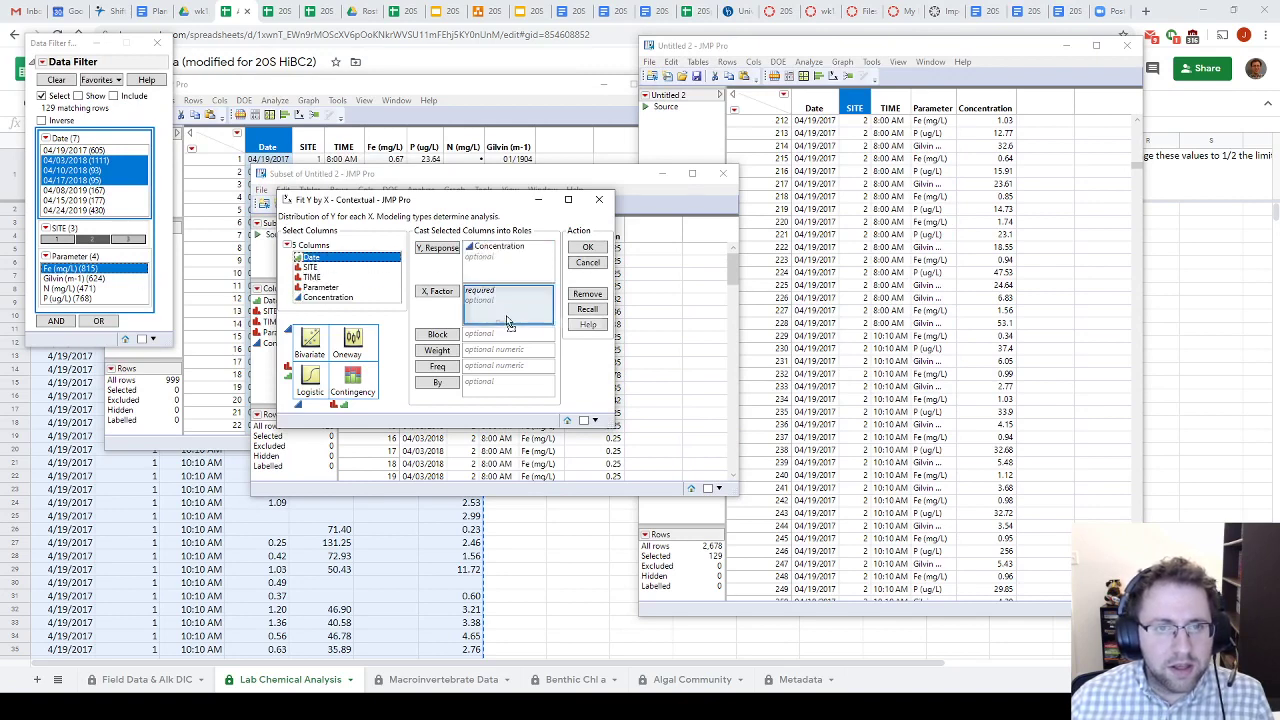
Run a Oneway of subset Concentration by Date with Tukey HSD all-pairs comparisons.
click(588, 247)
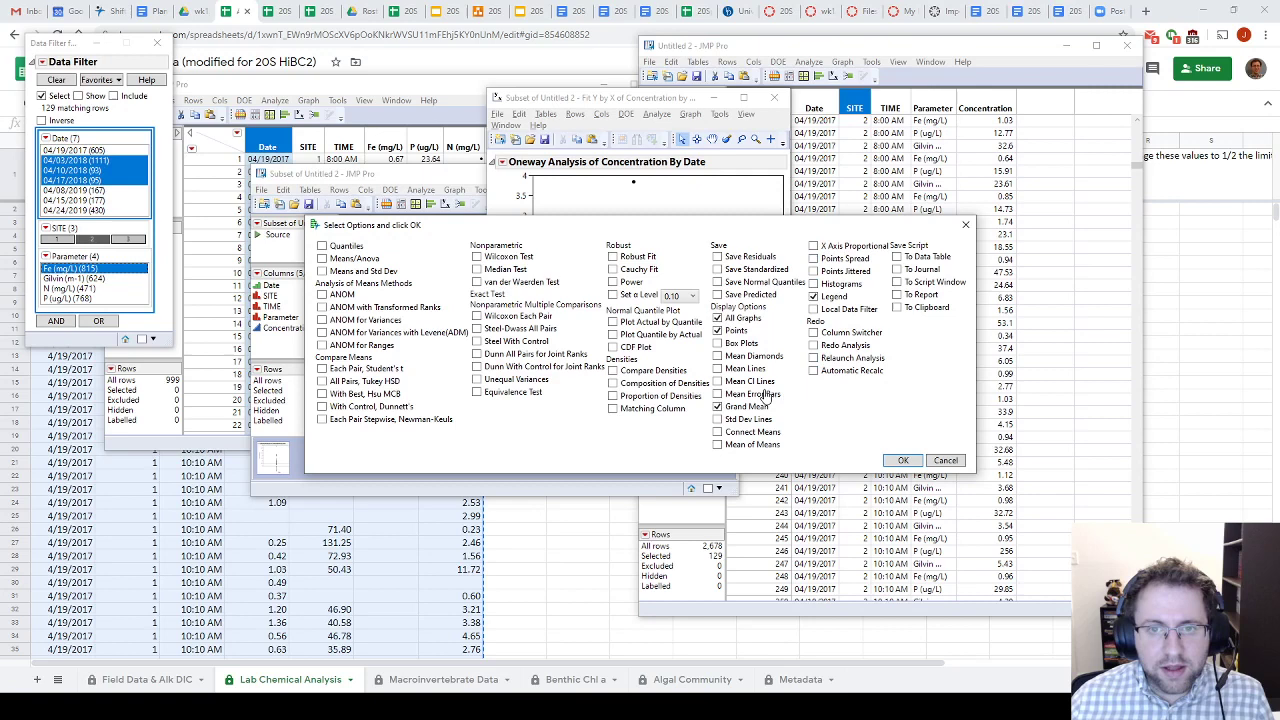
click(321, 381)
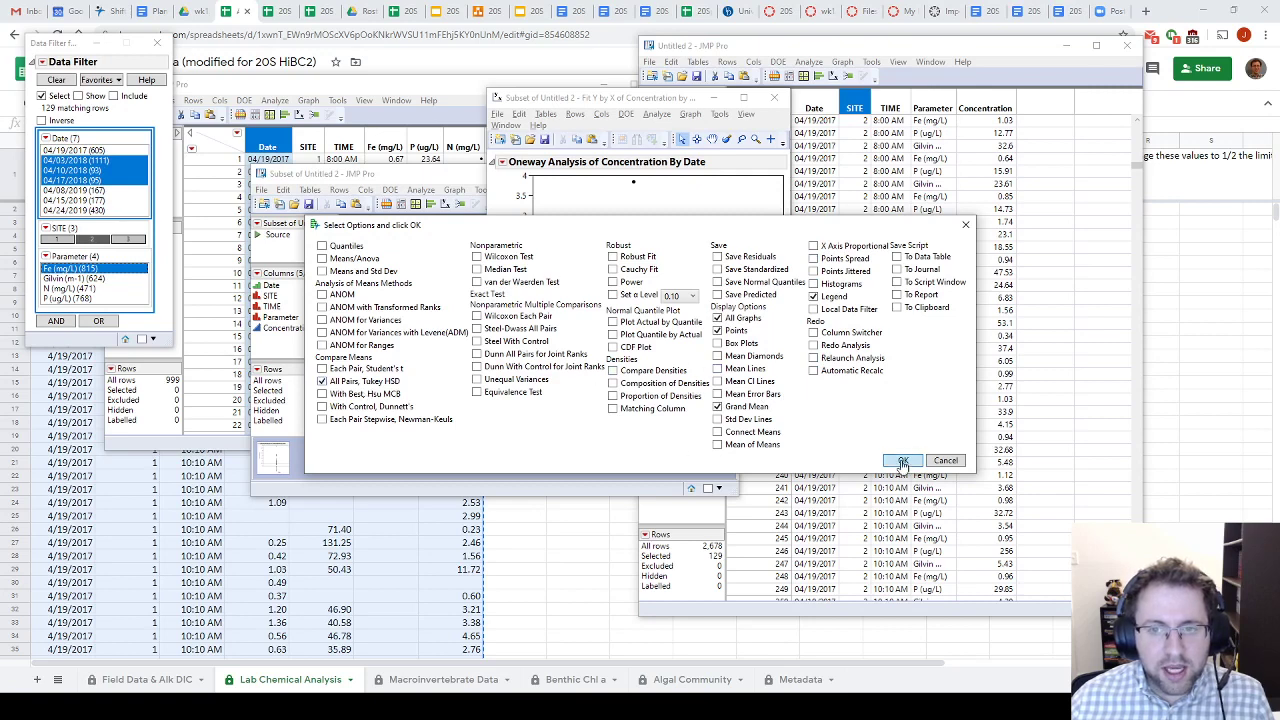
click(901, 460)
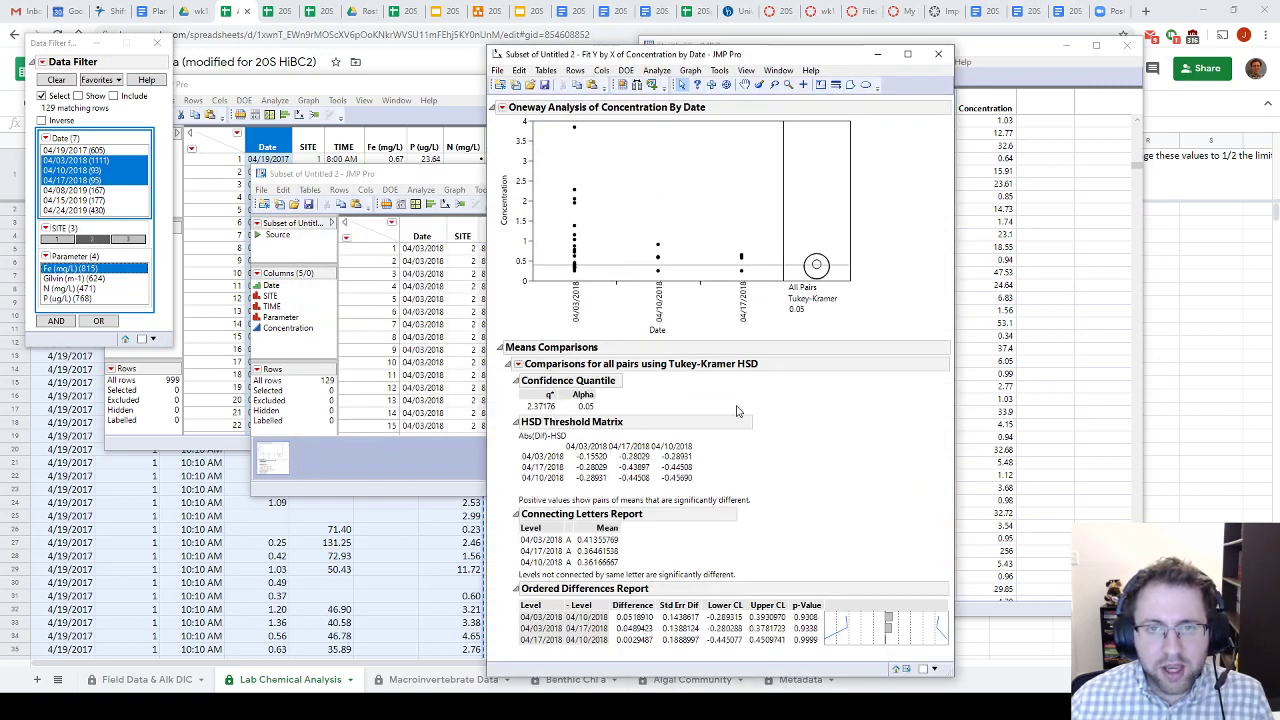
mouse_move(741, 558)
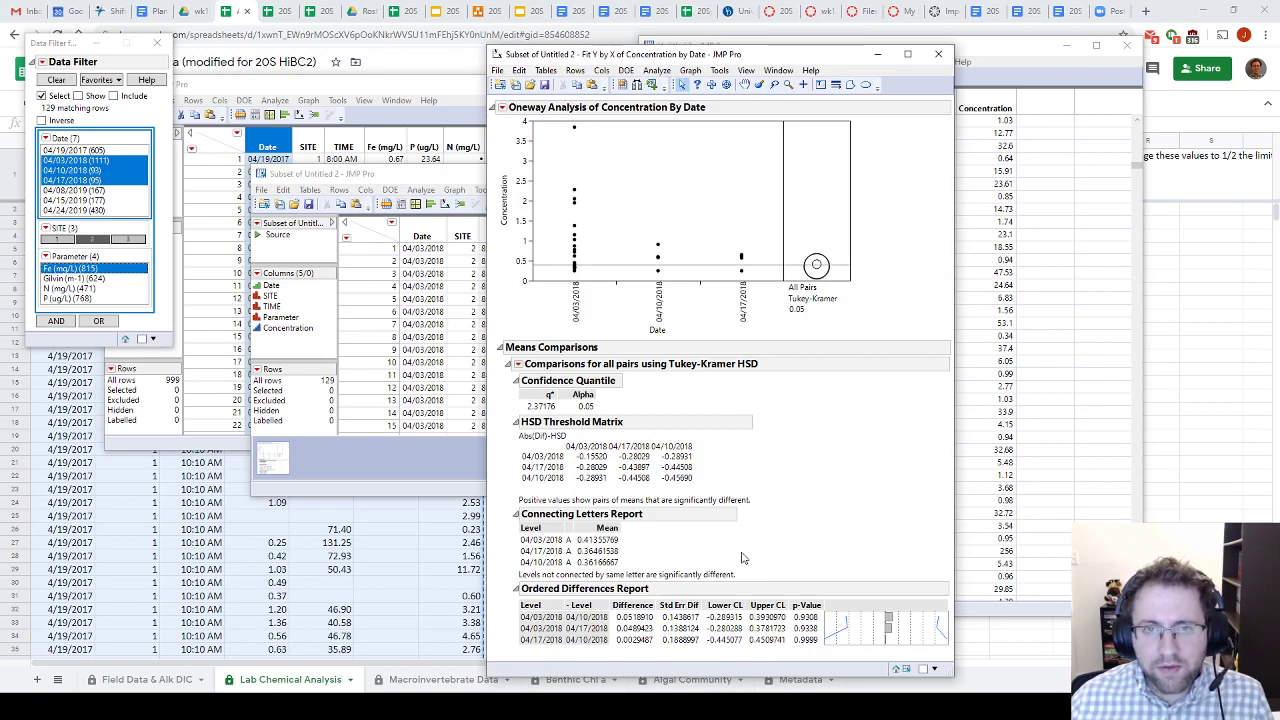
mouse_move(634, 319)
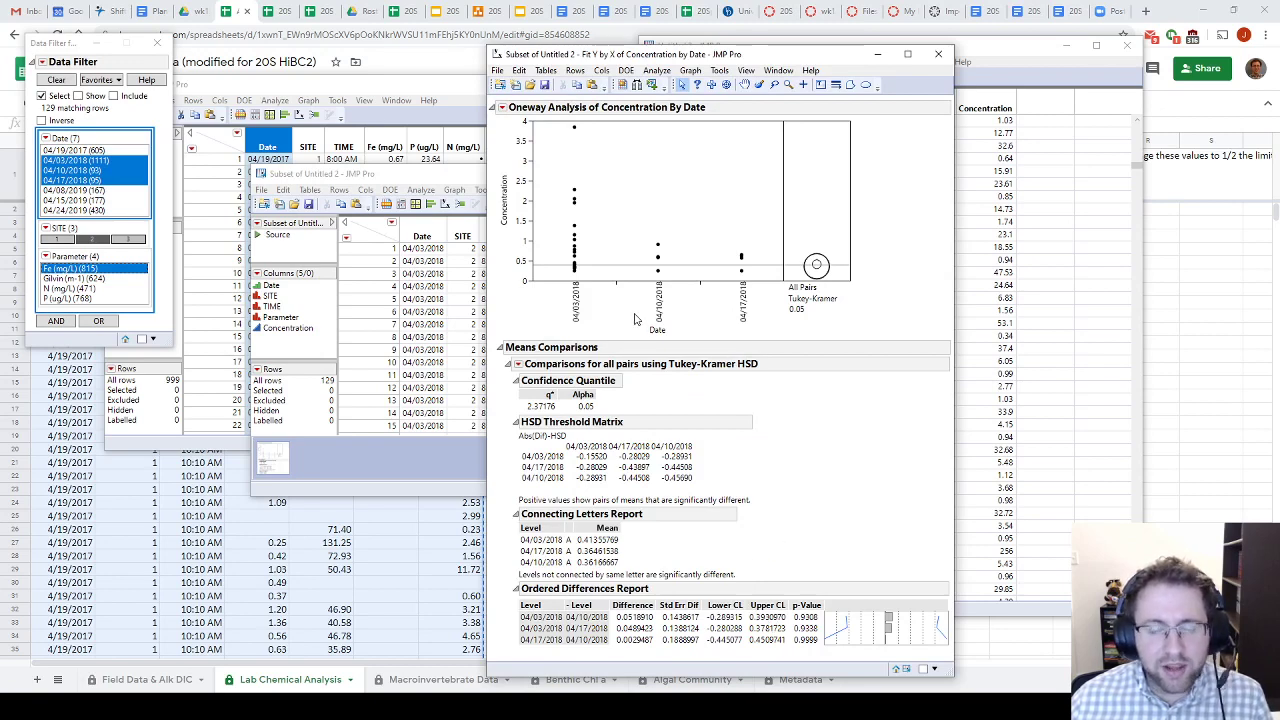
mouse_move(565, 242)
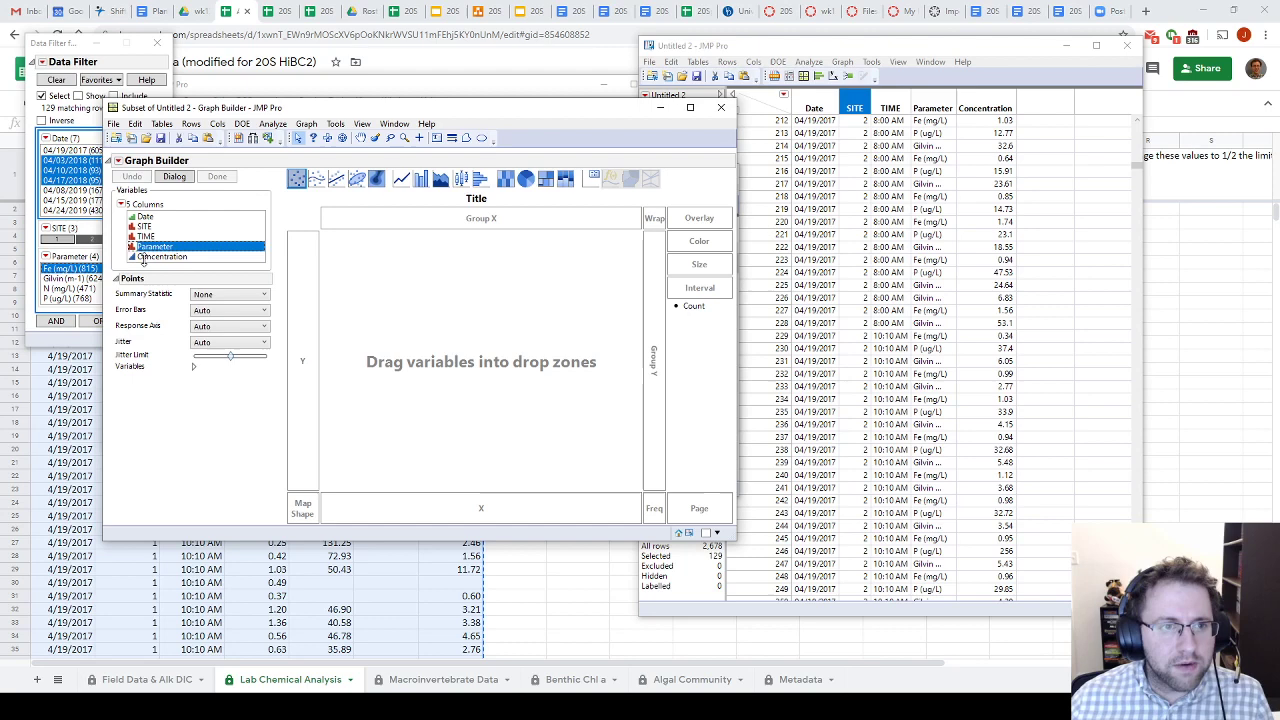
Plot Concentration on Y against Date on X in Graph Builder.
drag(162, 256, 303, 360)
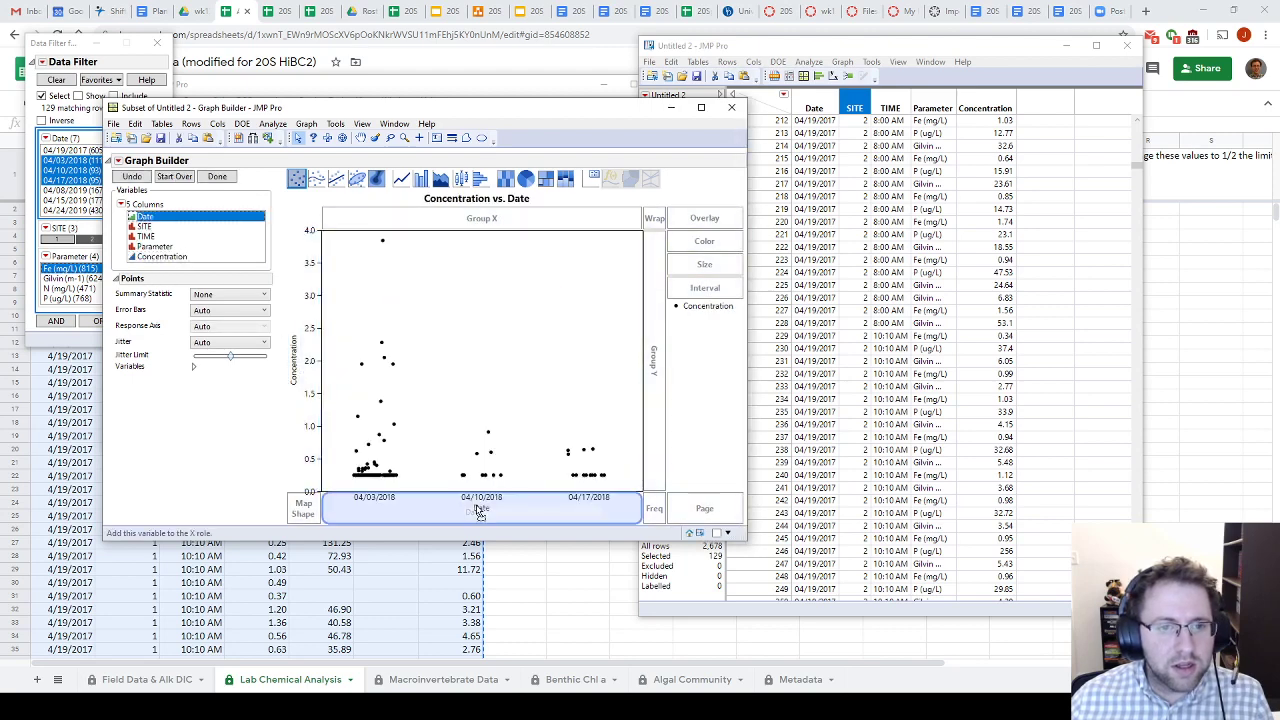
click(400, 179)
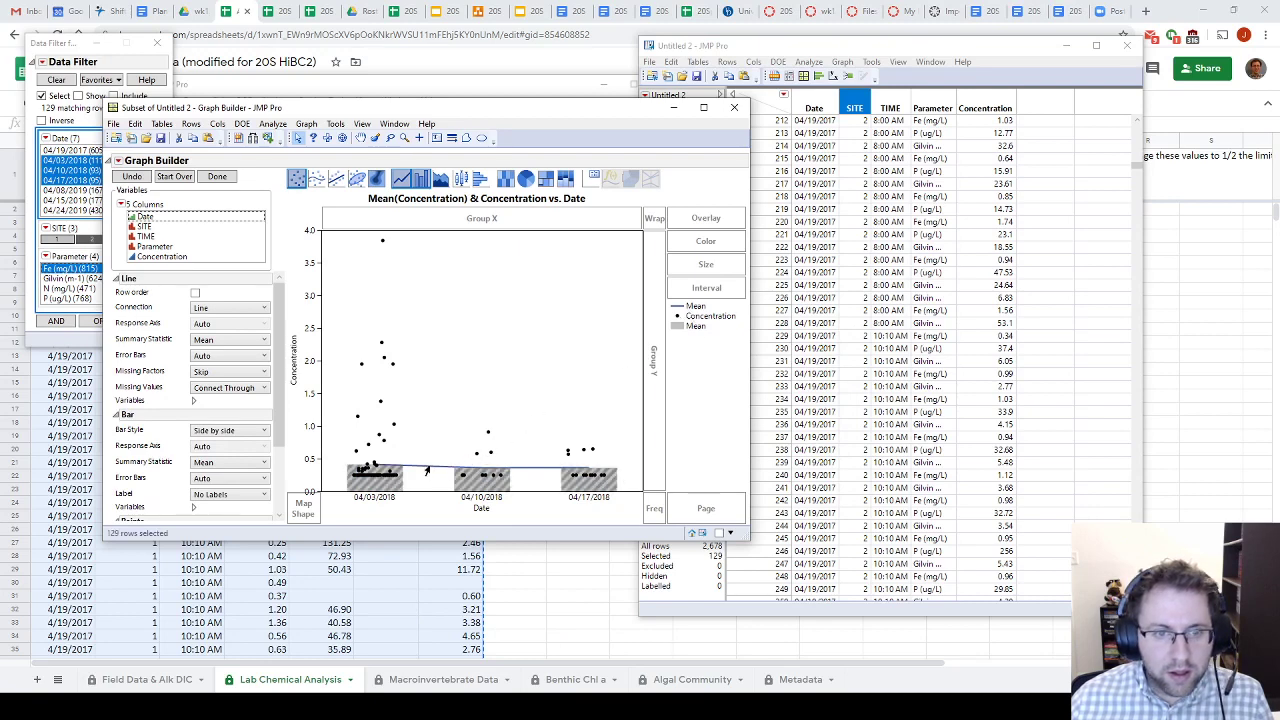
right_click(390, 470)
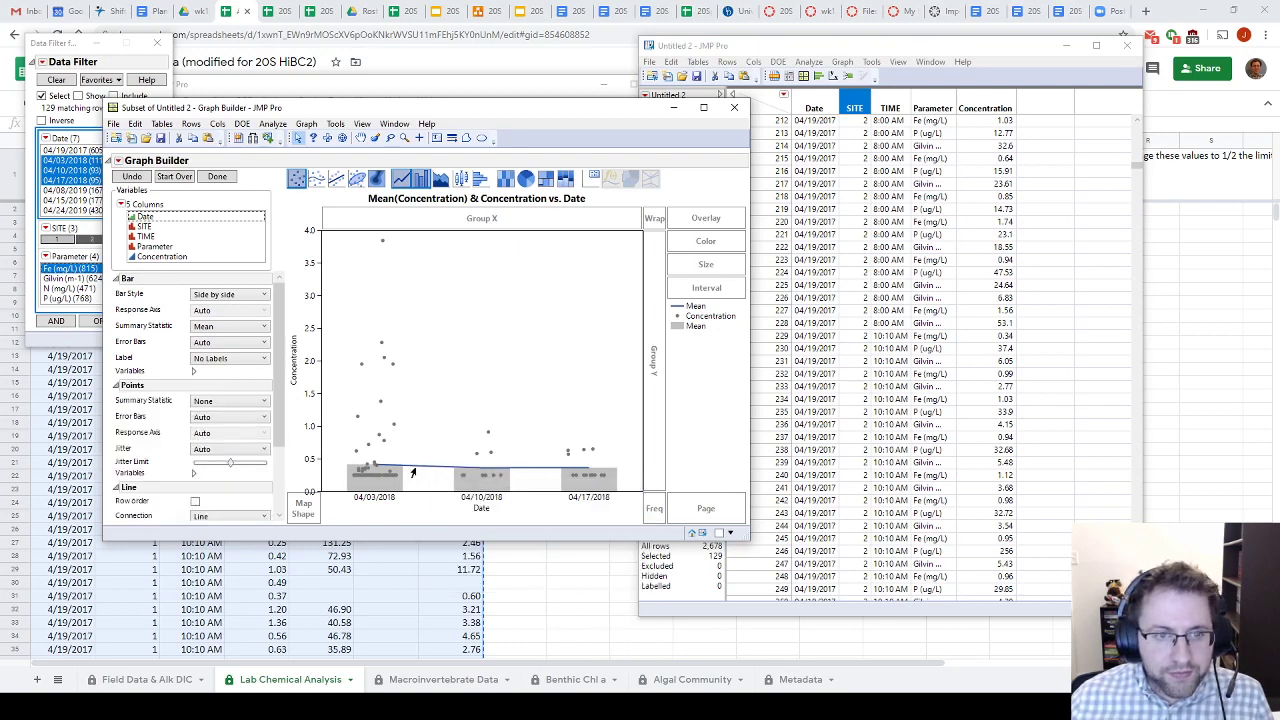
Make the mean line bolder and add standard-deviation error bars to the means.
right_click(412, 472)
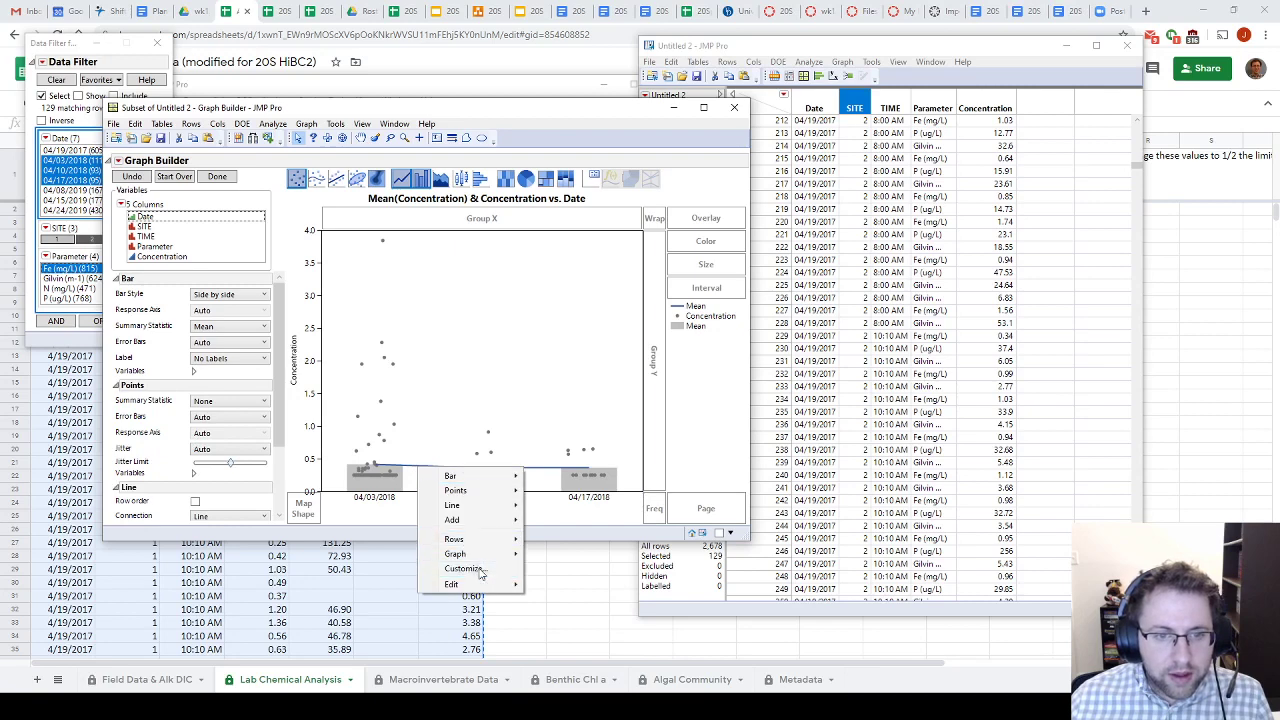
click(465, 568)
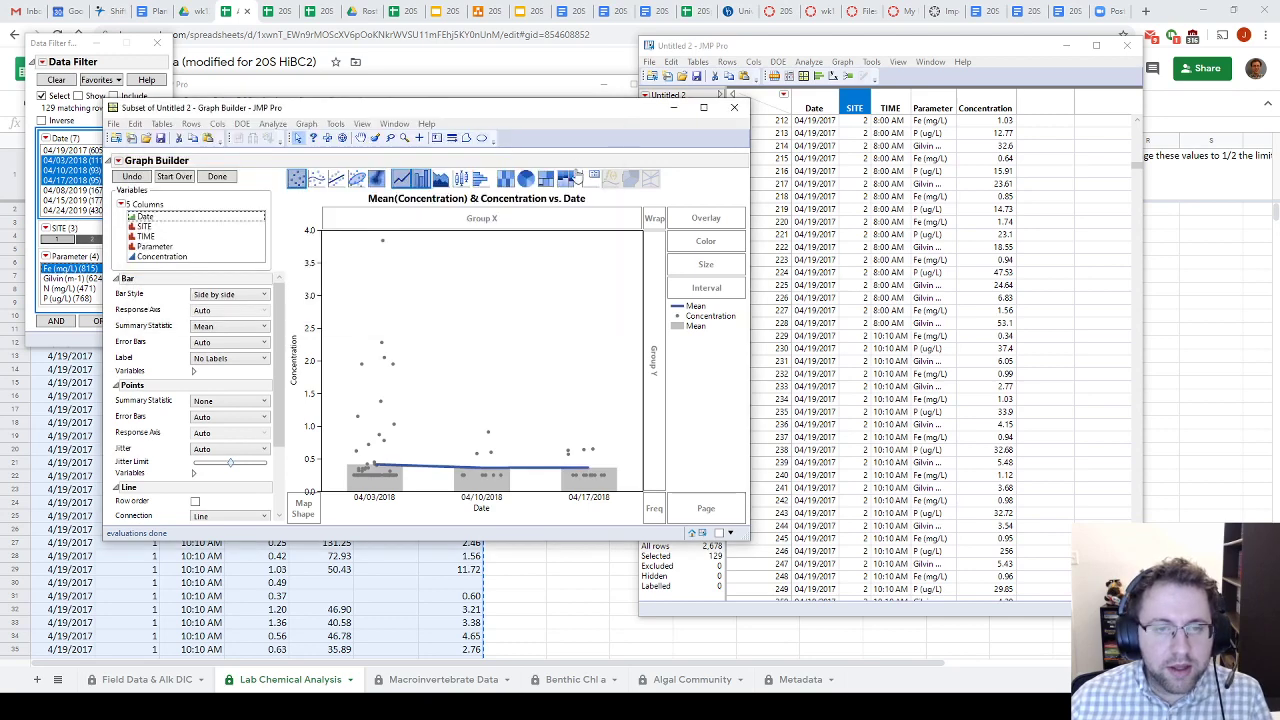
mouse_move(473, 457)
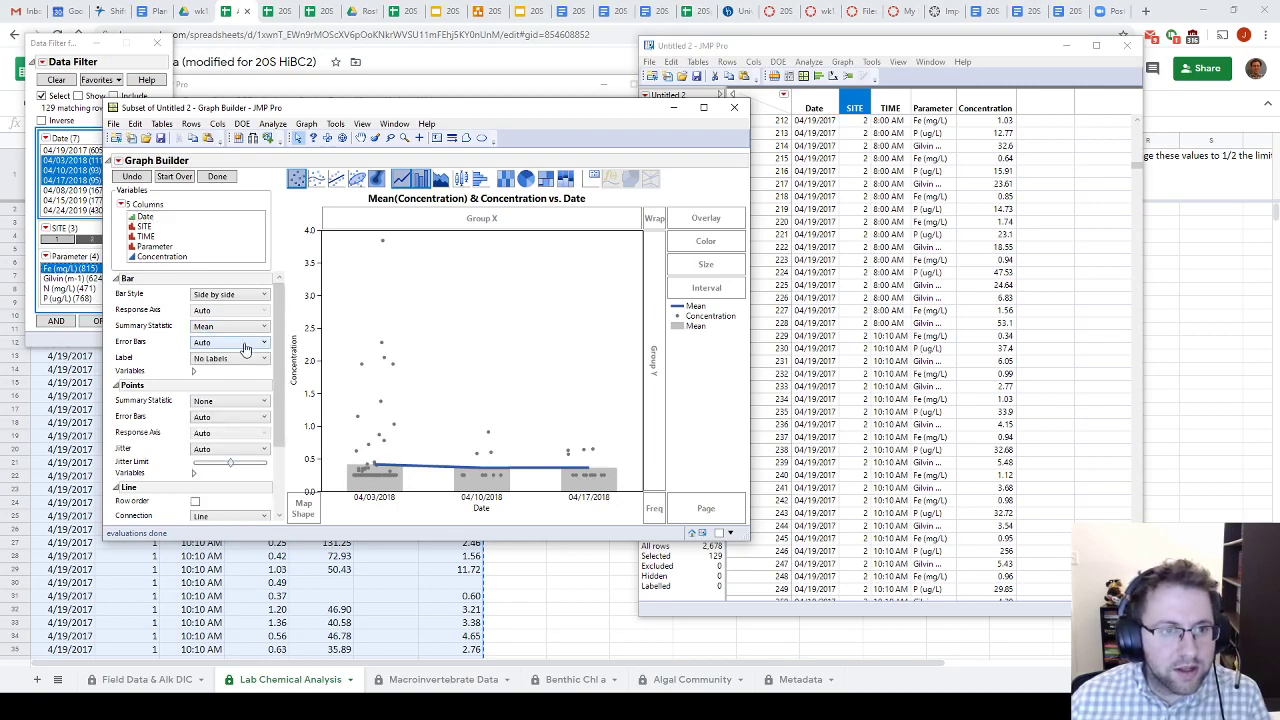
click(225, 342)
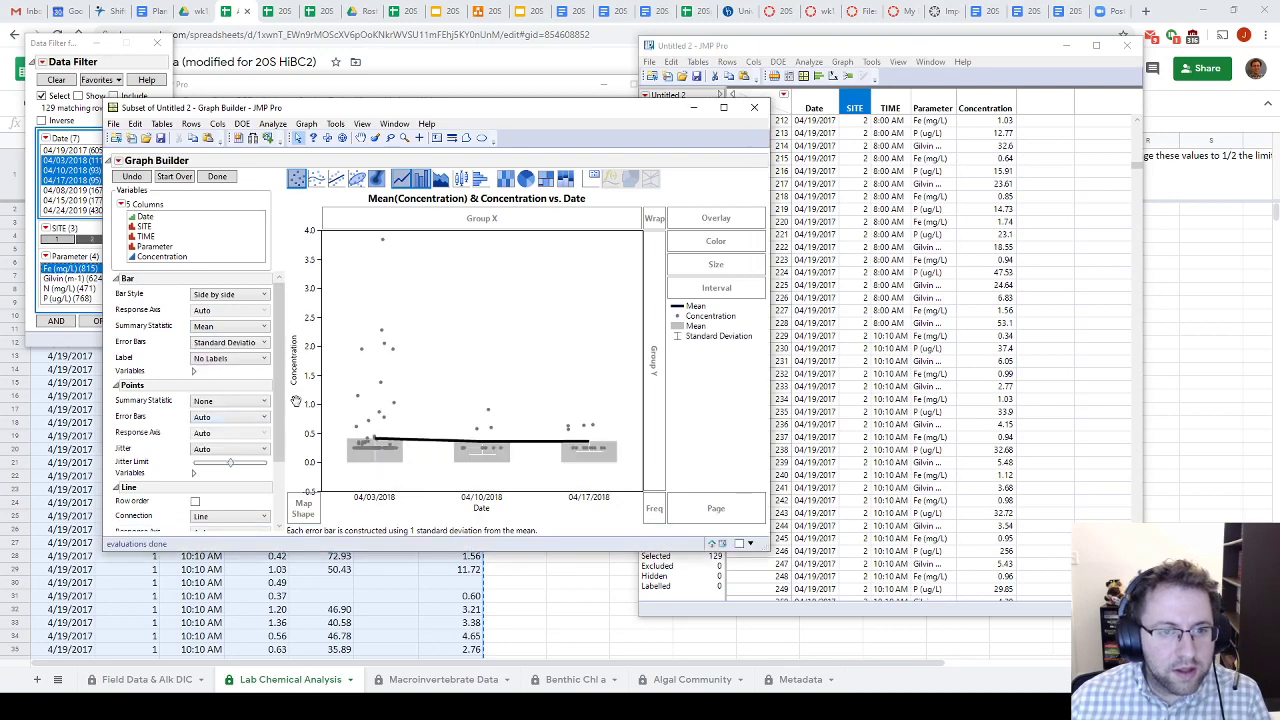